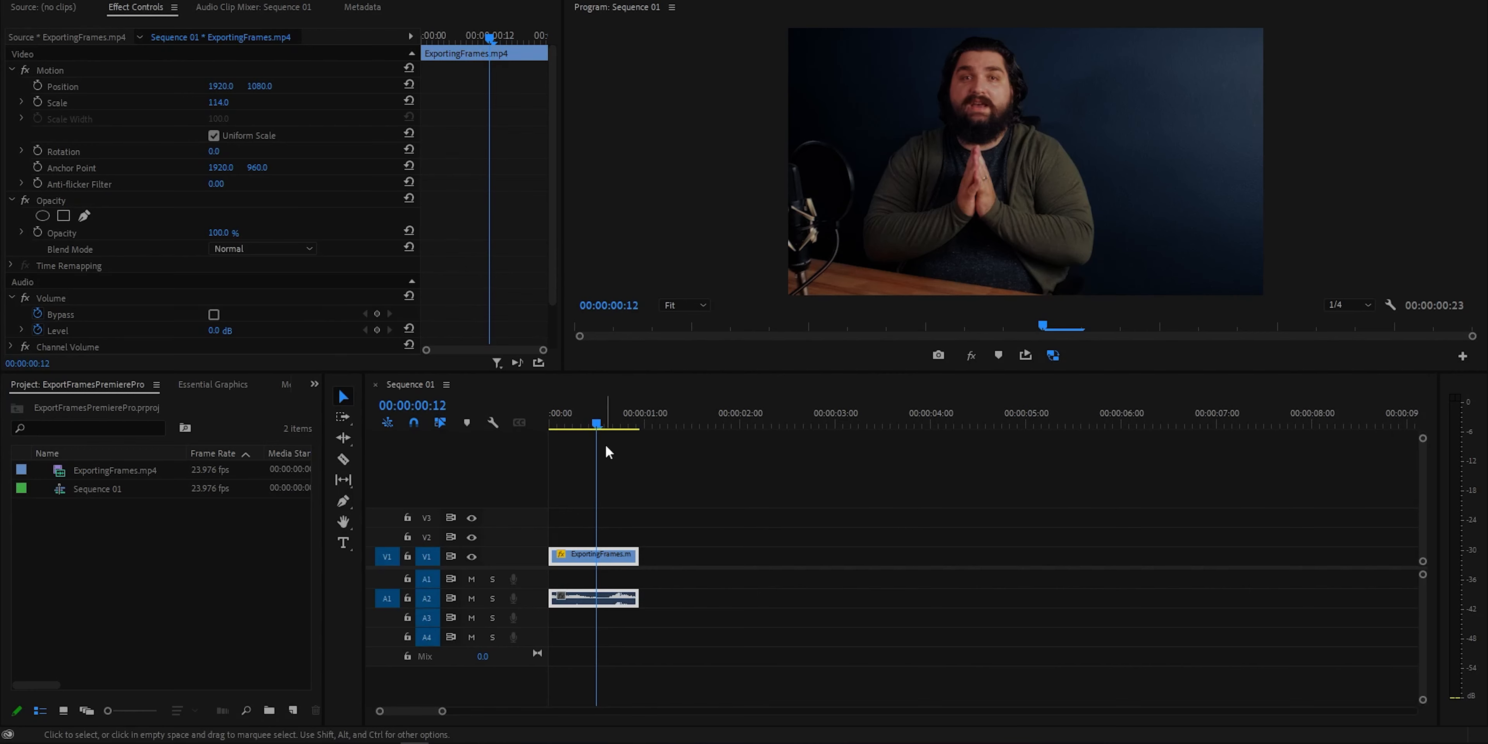
mouse_move(617, 450)
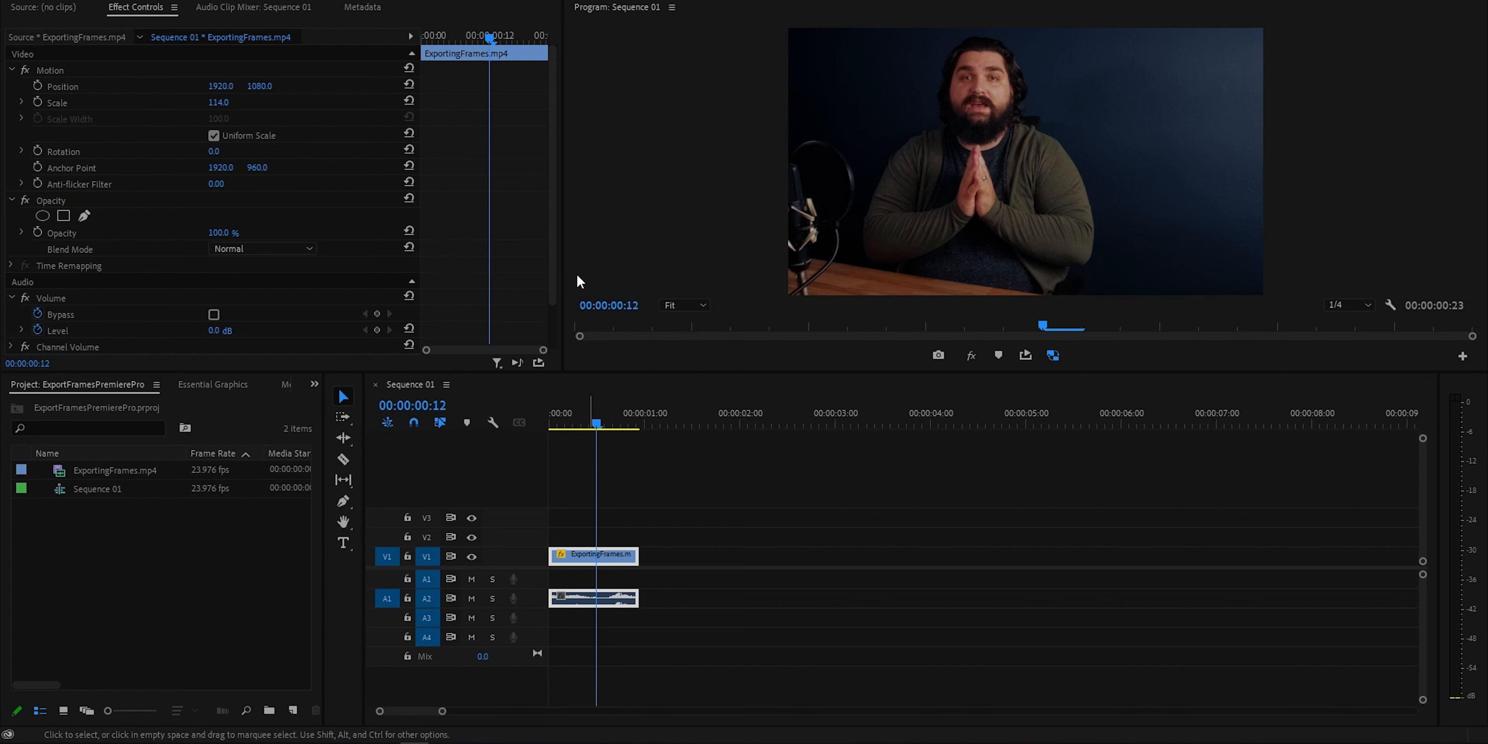
mouse_move(1022, 99)
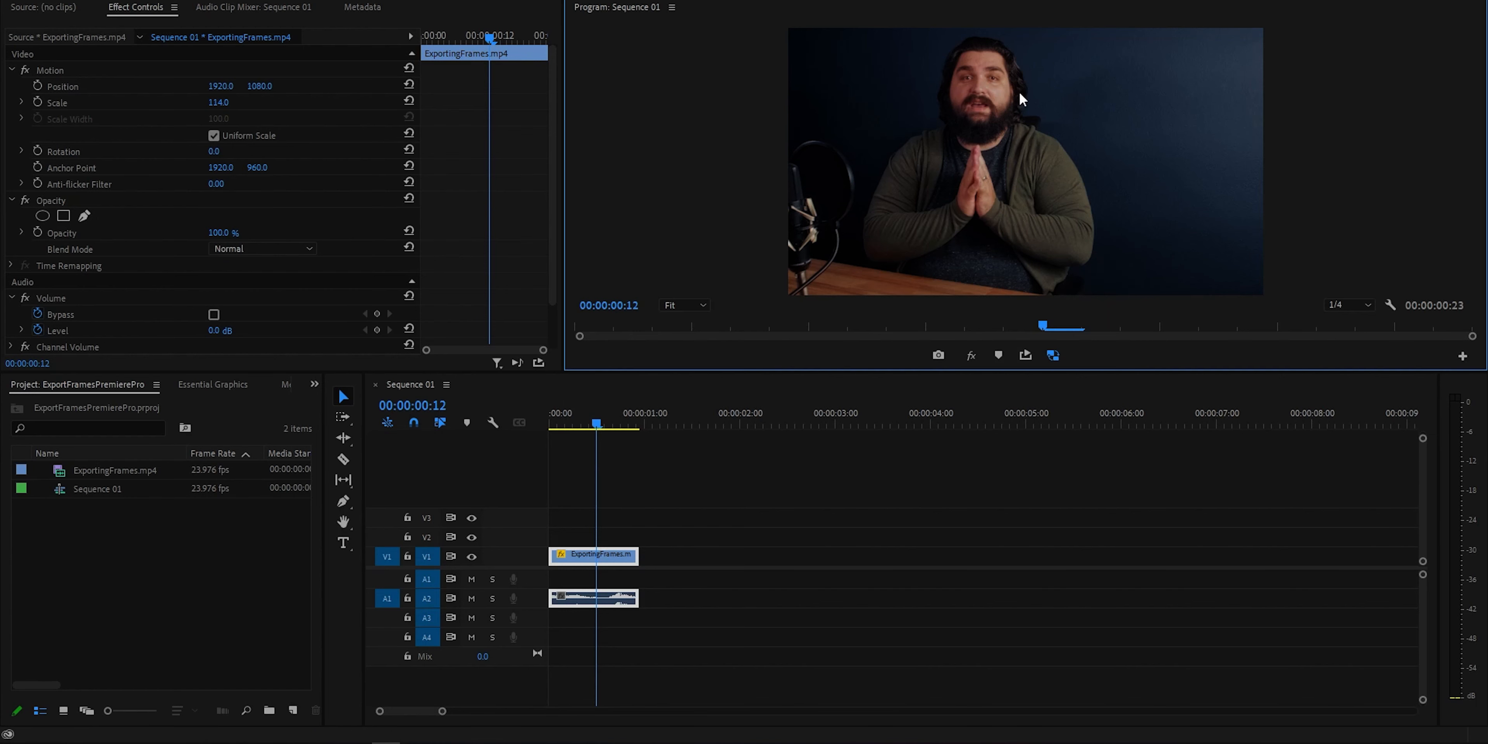
mouse_move(997, 268)
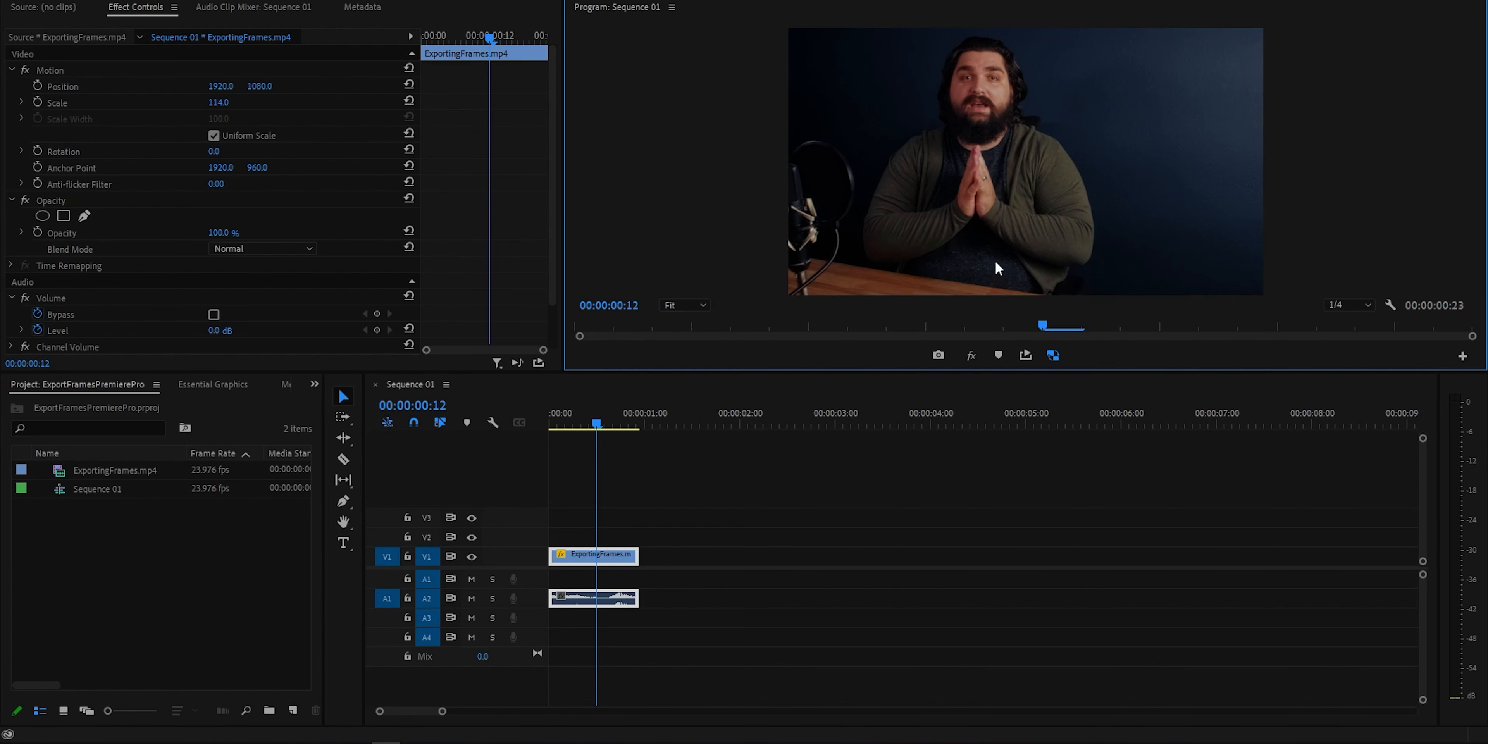
mouse_move(596, 515)
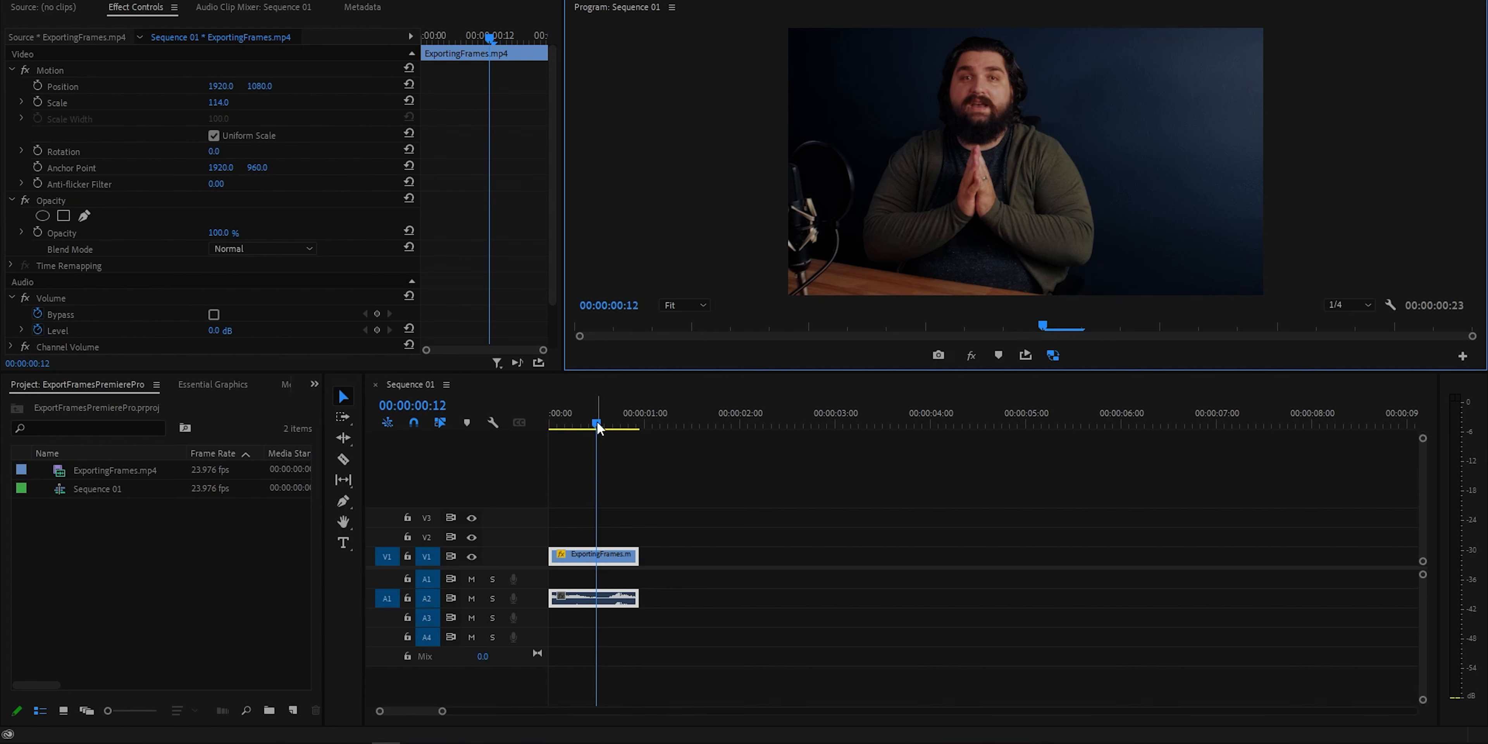
mouse_move(1089, 410)
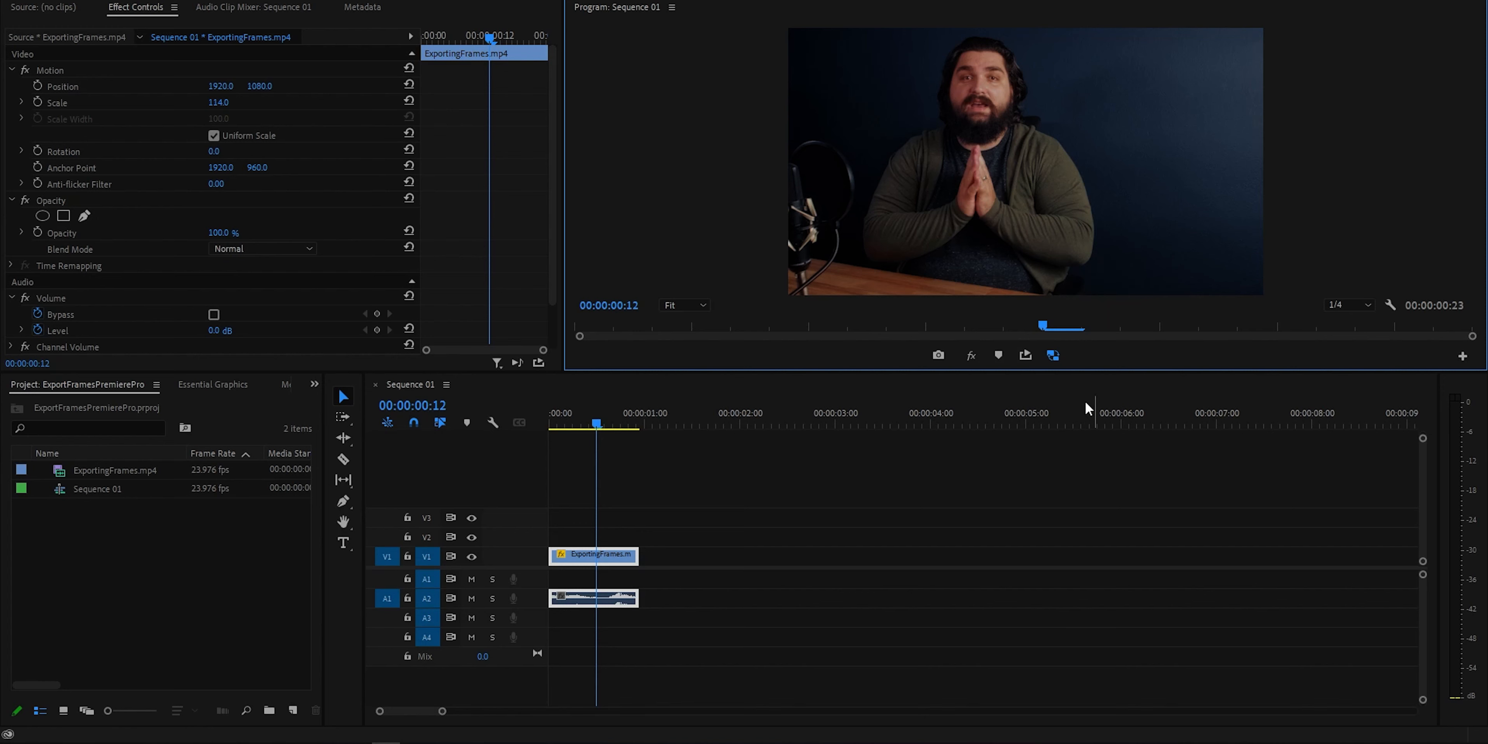
mouse_move(1041, 361)
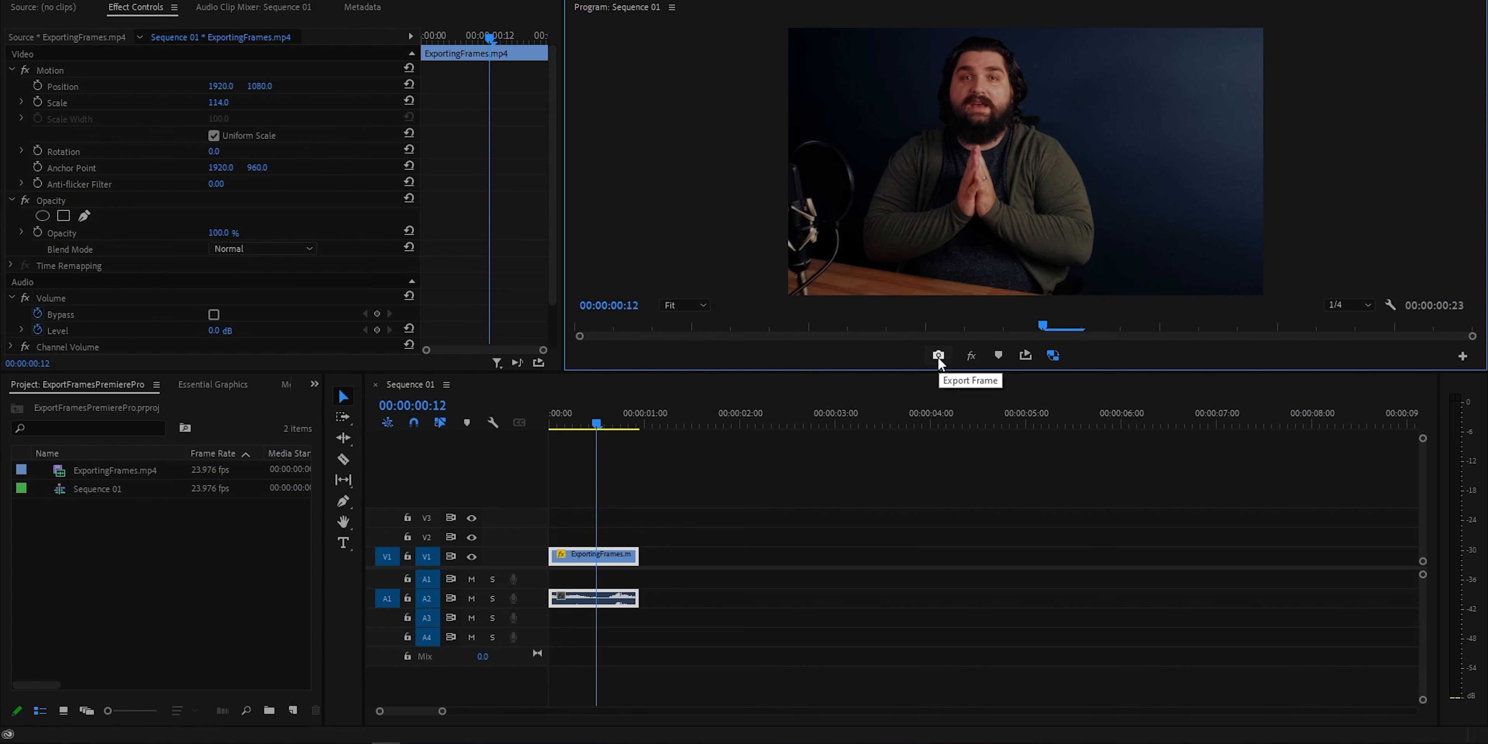
mouse_move(1441, 356)
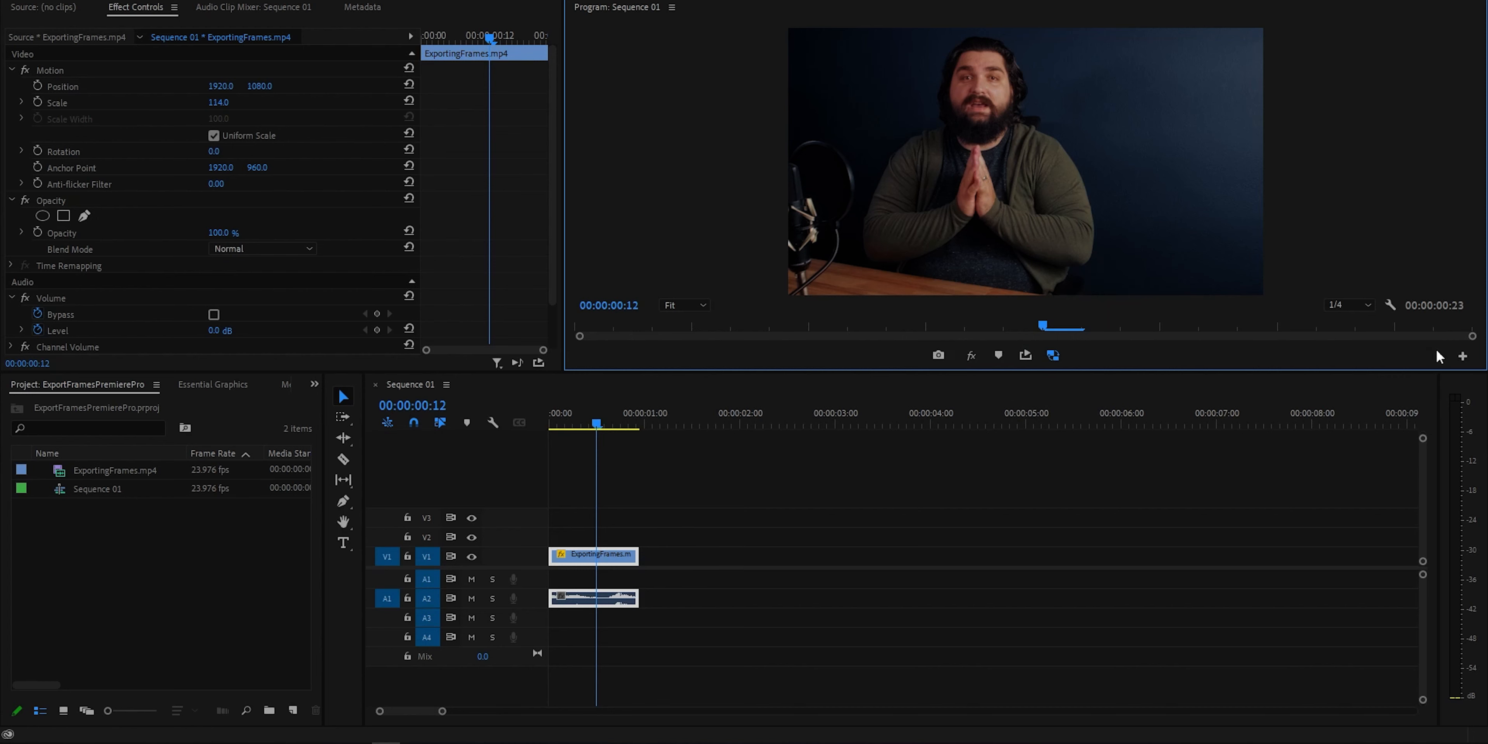
mouse_move(1463, 357)
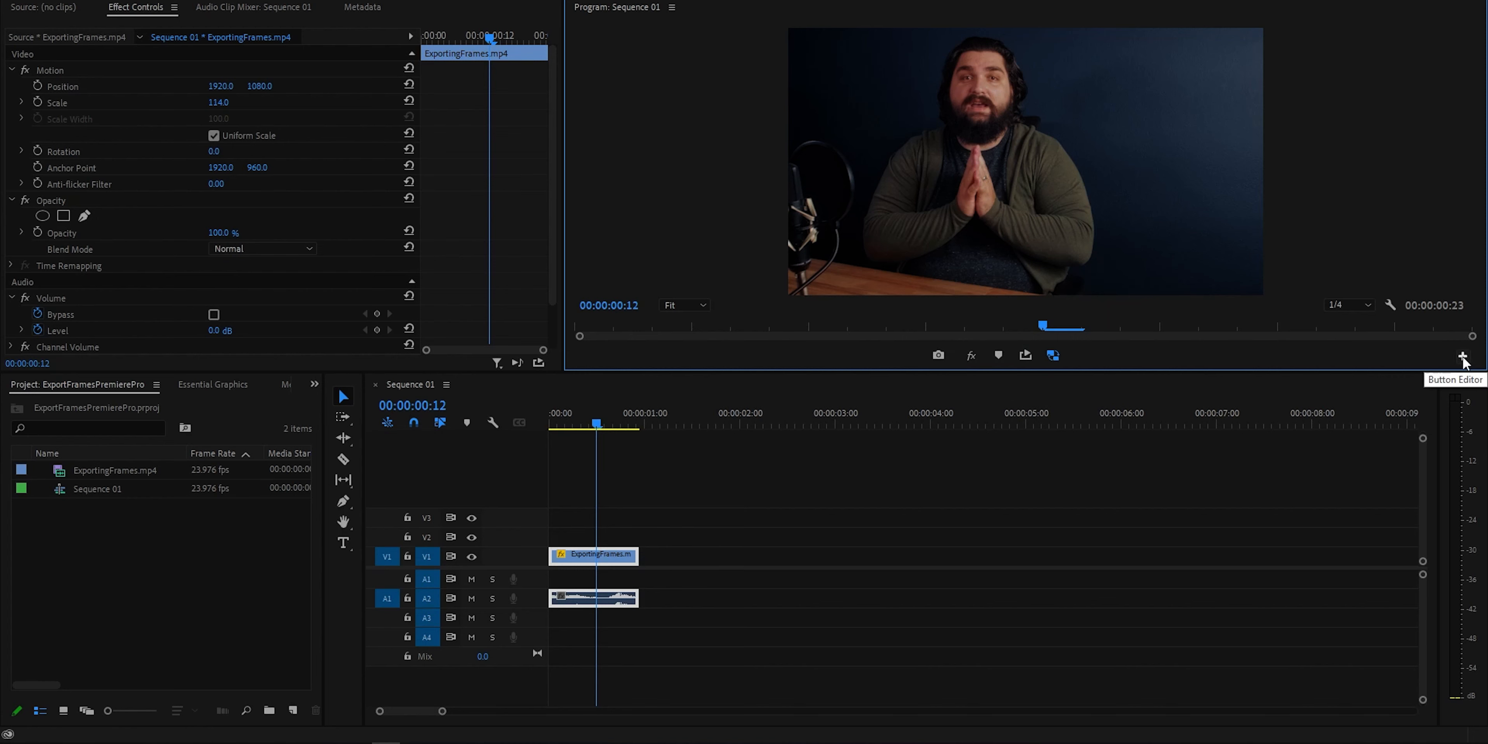
Review the Program Monitor's button customization and leave it without changes
click(1464, 356)
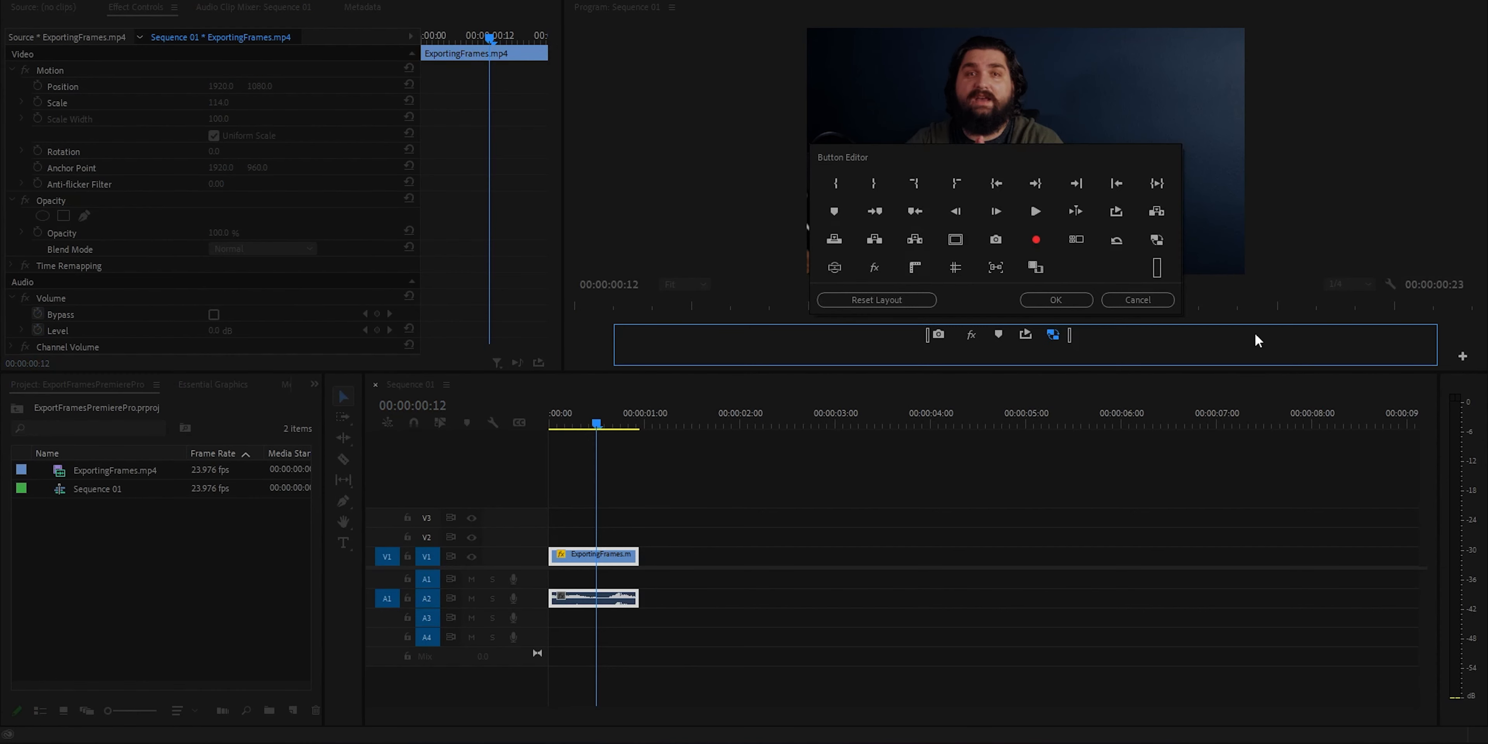
mouse_move(1074, 211)
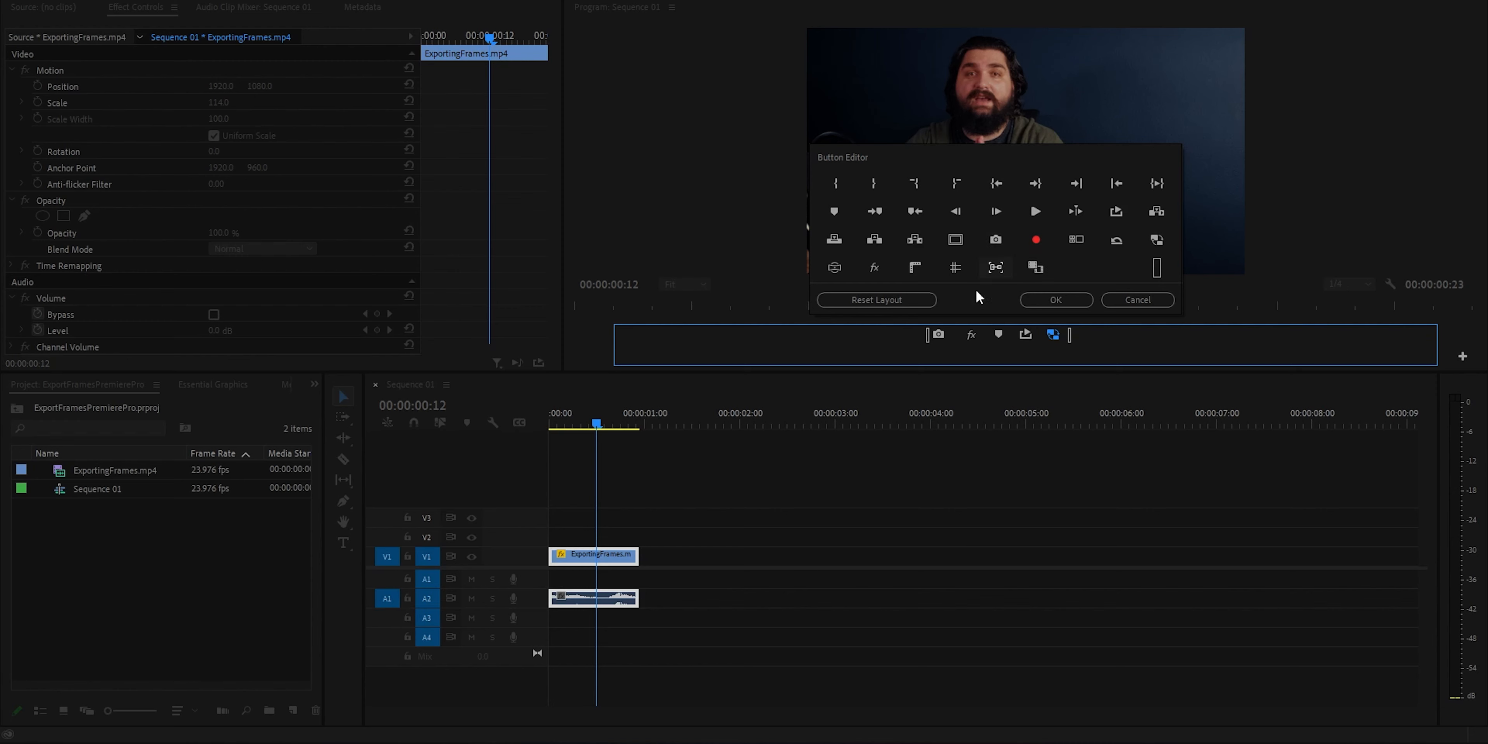
mouse_move(950, 339)
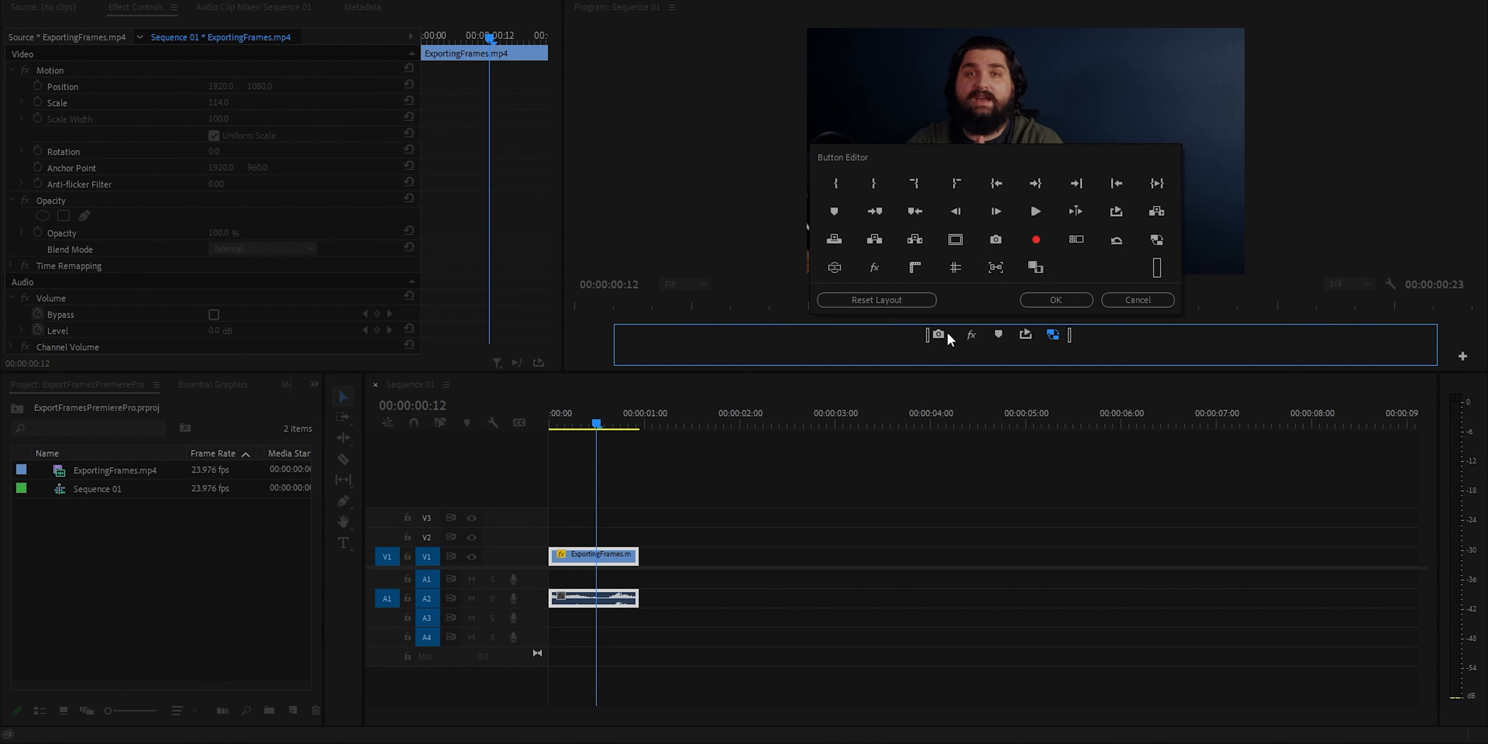
mouse_move(1086, 335)
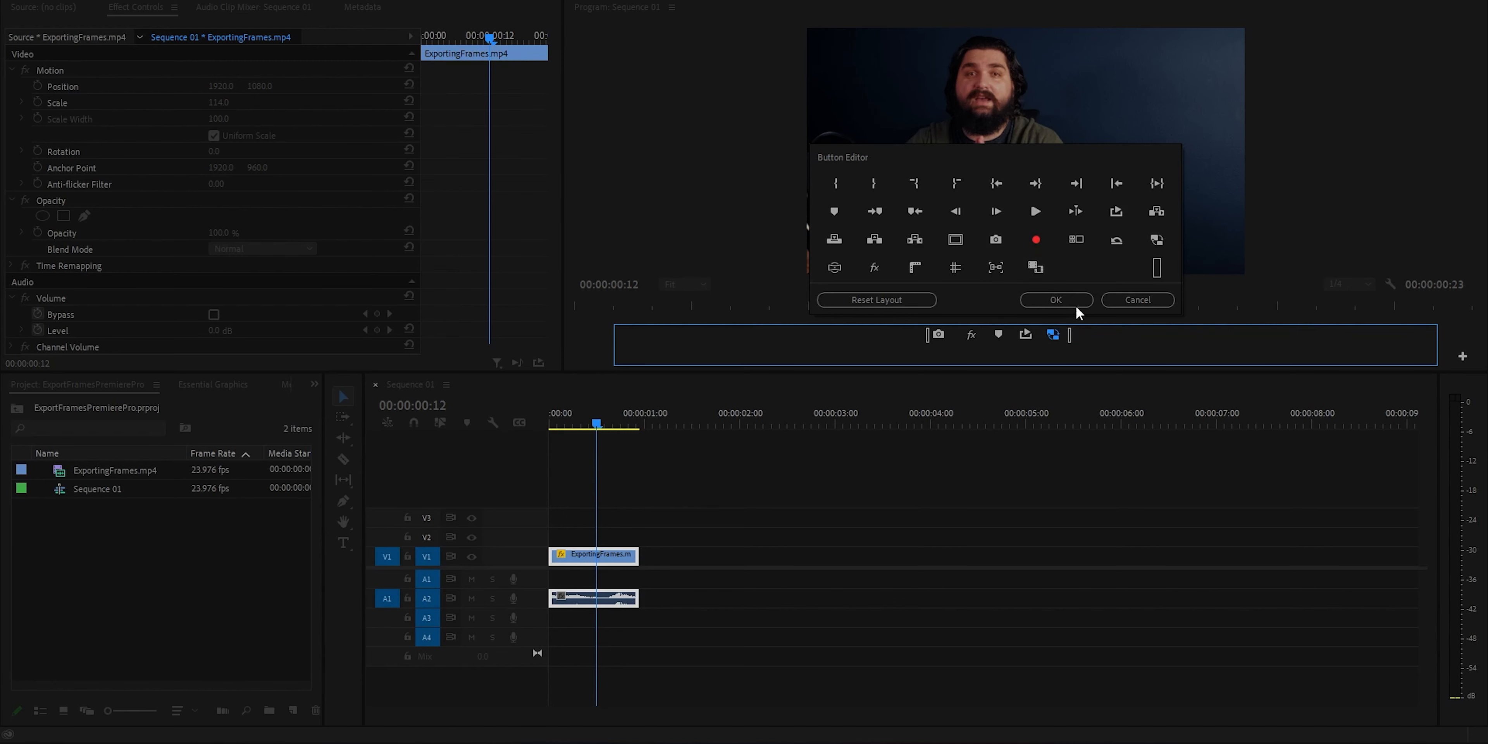
click(1056, 300)
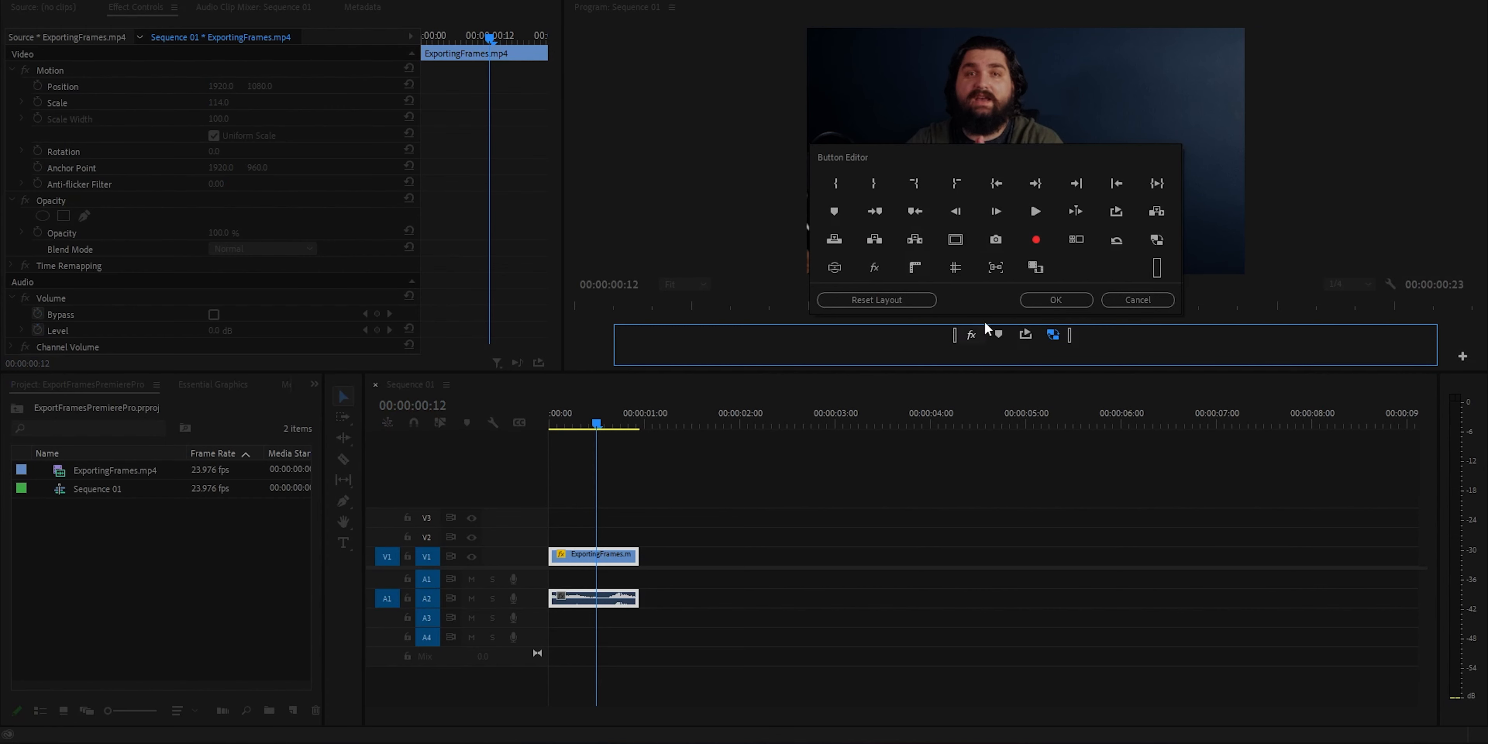
click(1054, 300)
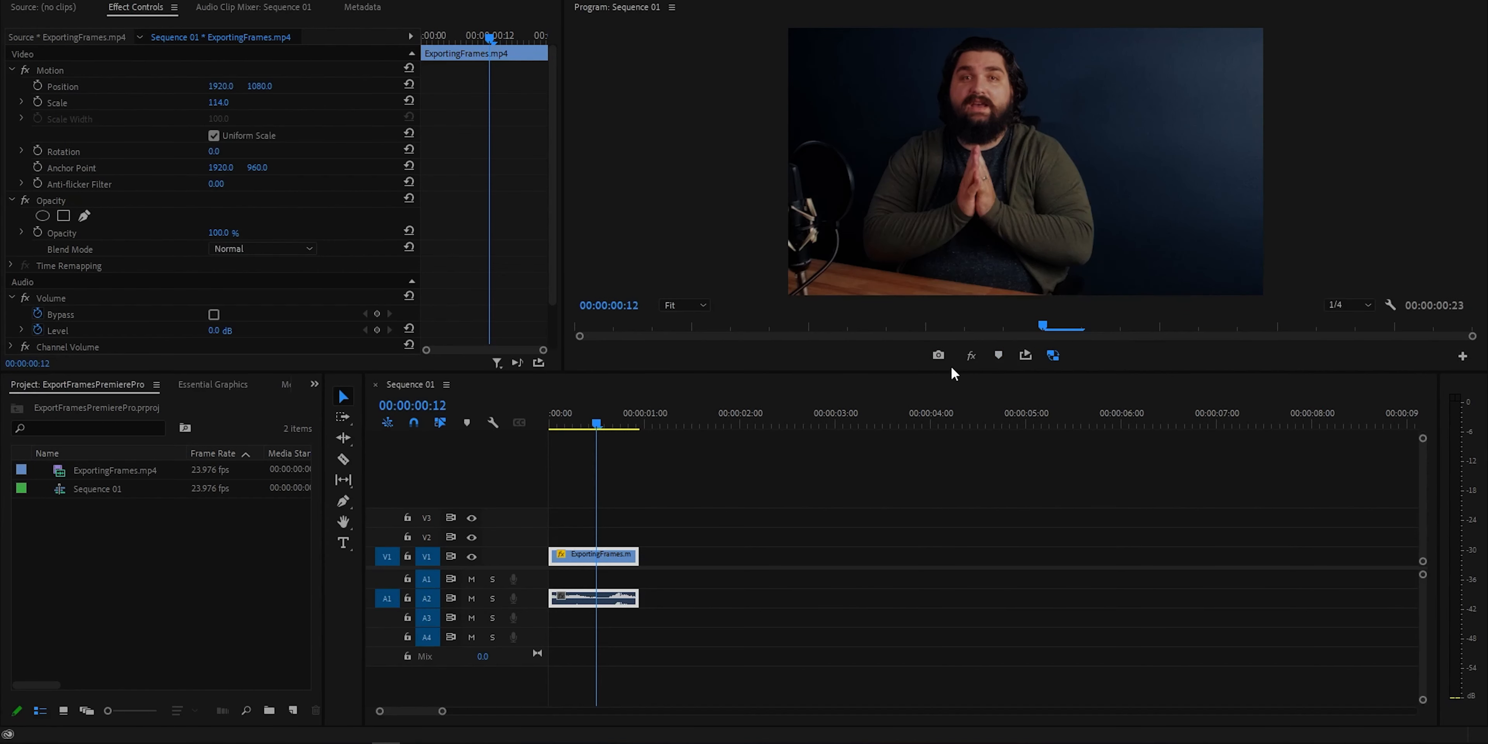
mouse_move(1013, 359)
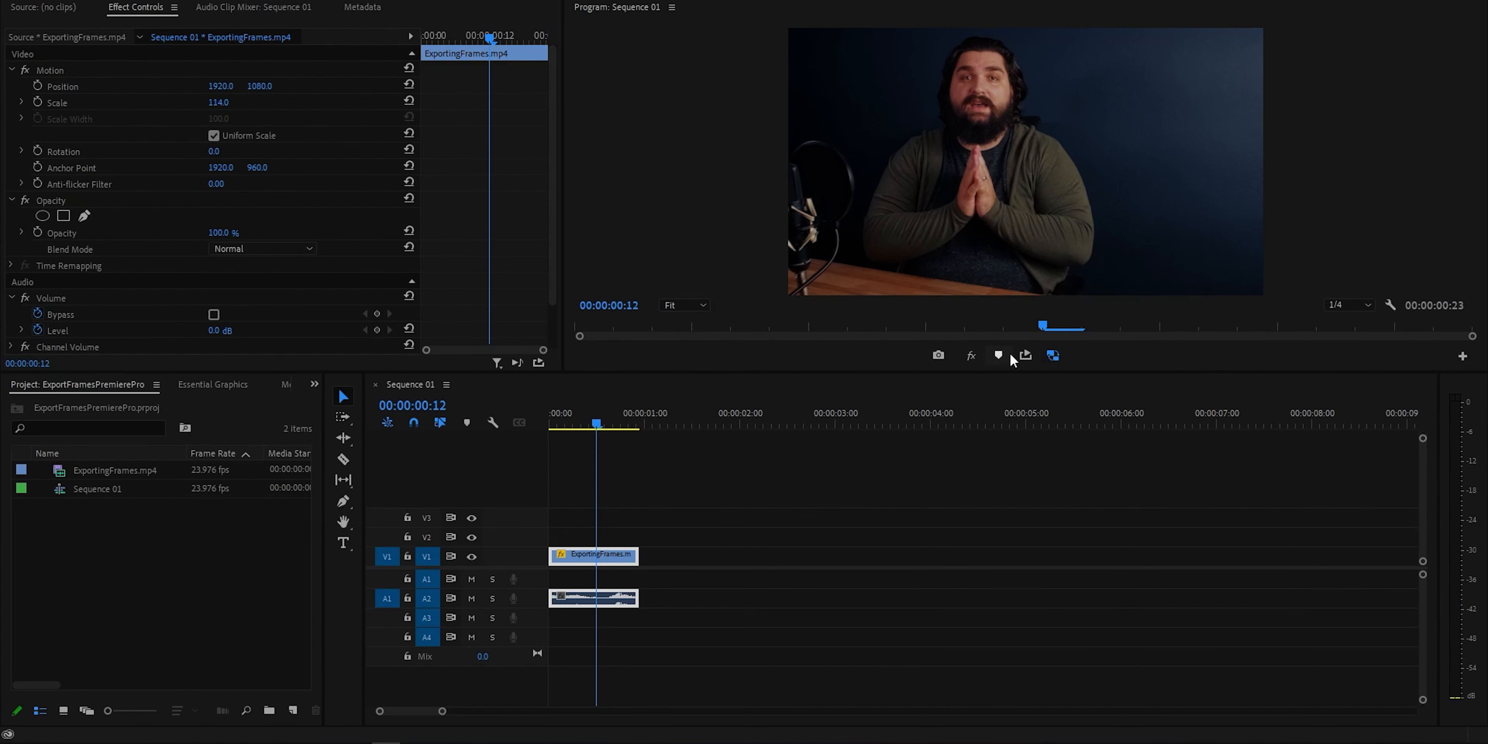
Start Export Frame for the current frame and keep PNG as the still image format
click(938, 355)
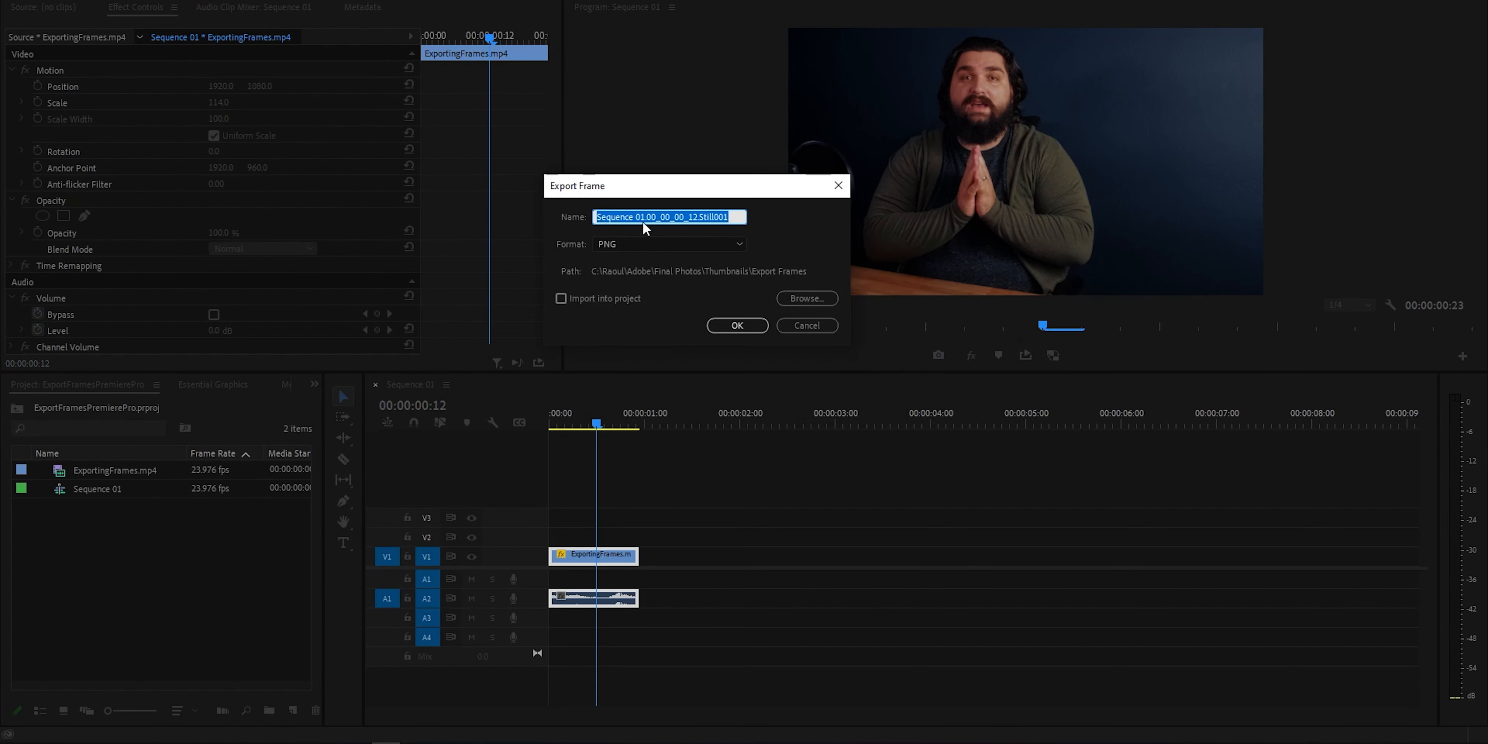
mouse_move(605, 251)
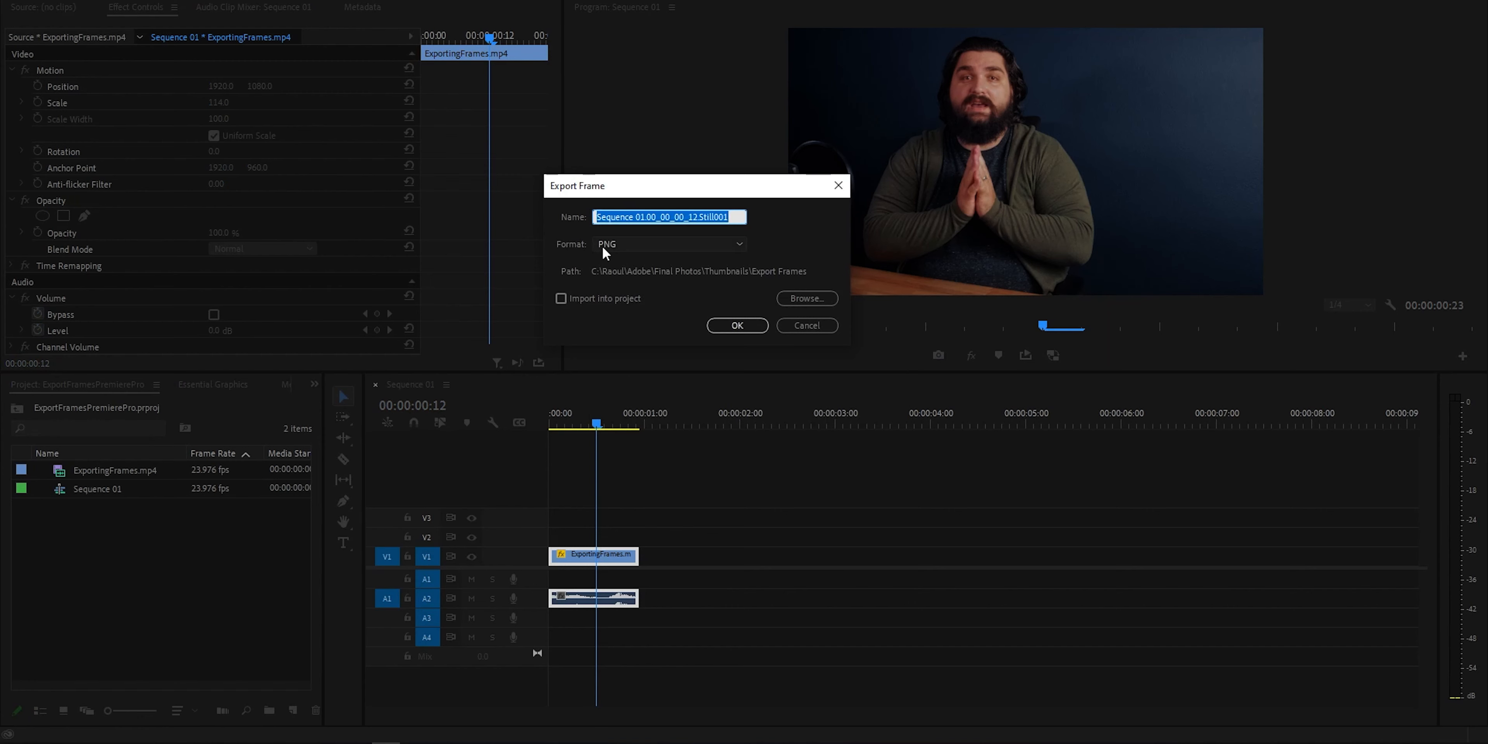
click(669, 244)
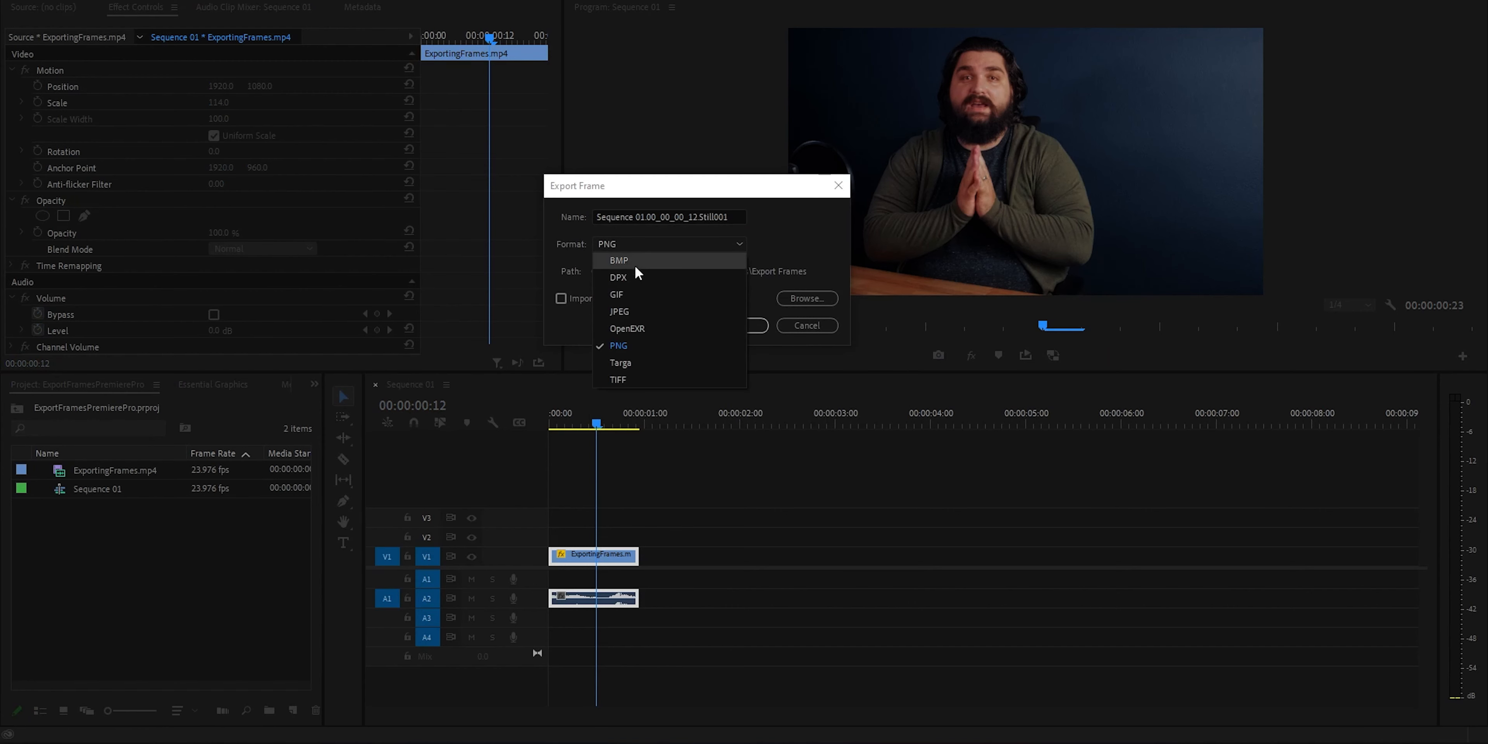
mouse_move(650, 311)
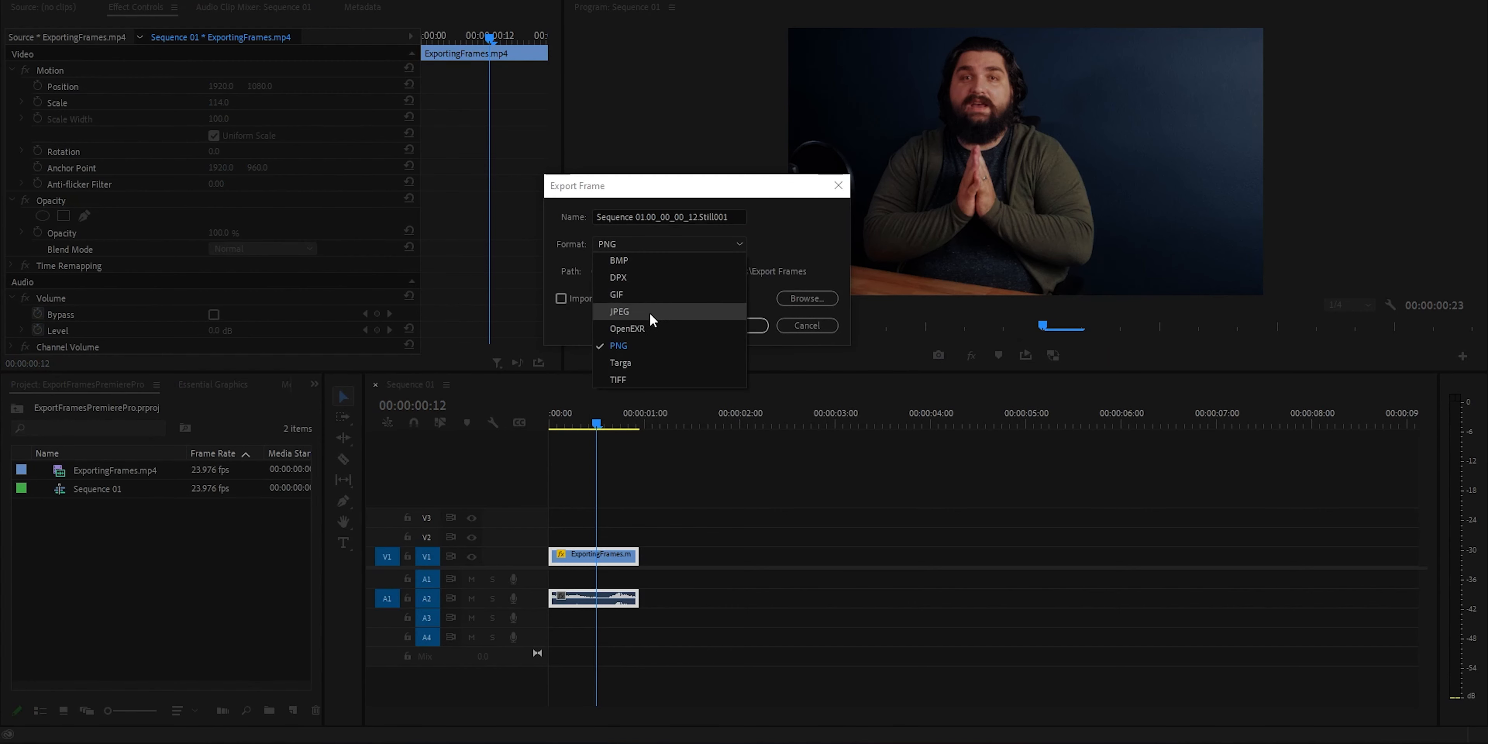
mouse_move(618, 344)
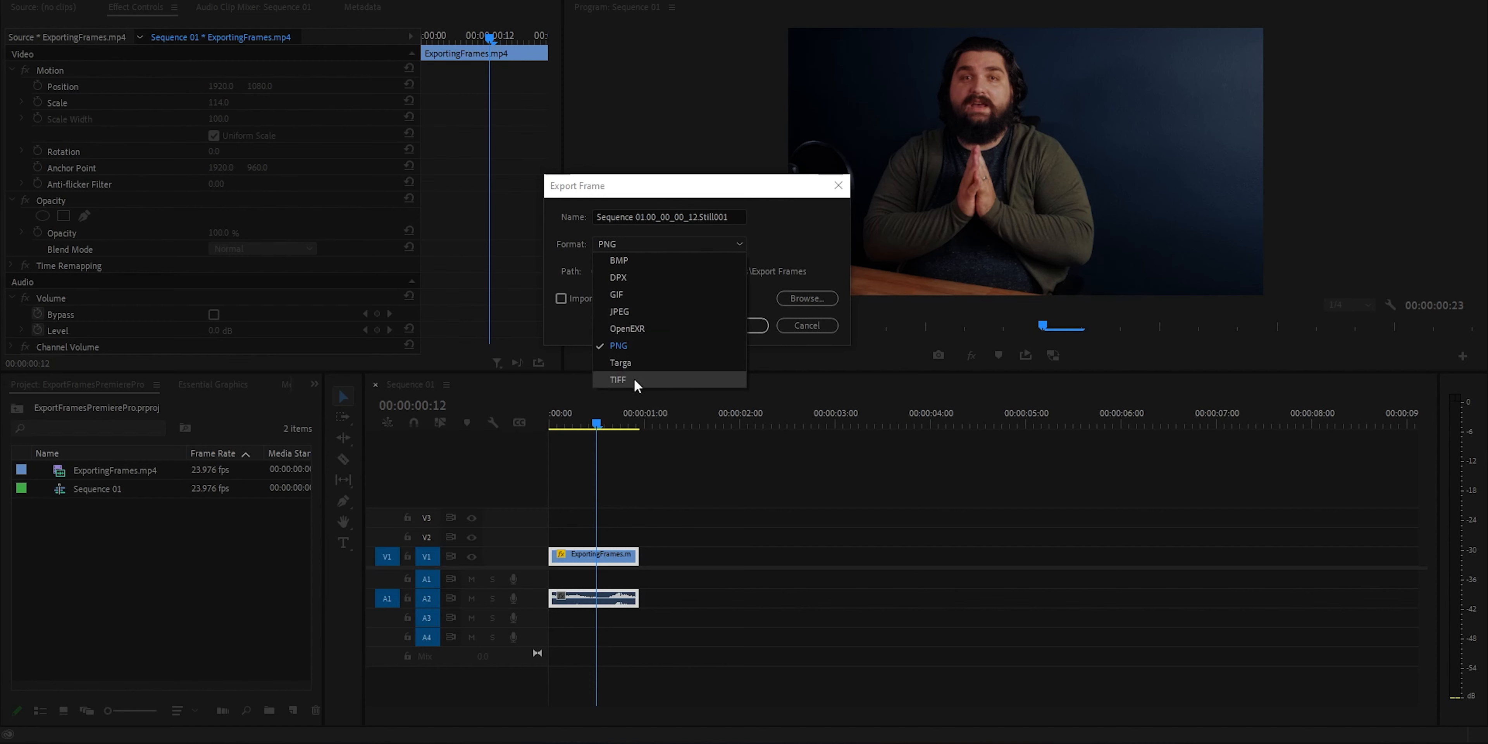
mouse_move(644, 334)
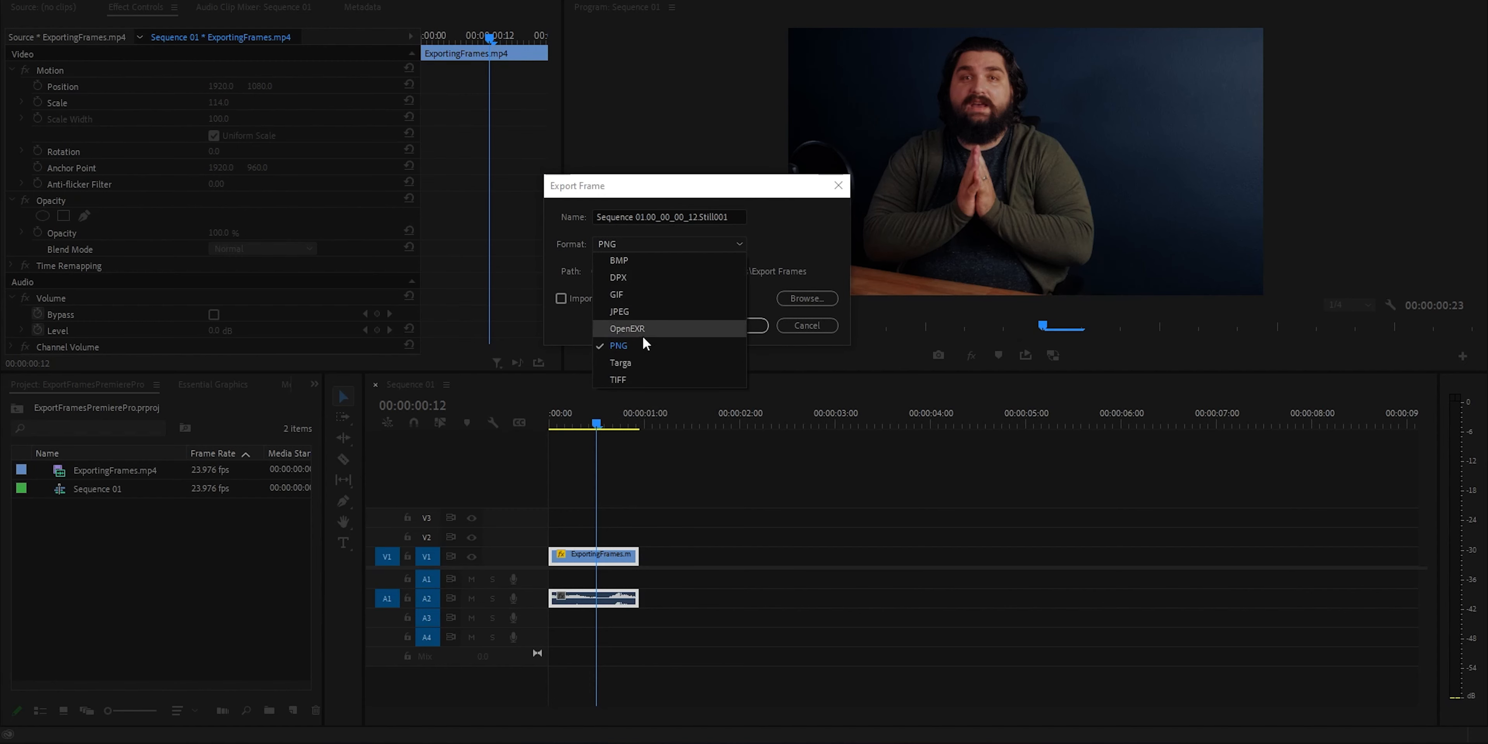
click(618, 344)
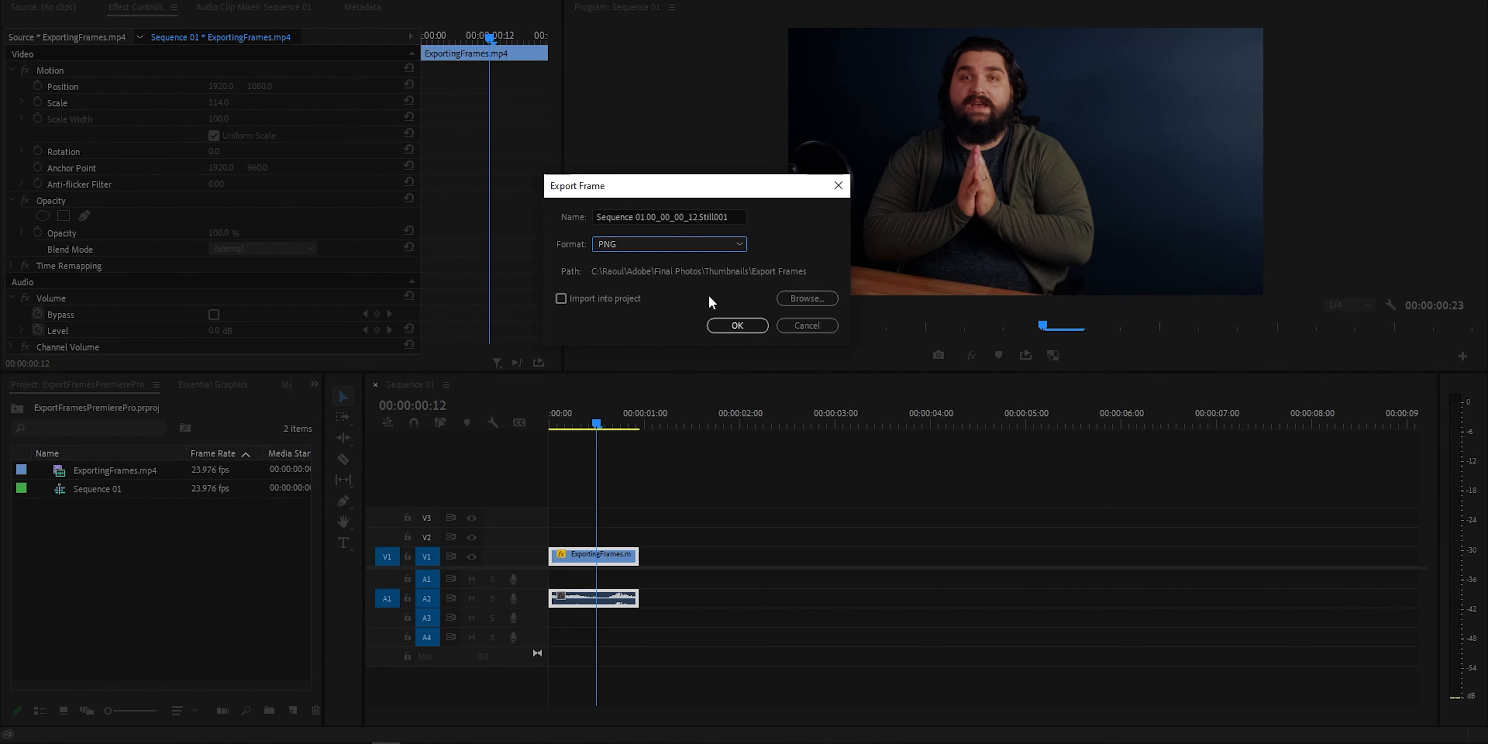
mouse_move(624, 327)
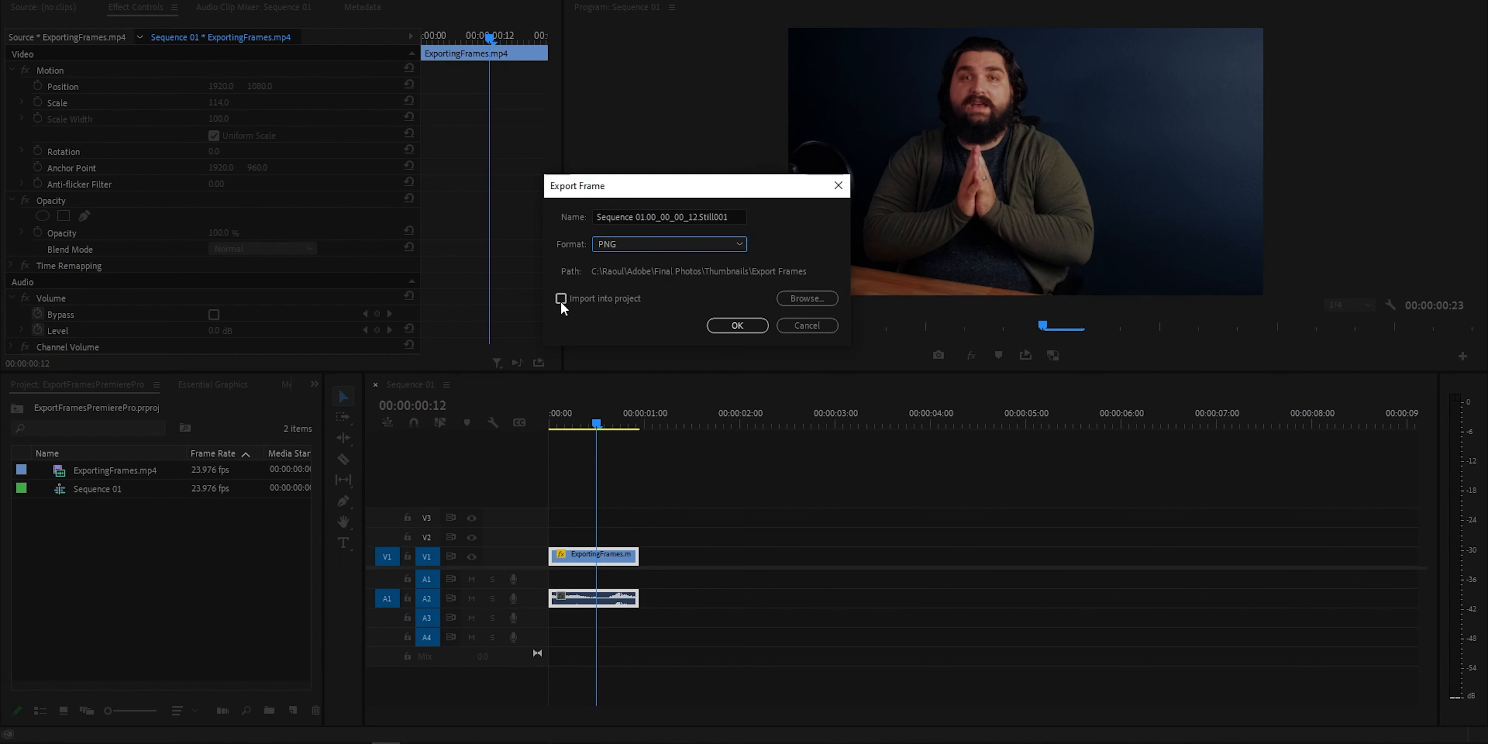
Toggle Import Into Project on and off, leaving it unchecked
click(561, 297)
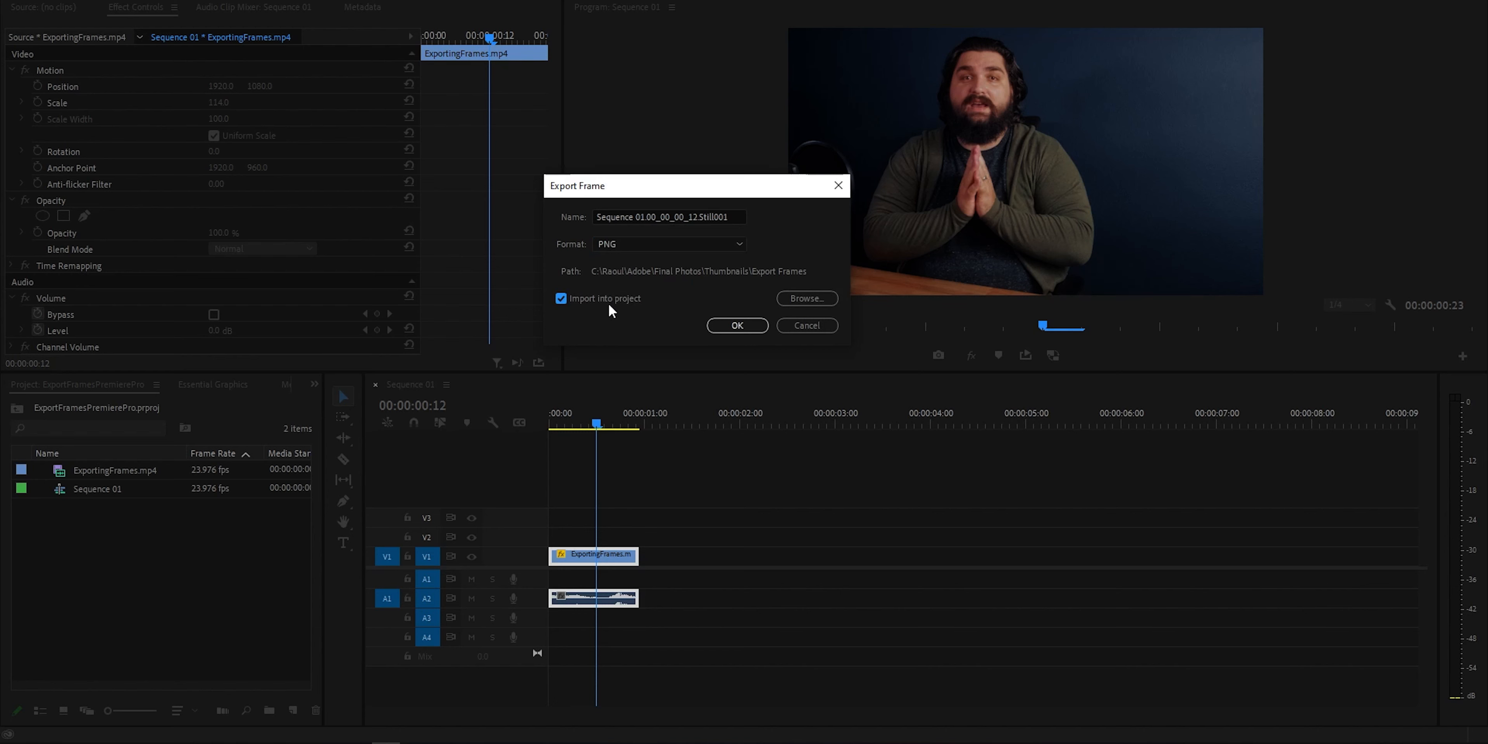
mouse_move(555, 318)
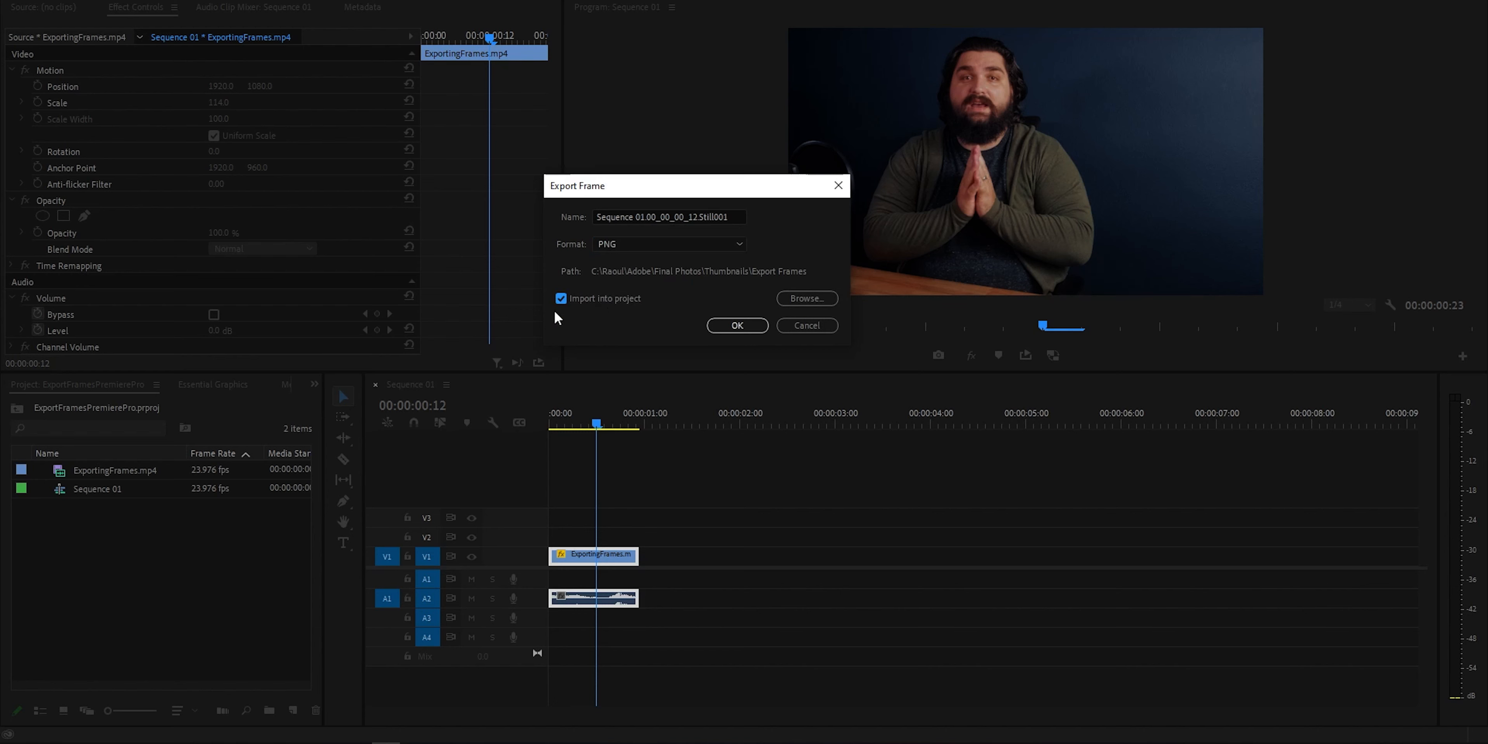
mouse_move(264, 543)
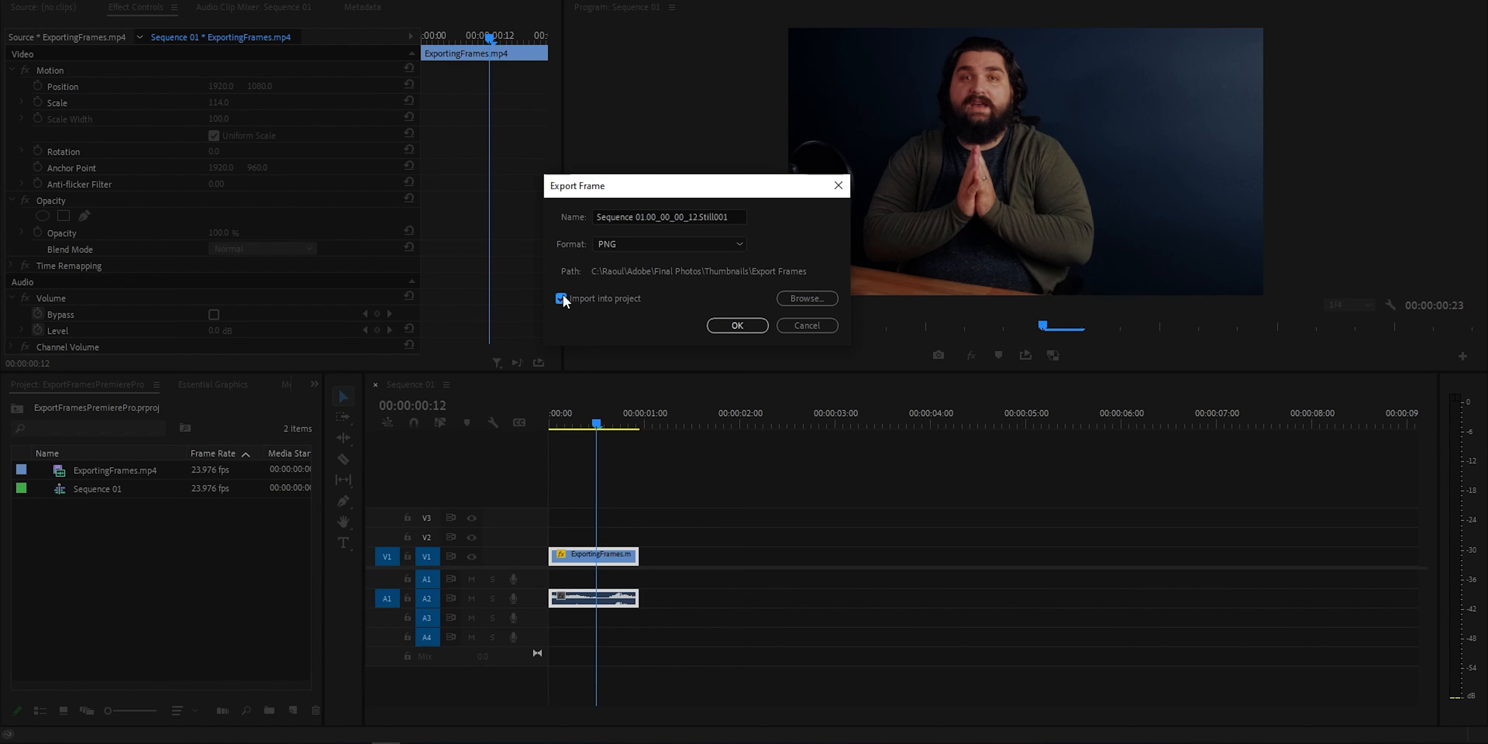
click(561, 298)
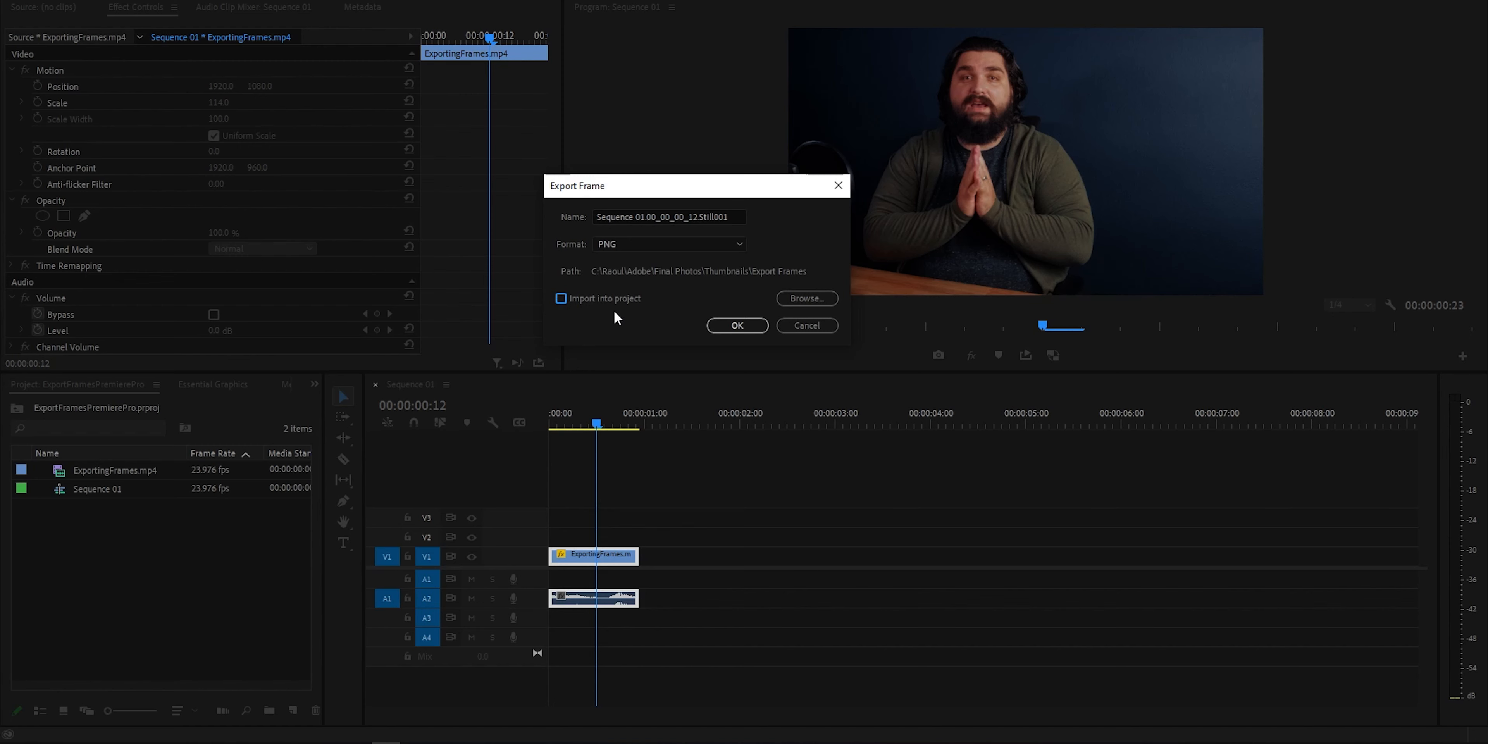
mouse_move(352, 368)
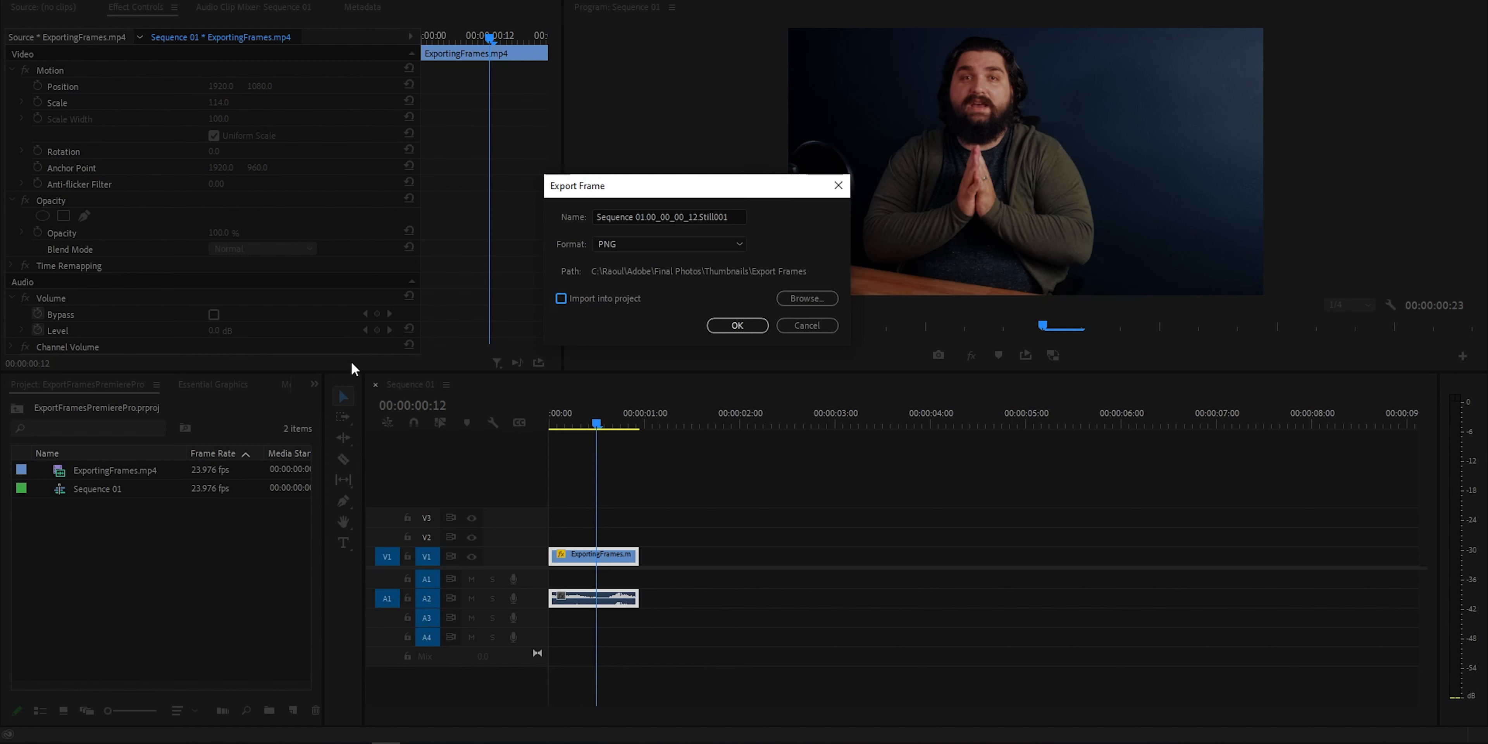
mouse_move(596, 187)
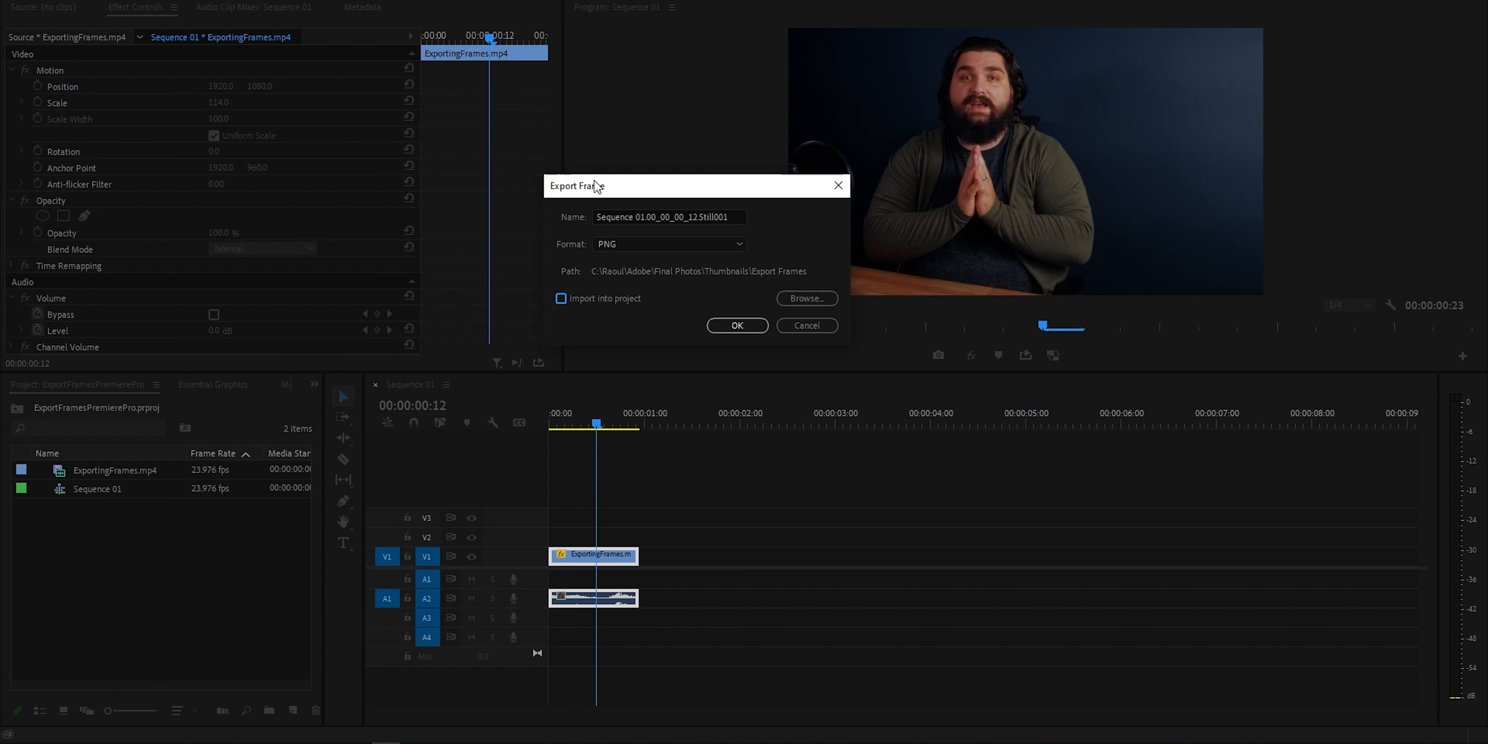
mouse_move(777, 351)
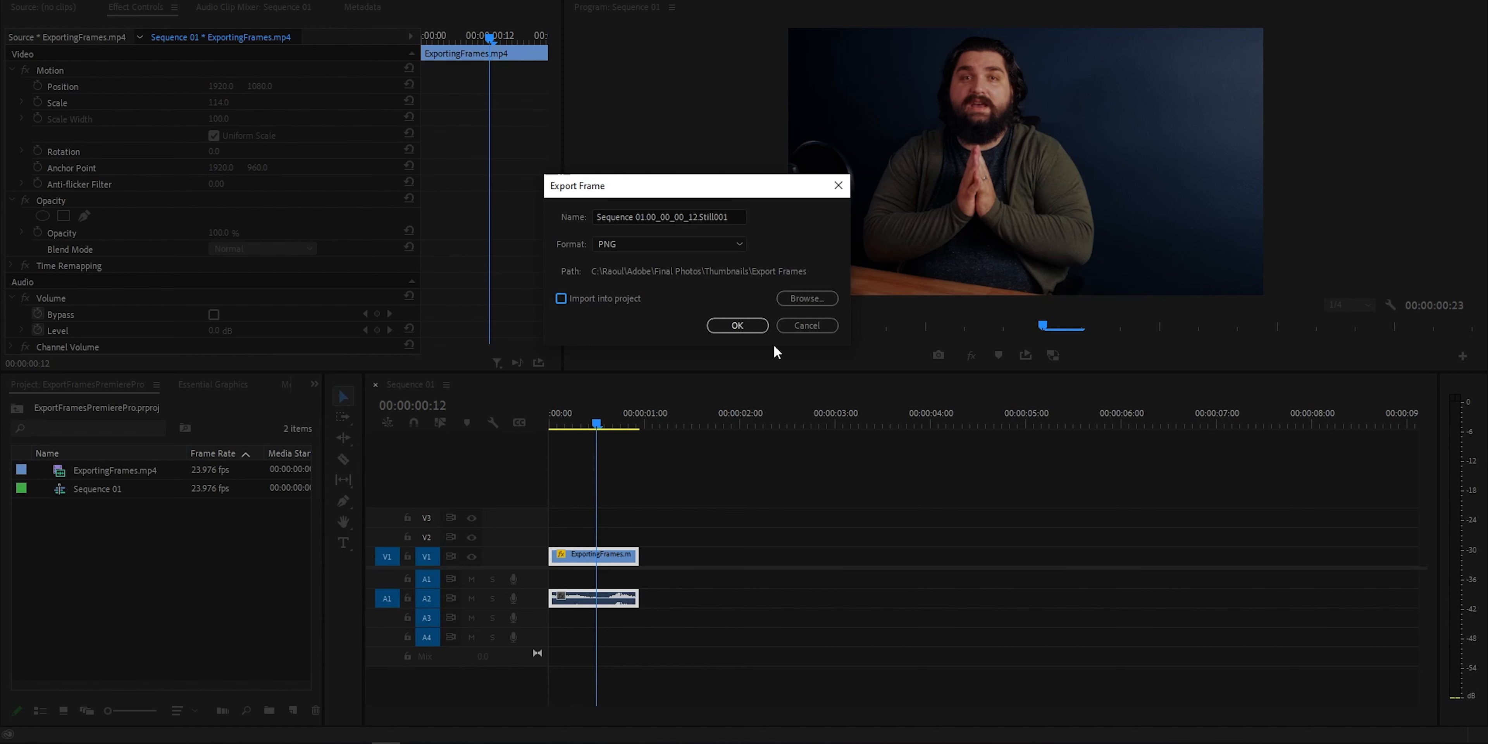
mouse_move(583, 338)
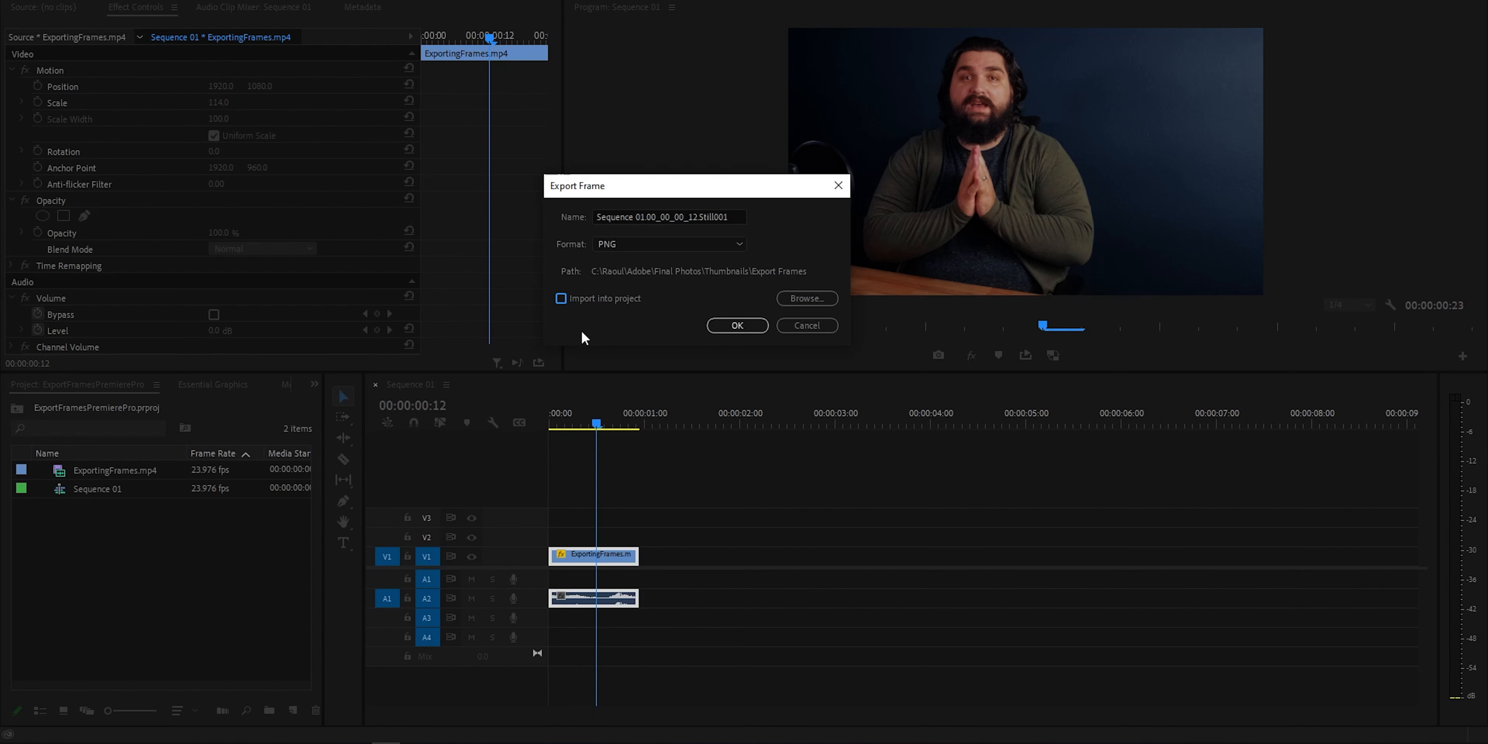
click(561, 298)
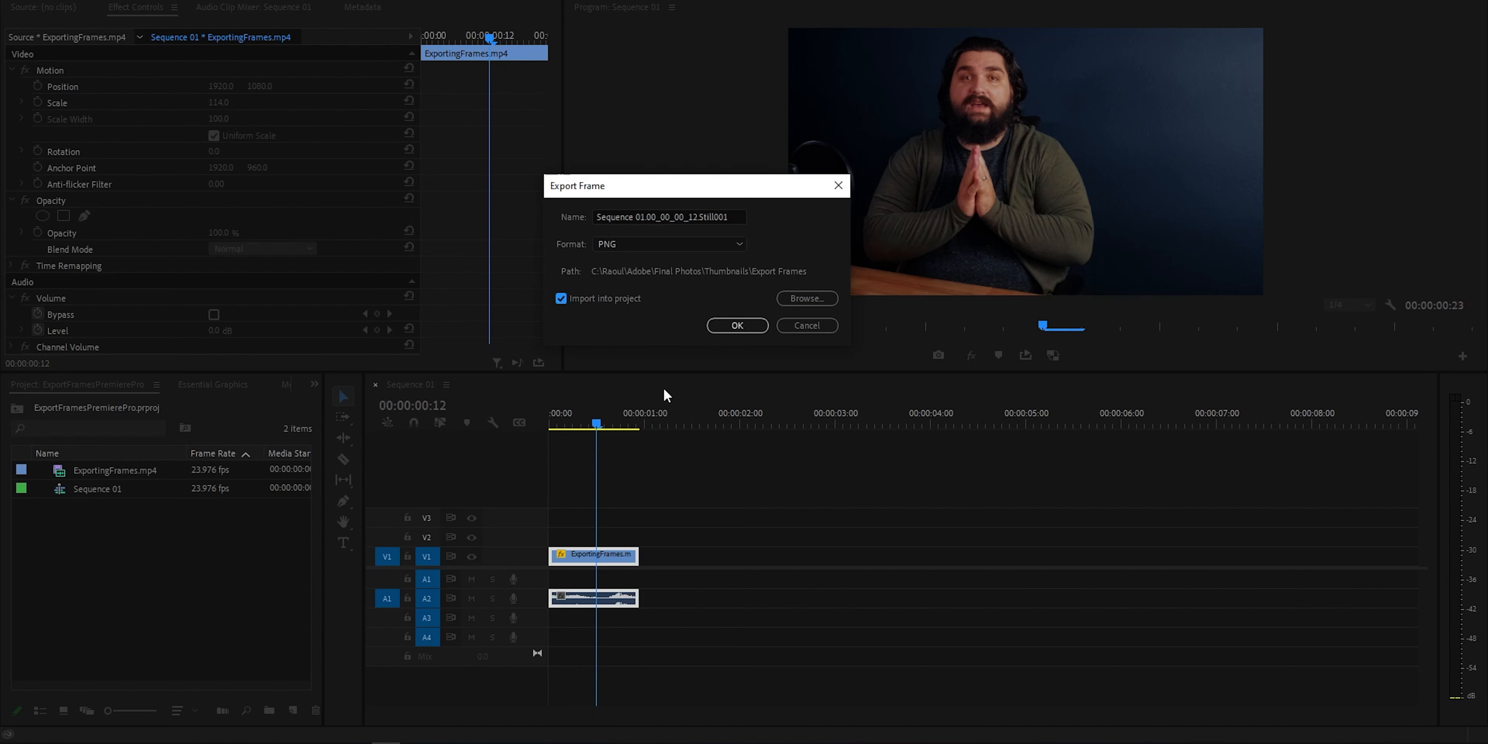
mouse_move(588, 338)
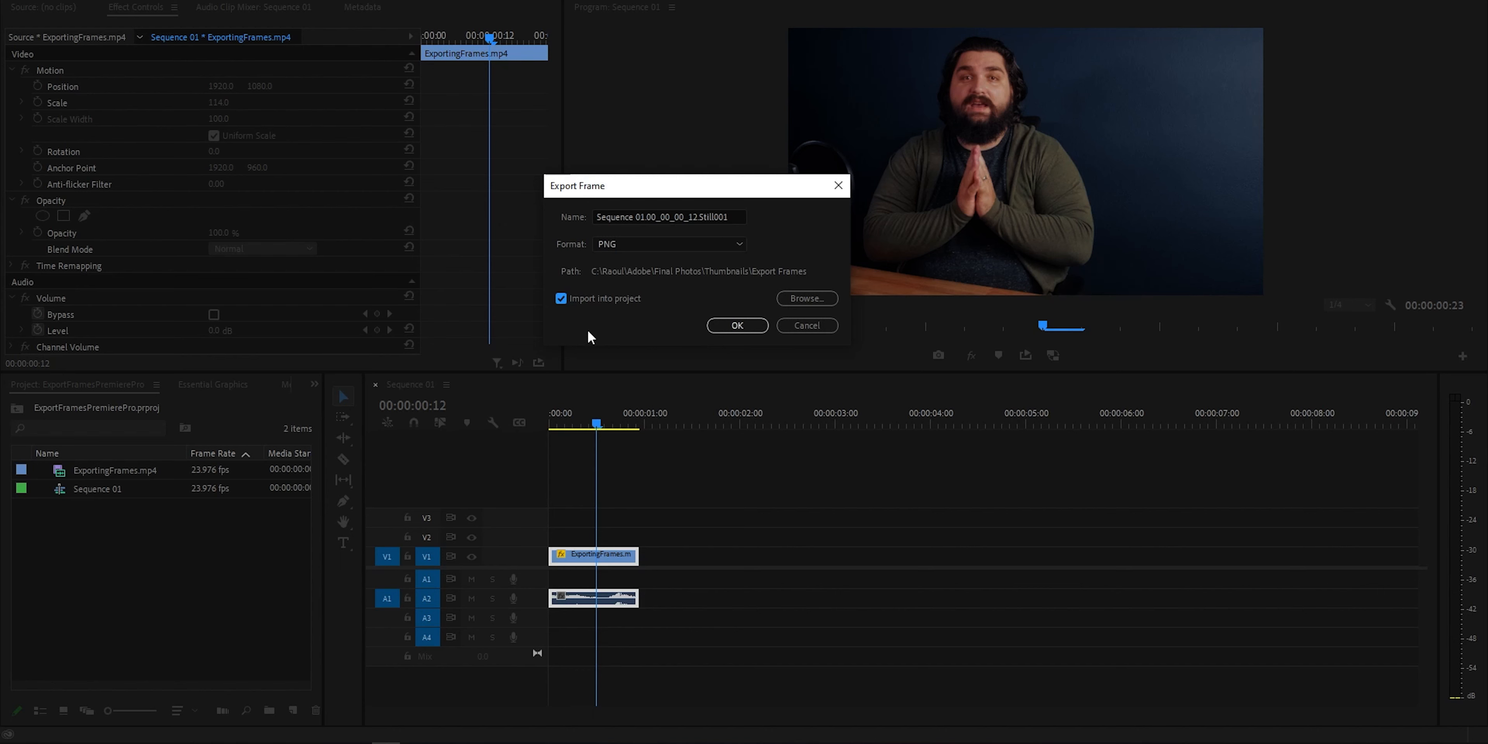
click(560, 297)
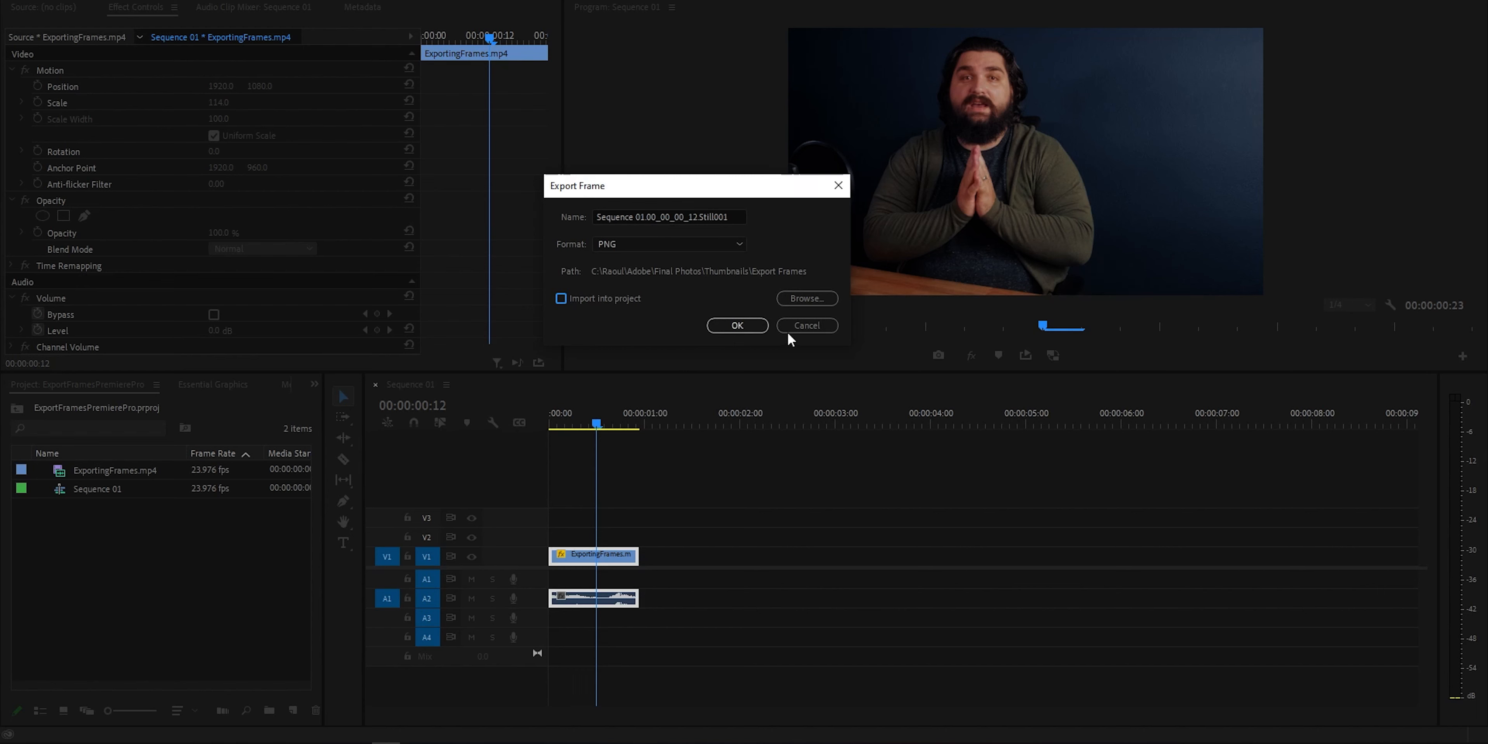
Cancel the Export Frame dialog and return to the speaker's frame in the sequence
click(738, 325)
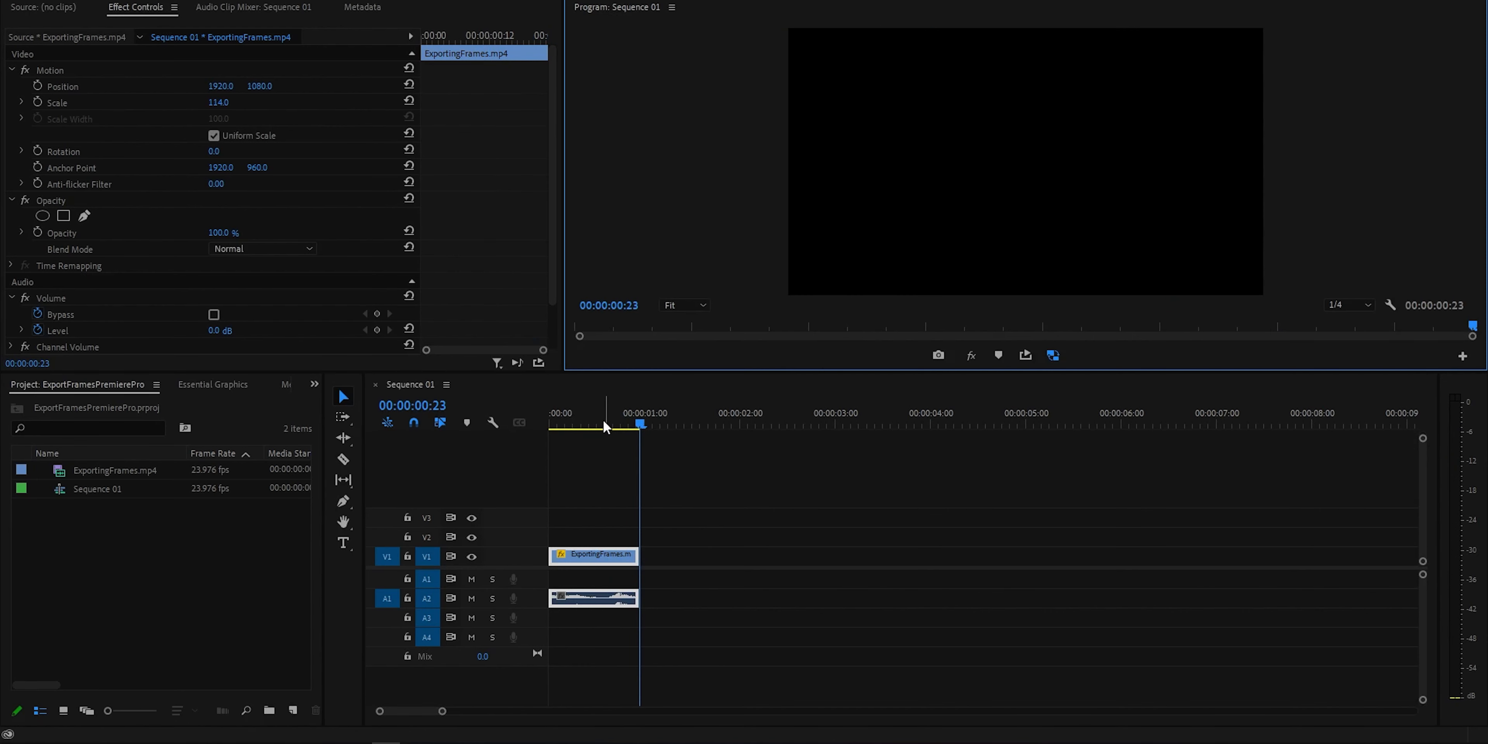
click(592, 424)
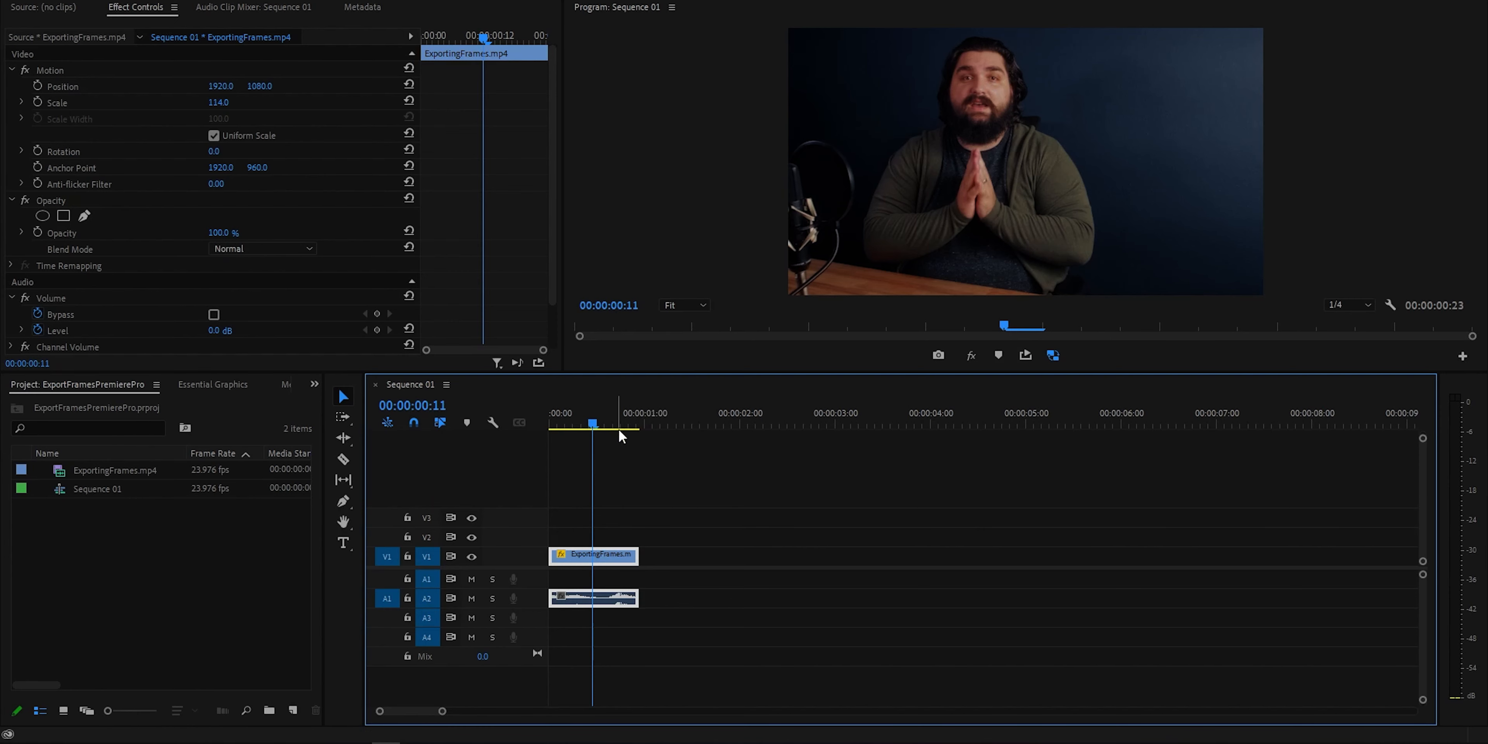
Show the File menu's Export options for the sequence
click(19, 7)
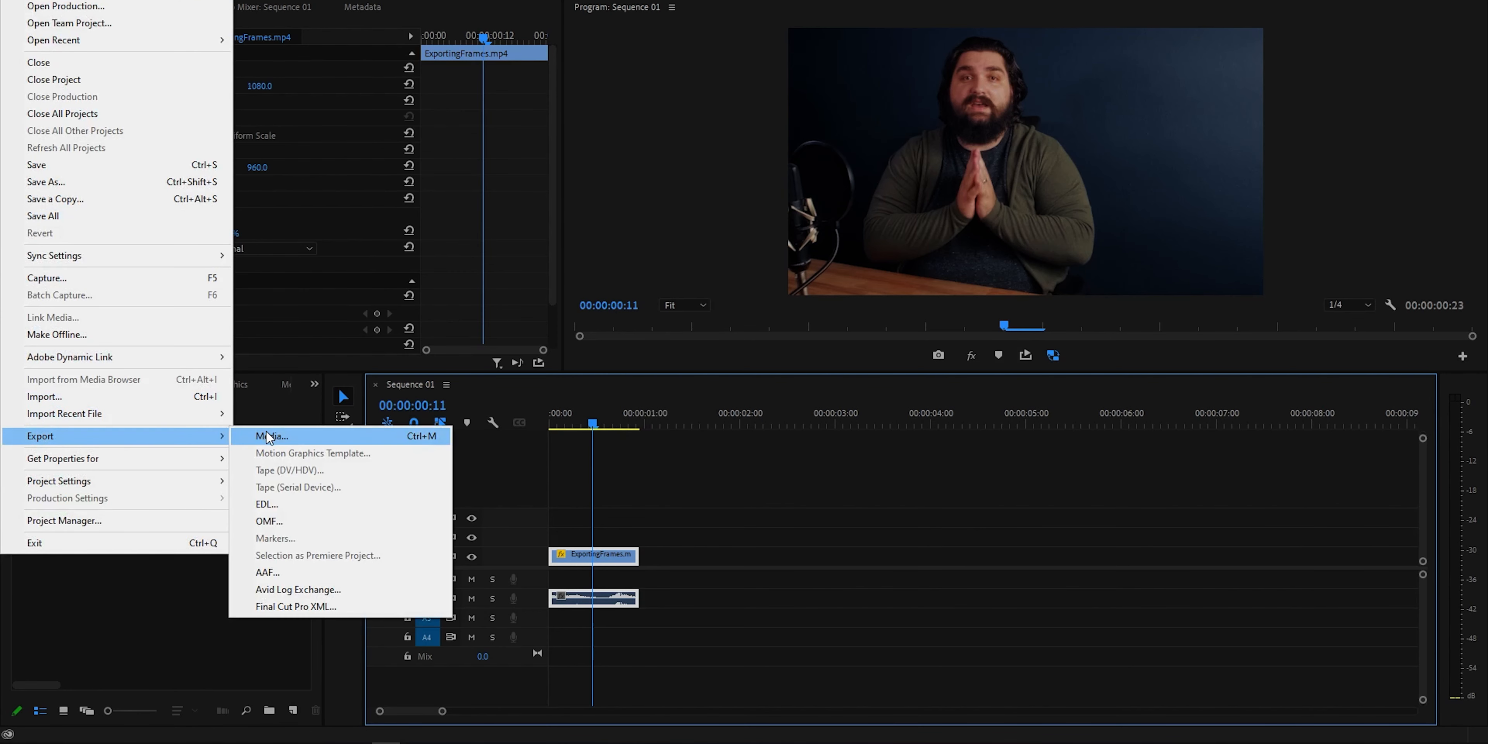
mouse_move(422, 443)
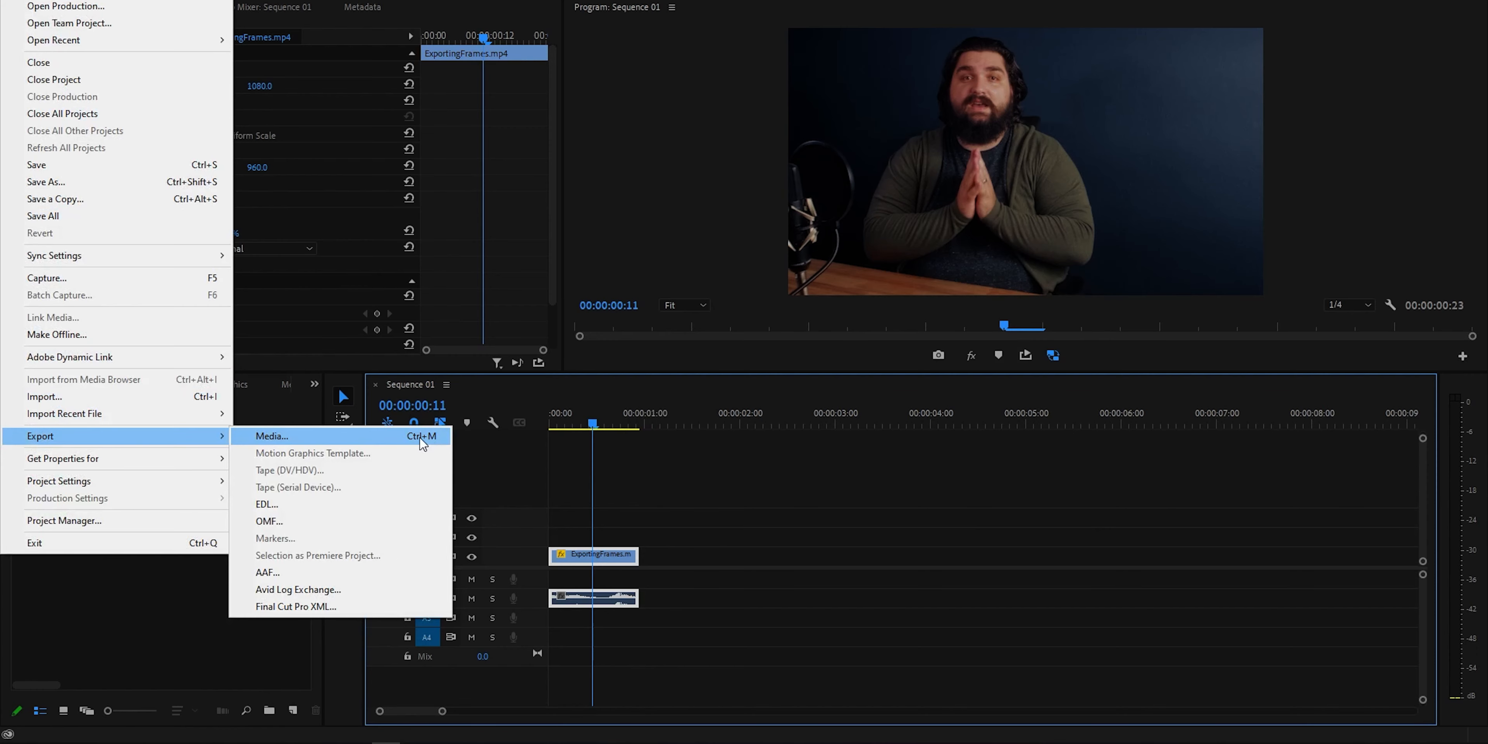
Launch Export Media for the sequence and keep PNG as the output format
click(271, 436)
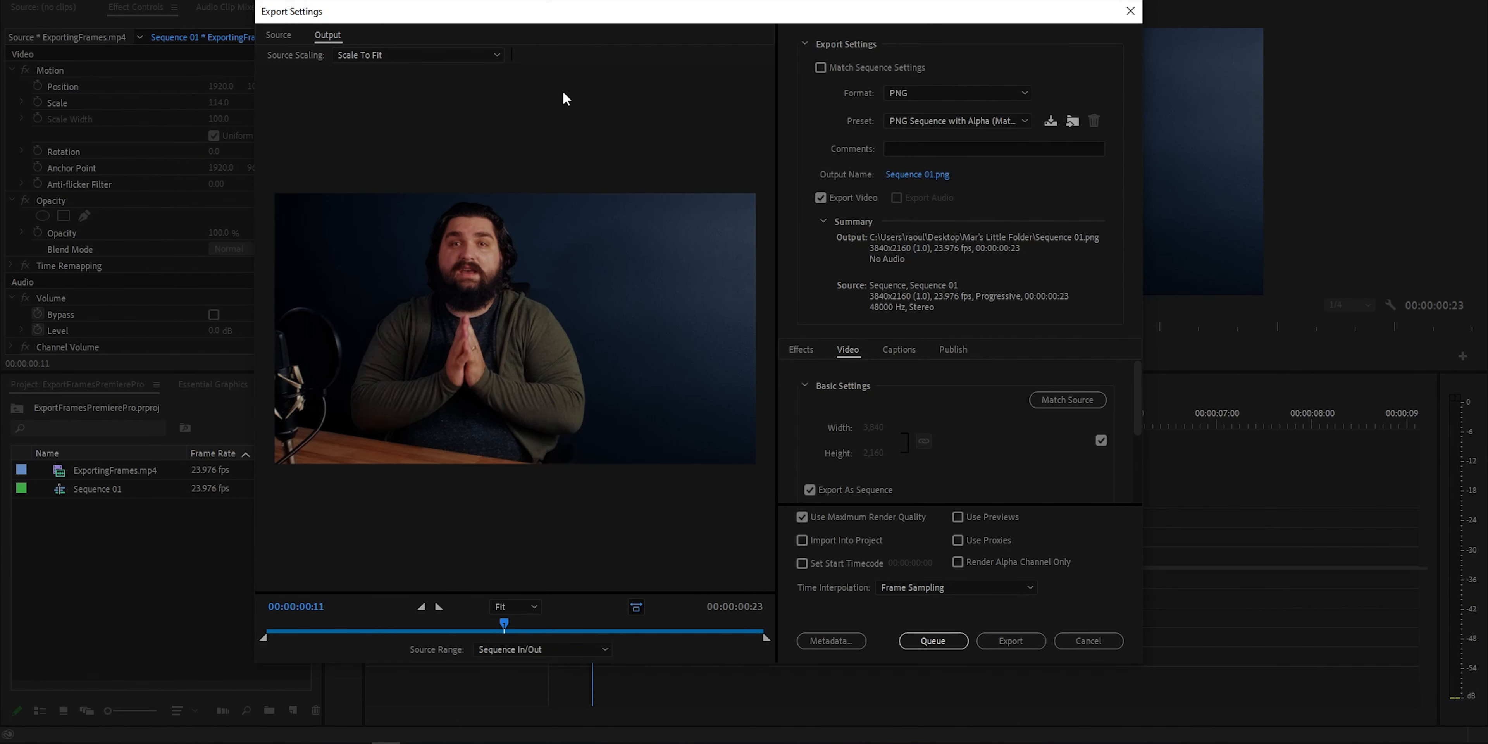
mouse_move(546, 322)
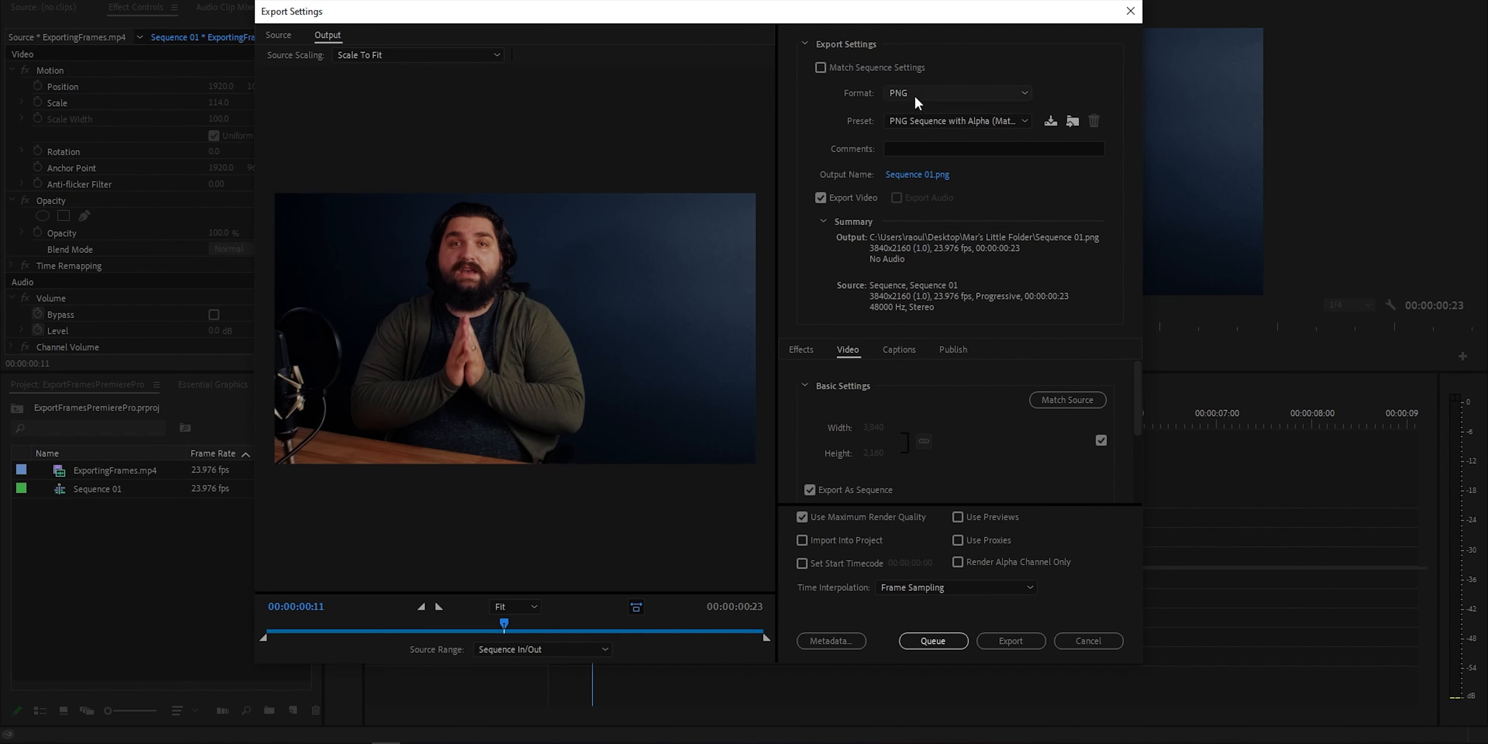
click(956, 92)
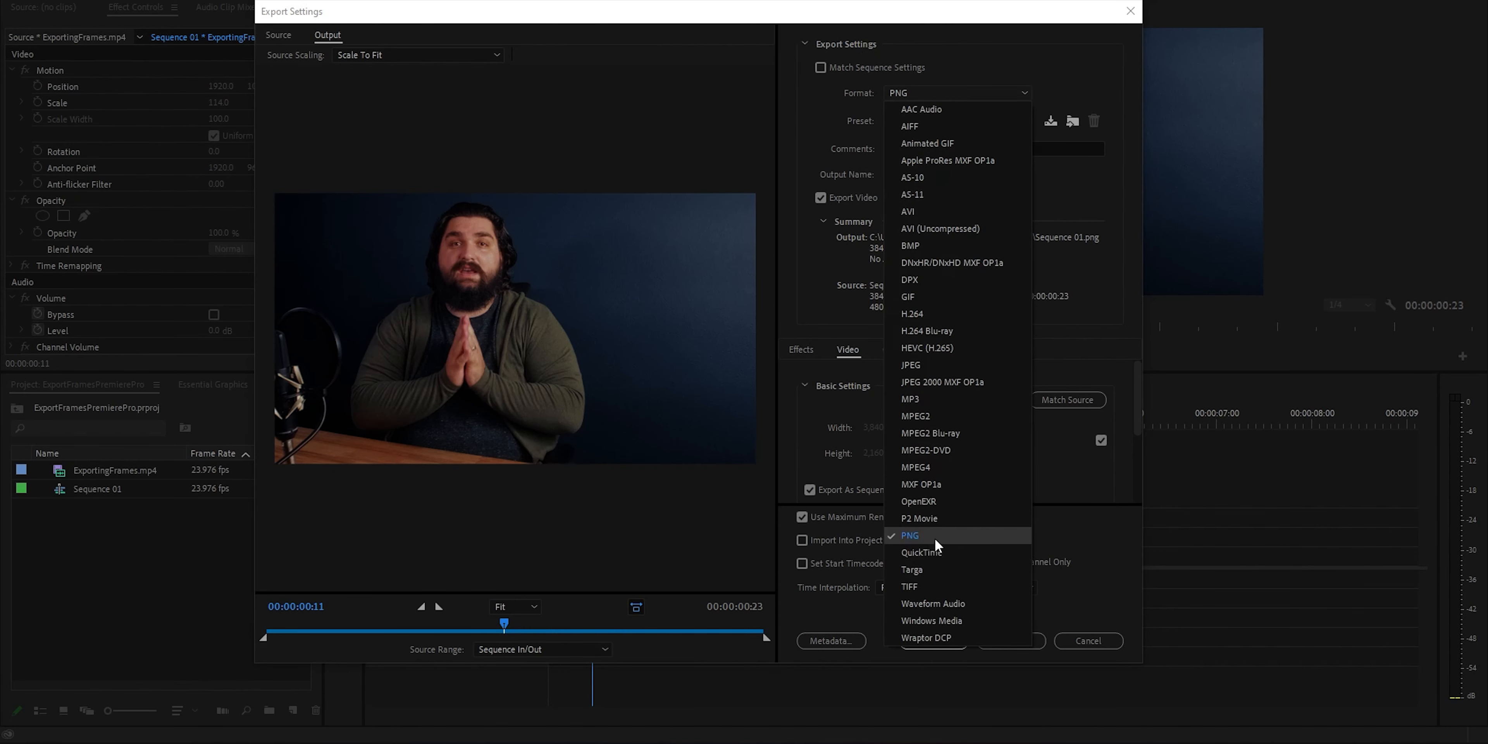
click(909, 536)
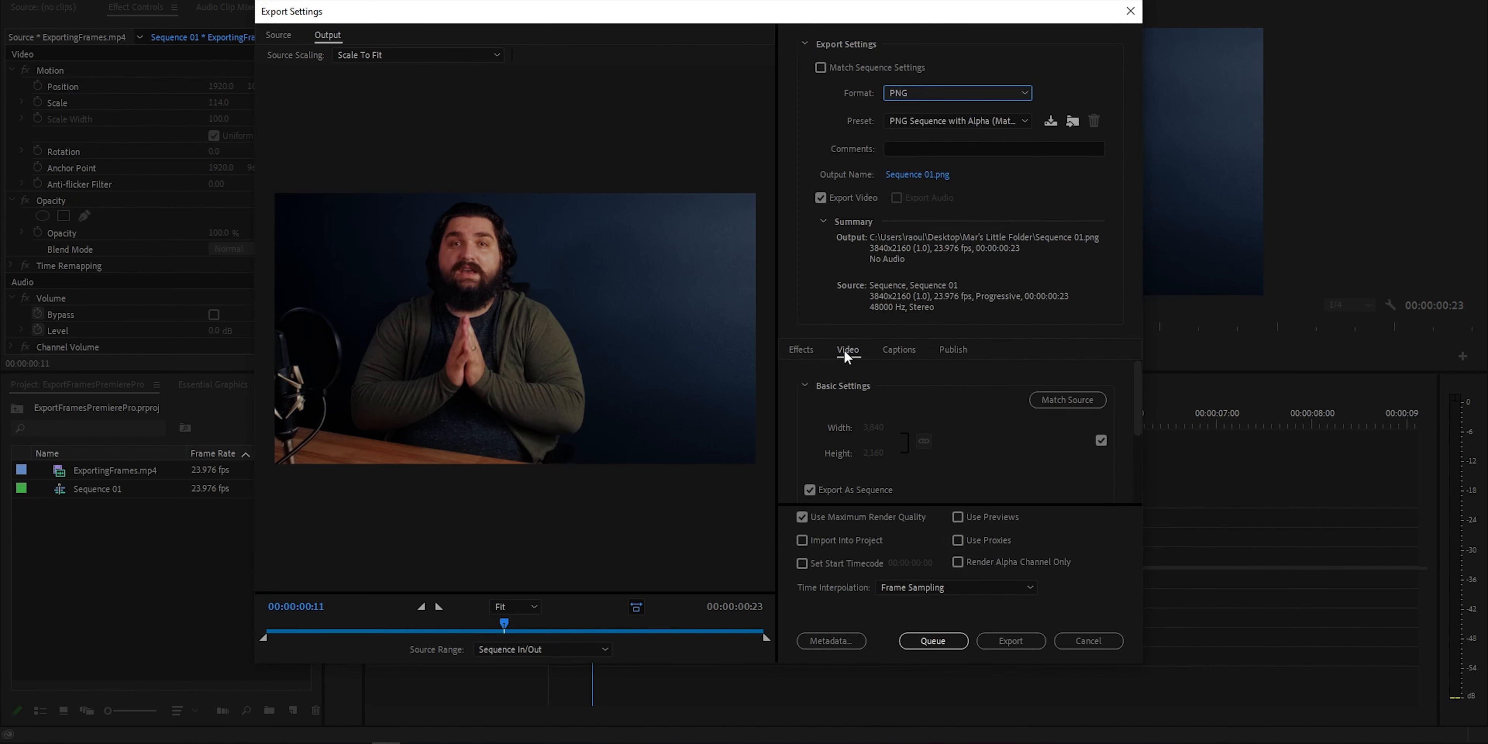
mouse_move(861, 434)
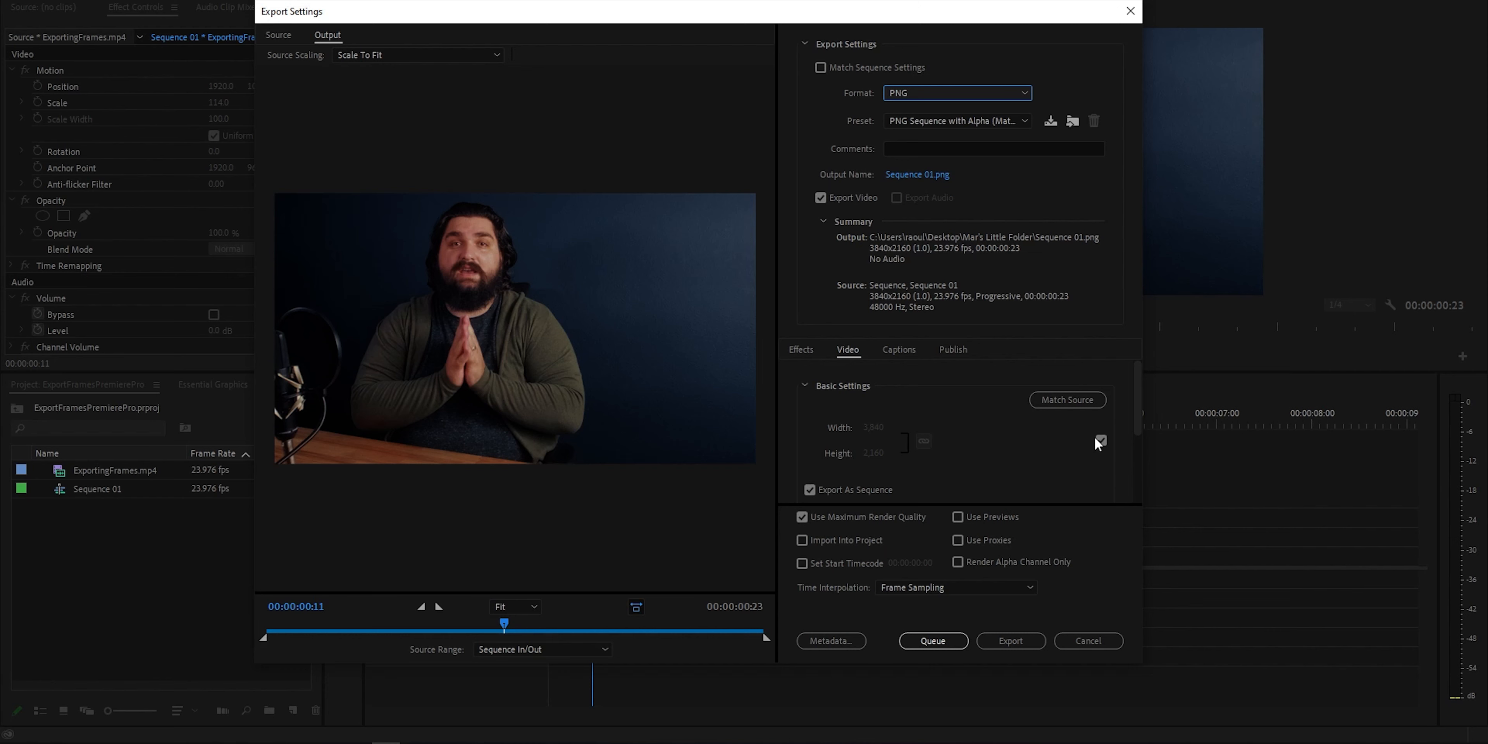
mouse_move(1101, 444)
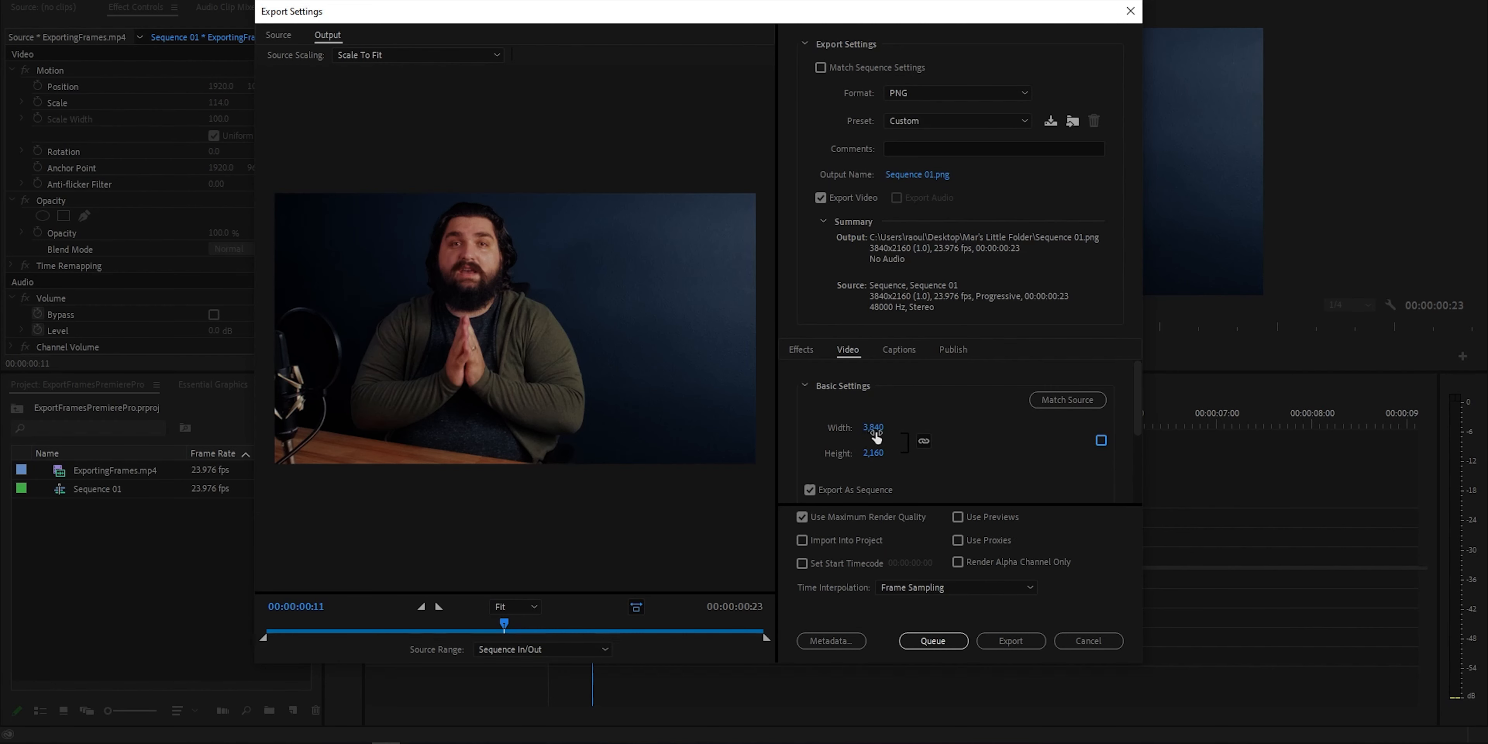
Adjust the PNG export's Basic Video Settings so the preset becomes Custom at source size 3840×2160
click(922, 440)
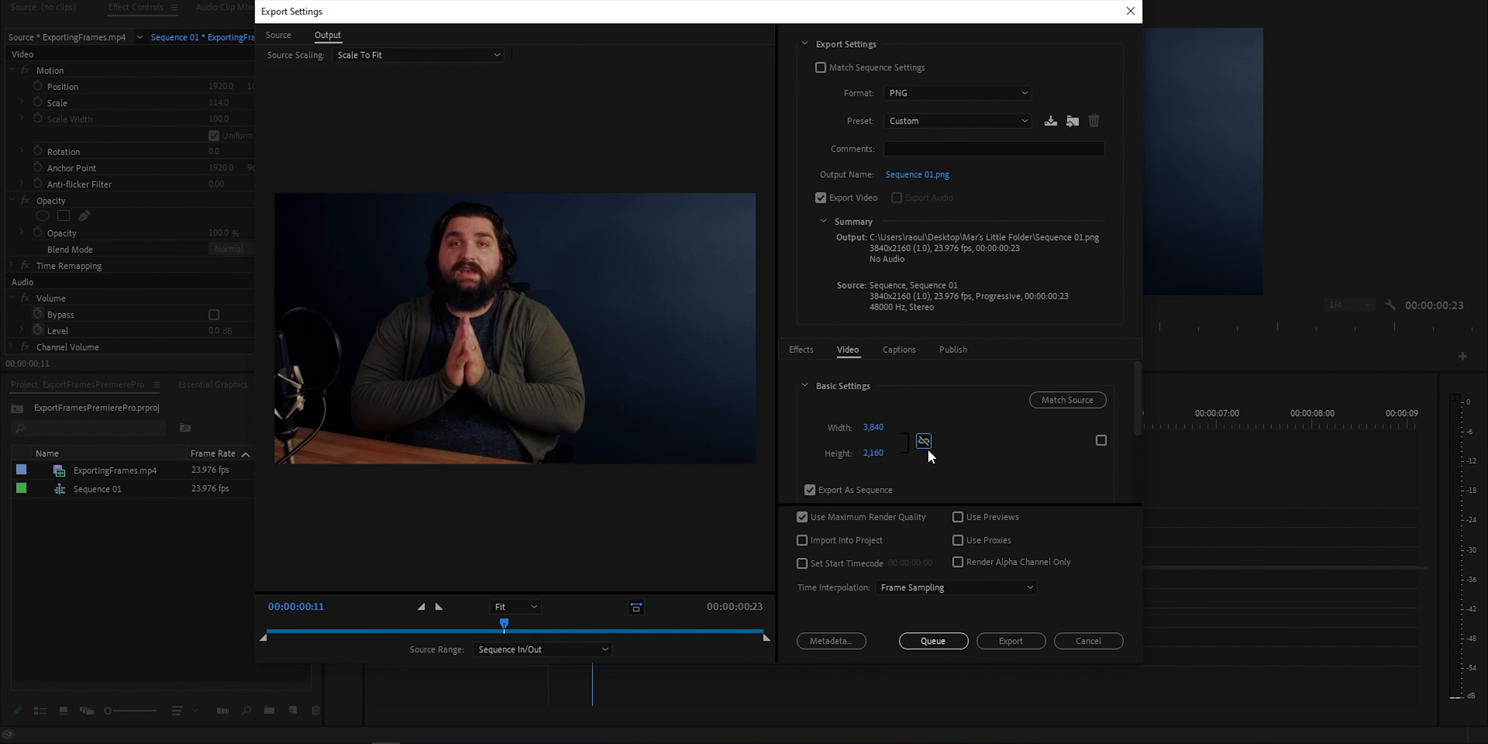
mouse_move(882, 447)
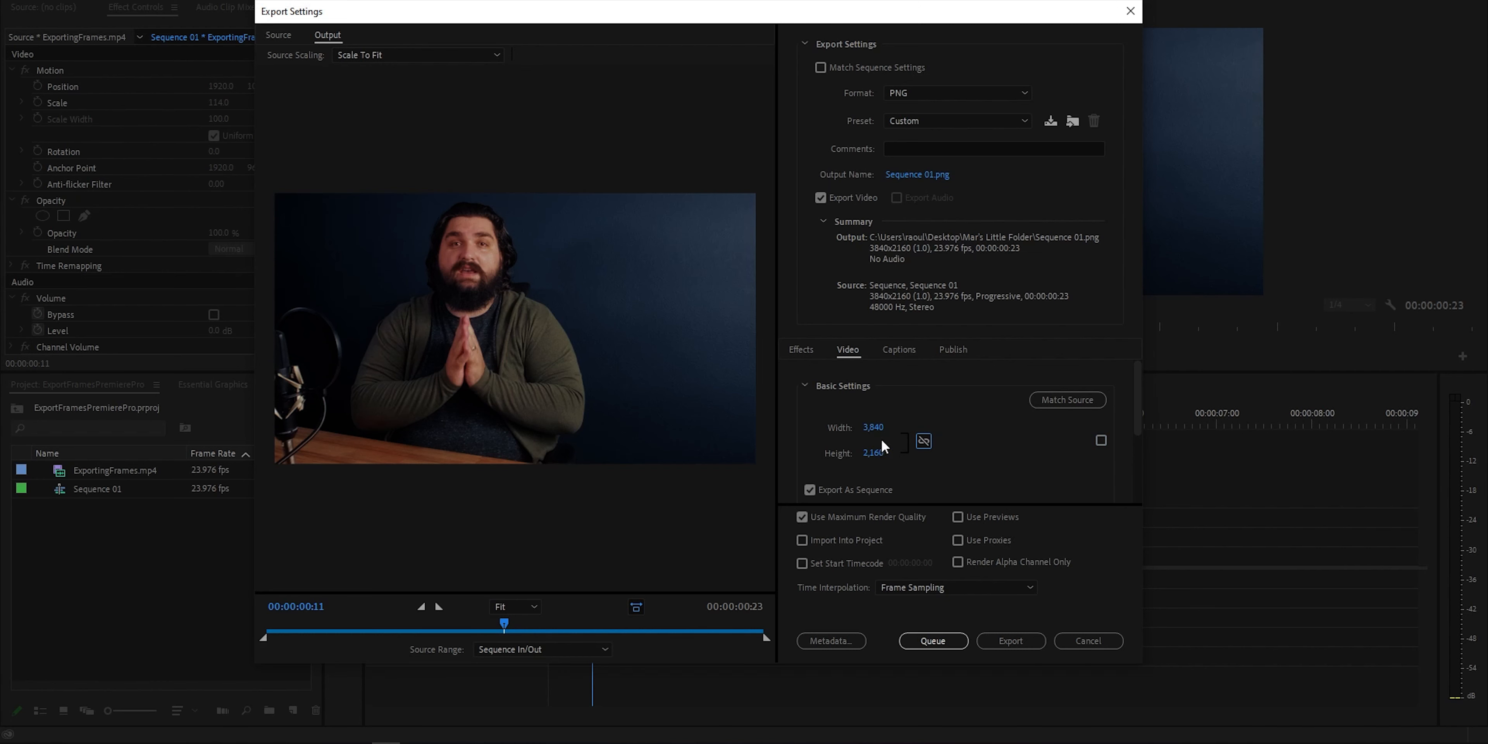
mouse_move(862, 468)
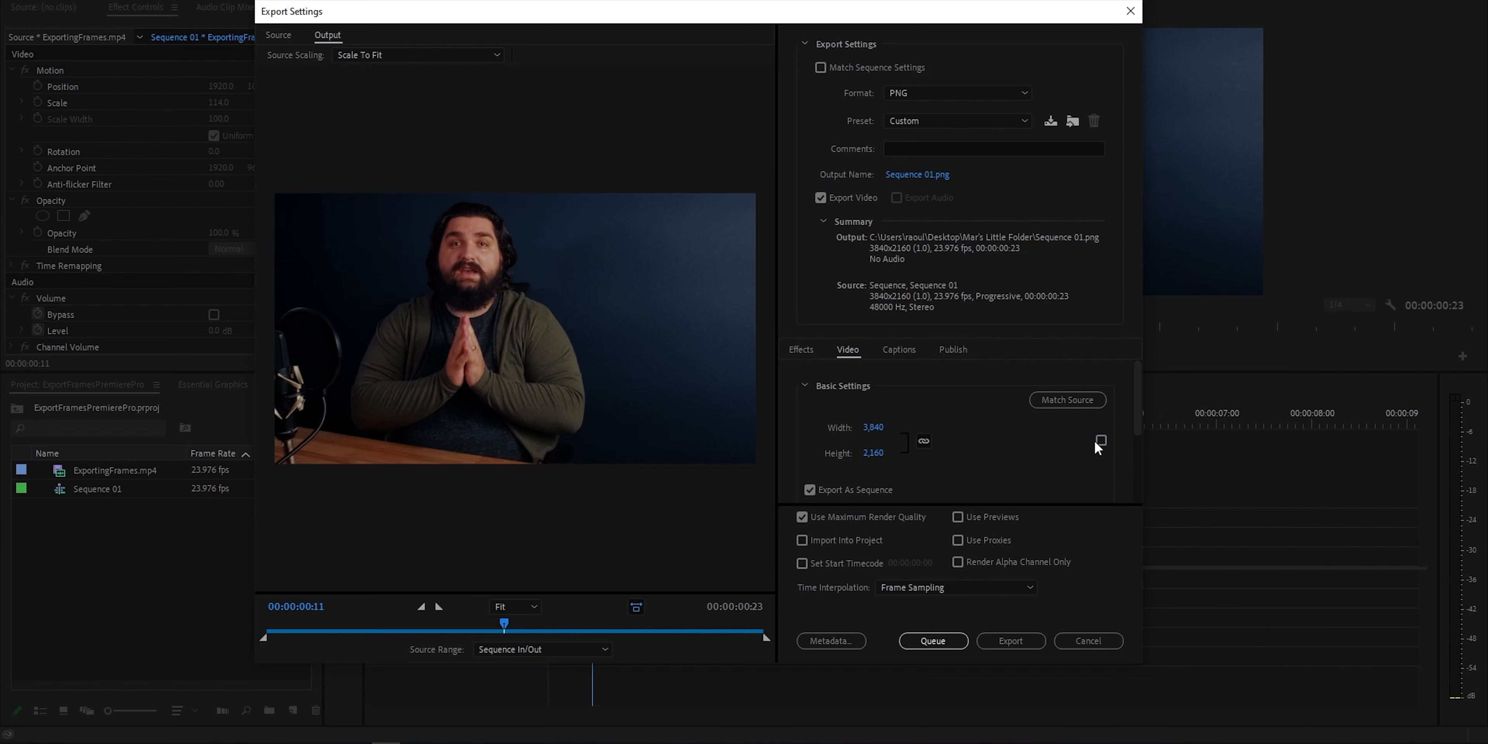
click(1101, 440)
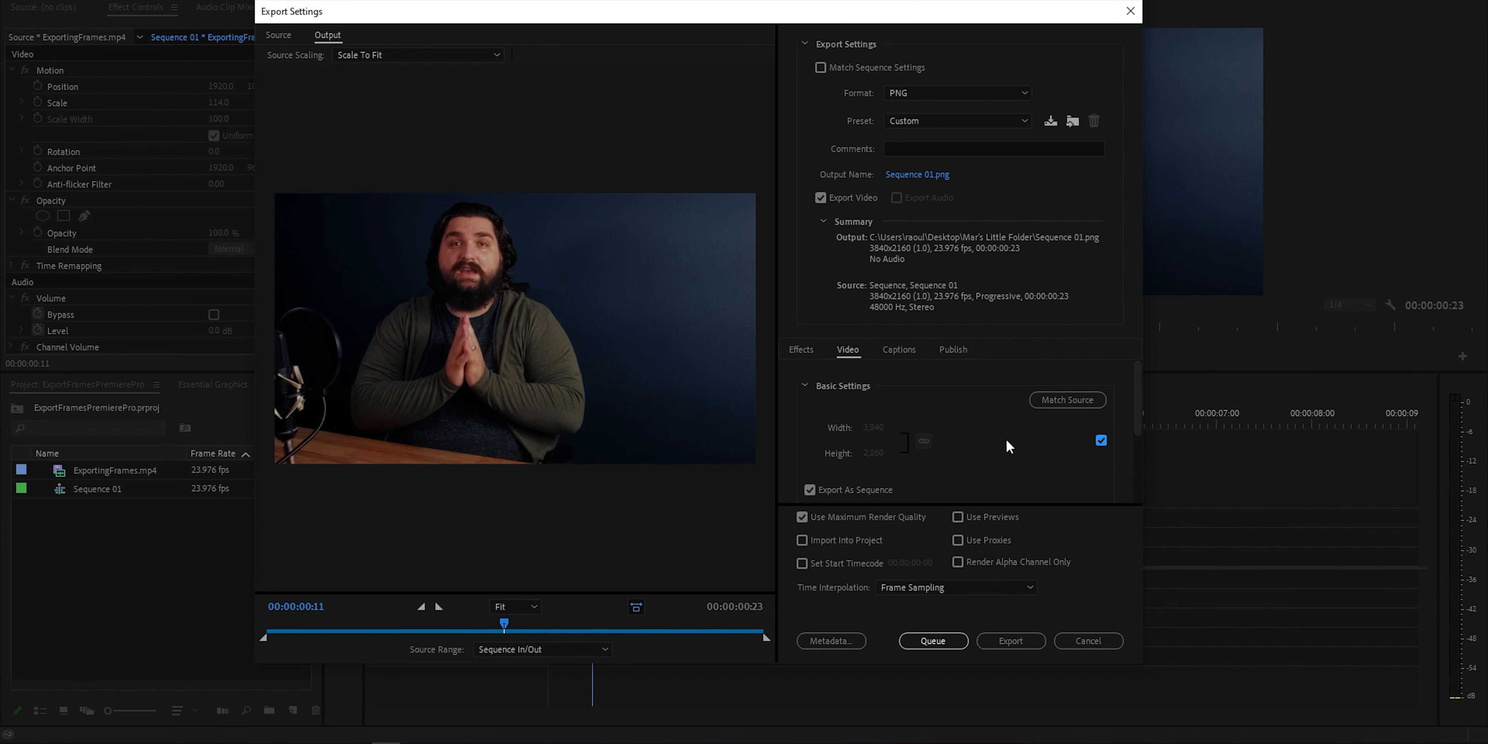
Uncheck Export As Sequence so the PNG export produces a single still
scroll(down, 3)
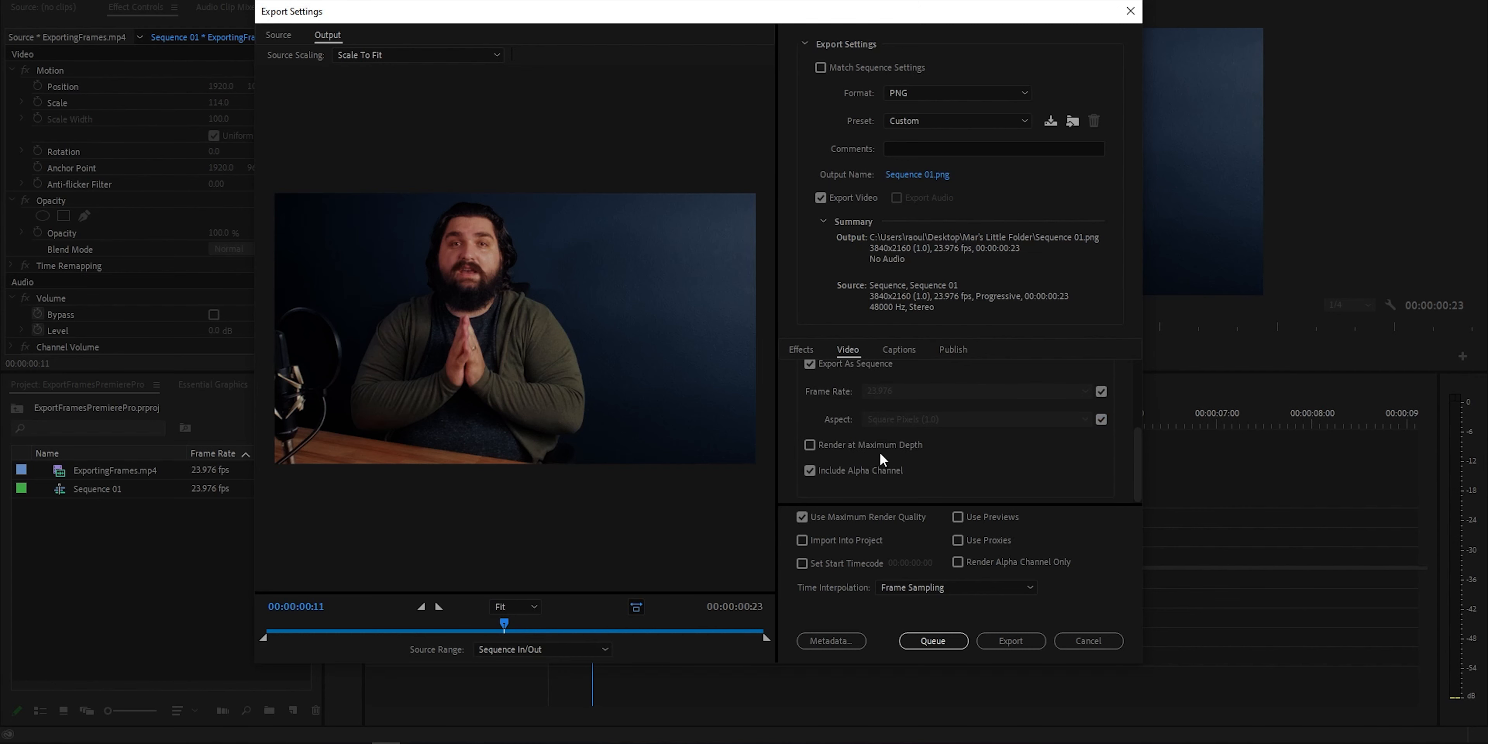
click(809, 469)
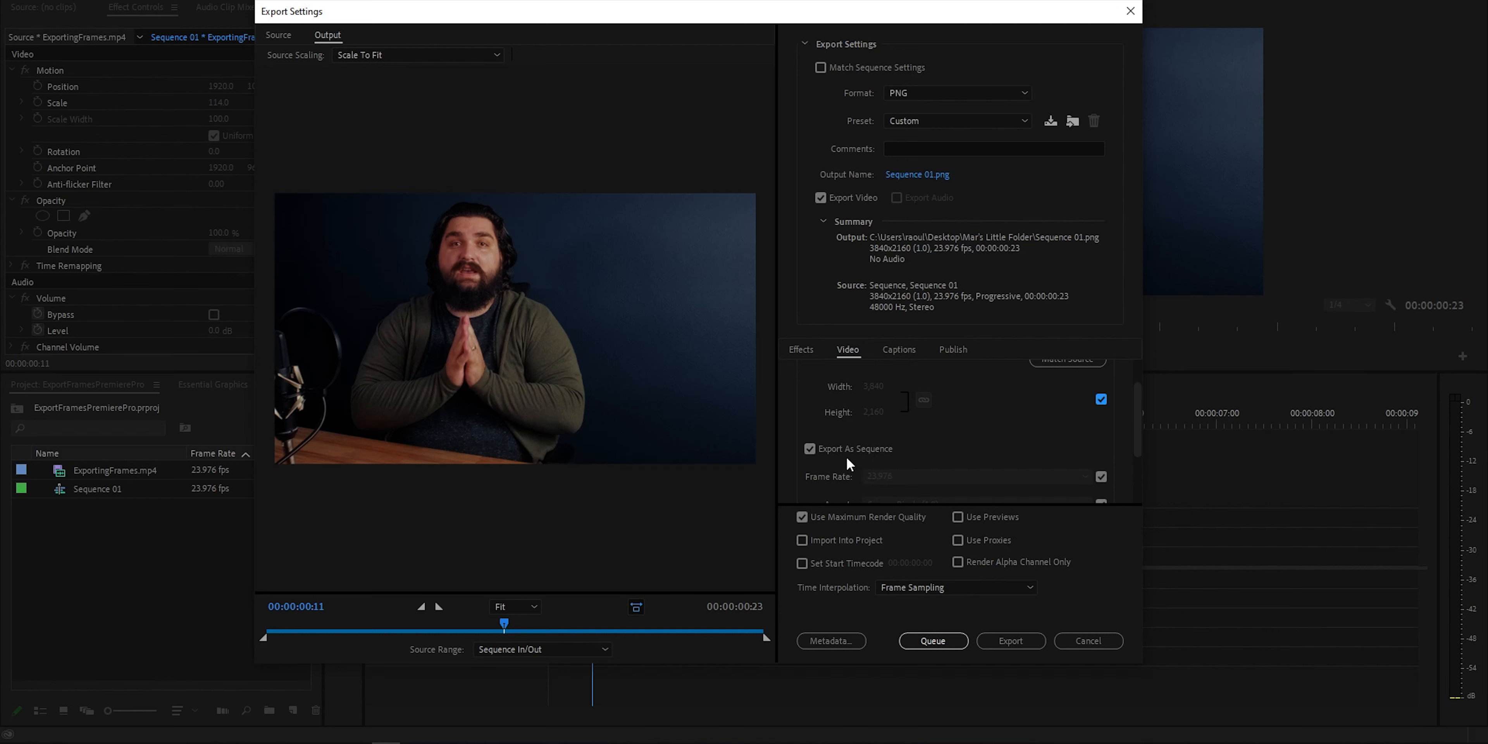
mouse_move(849, 455)
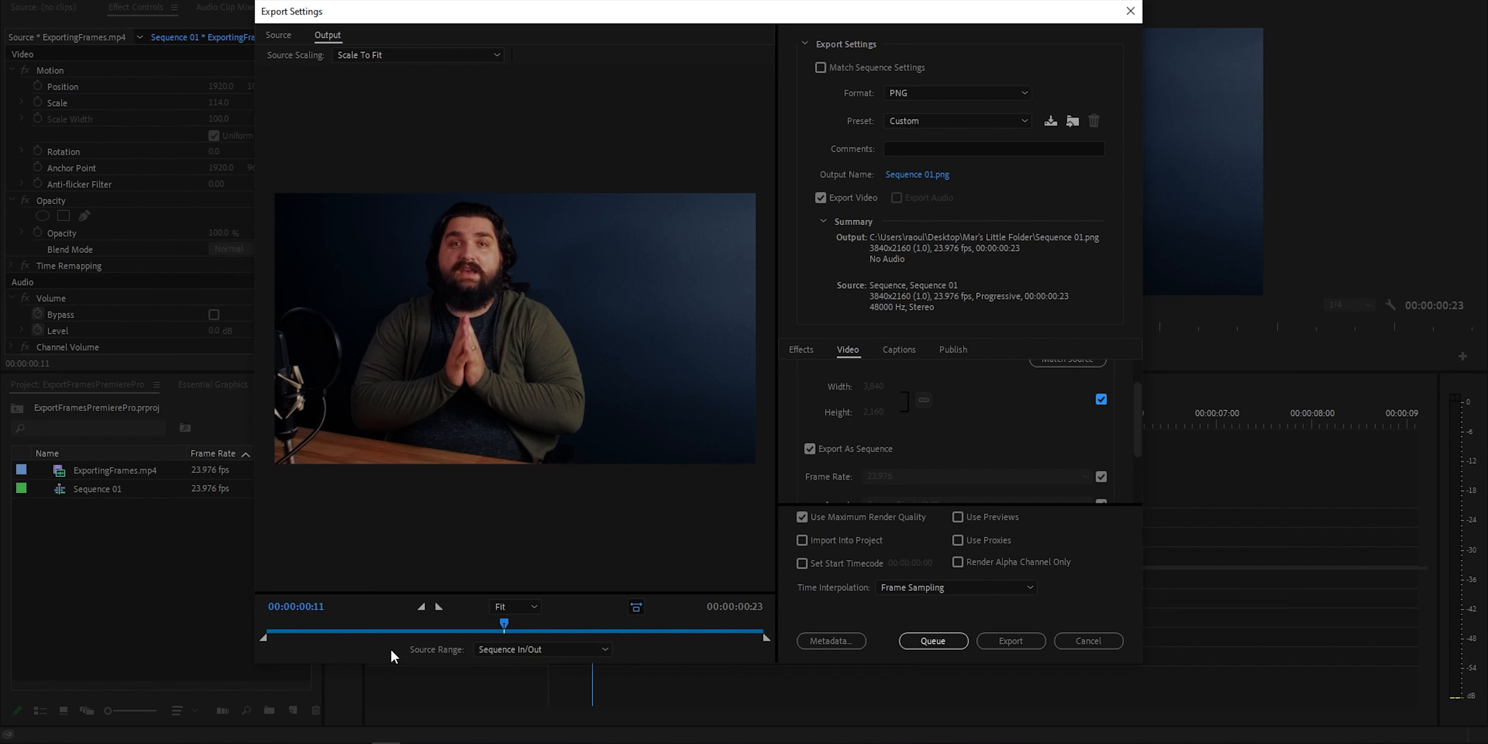
mouse_move(605, 633)
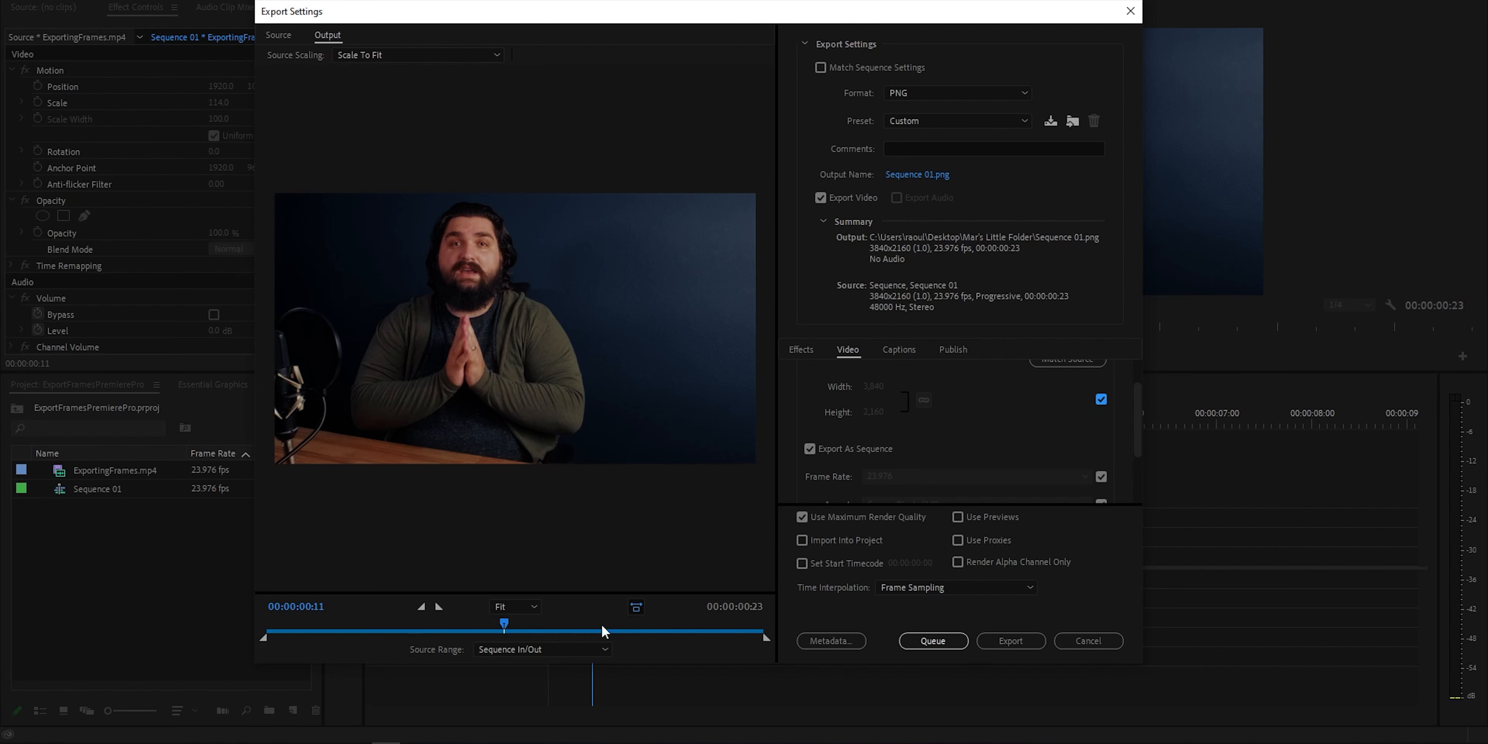
mouse_move(847, 464)
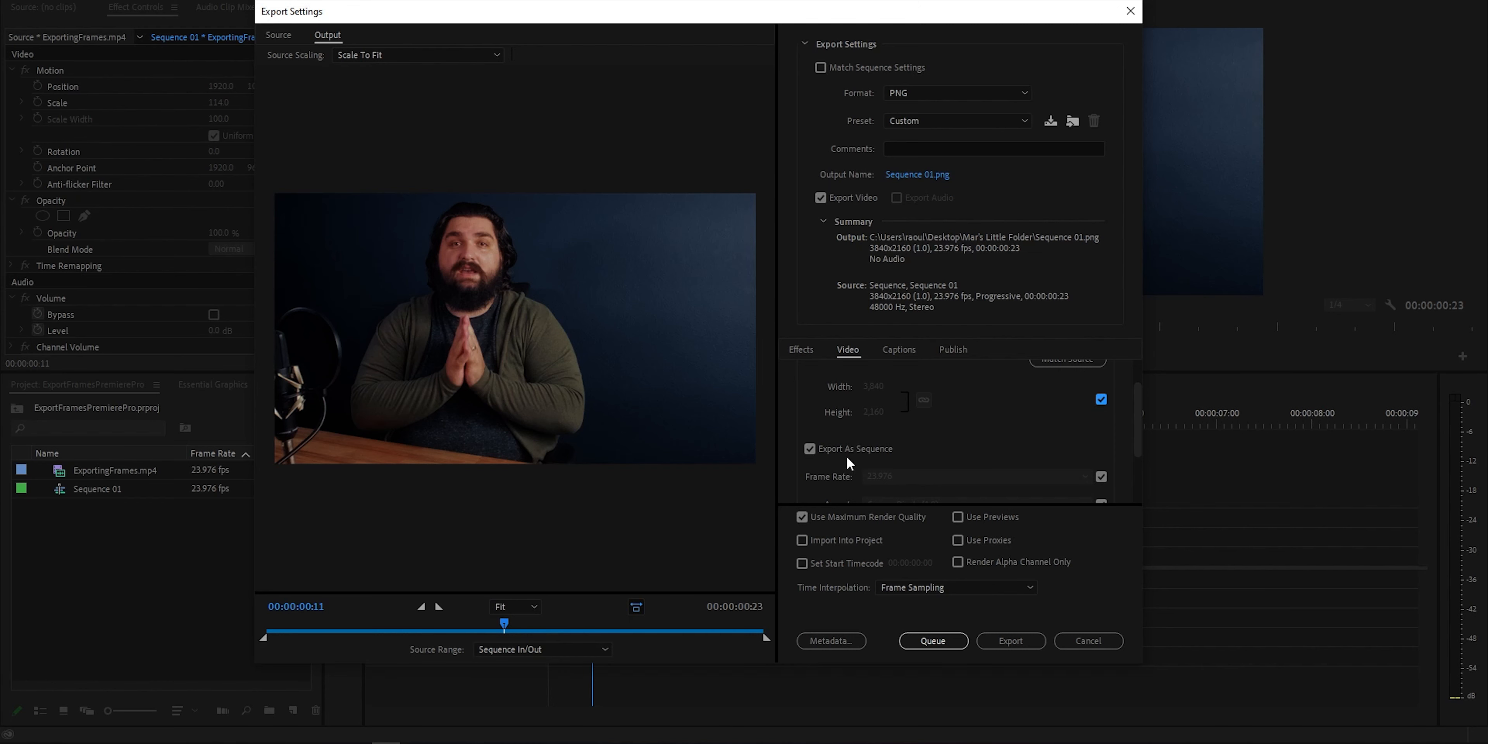
click(809, 448)
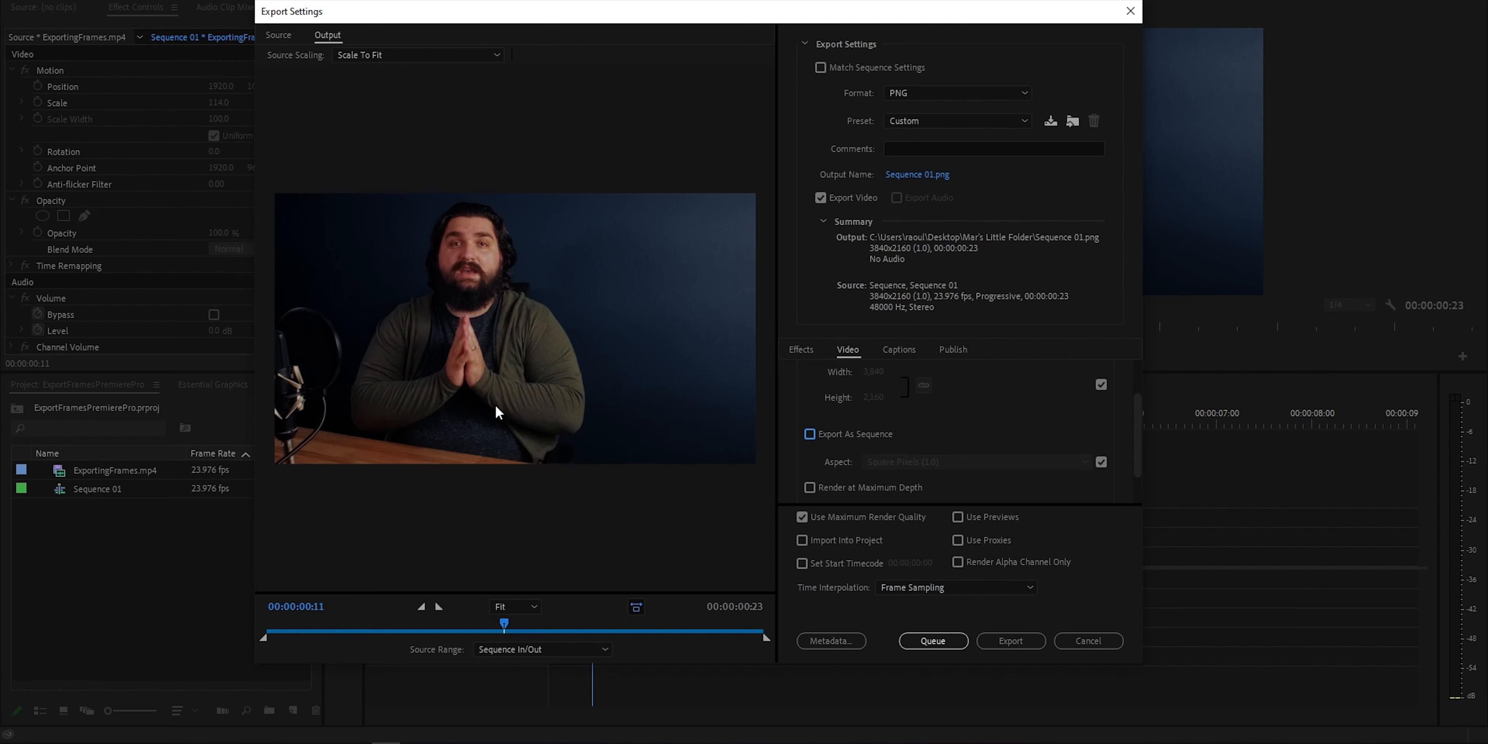
mouse_move(891, 339)
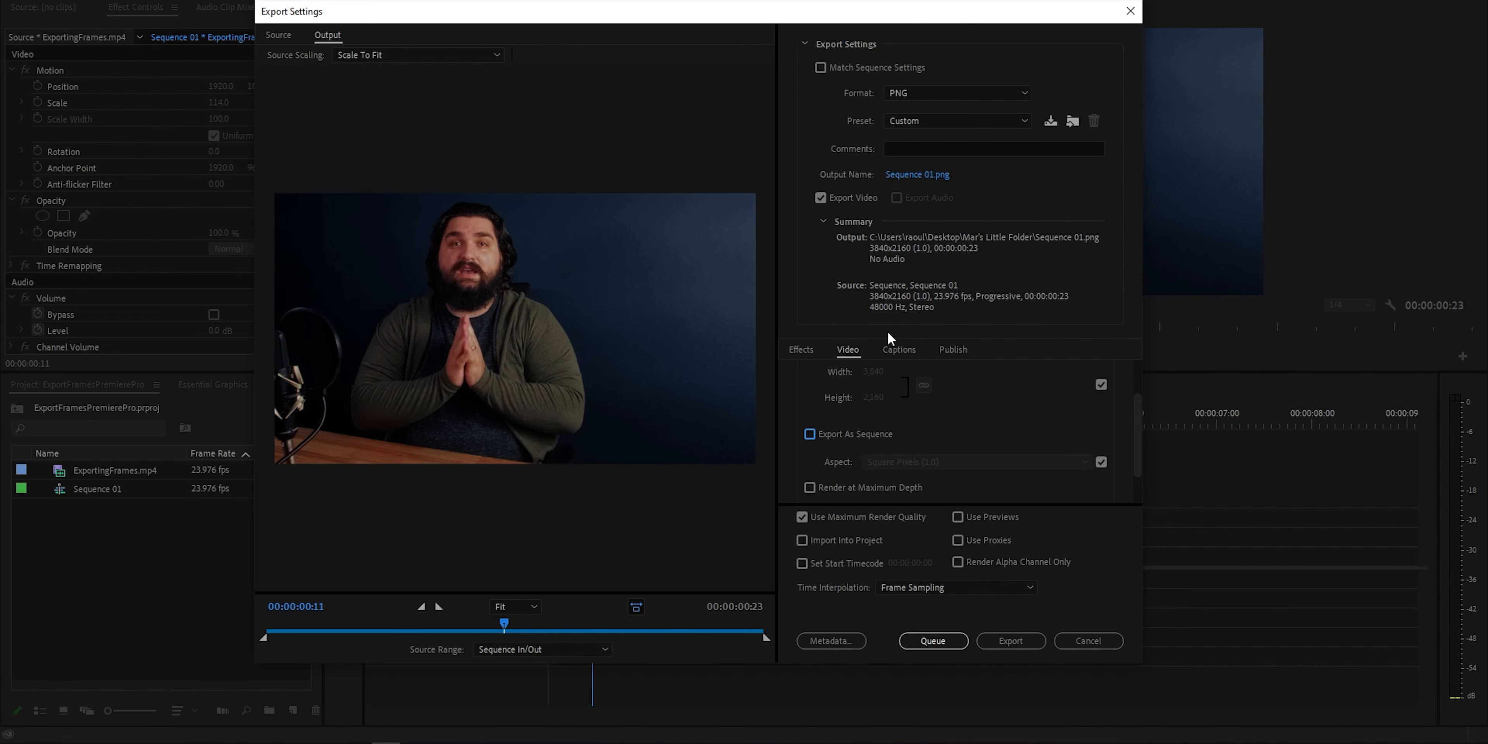
mouse_move(920, 344)
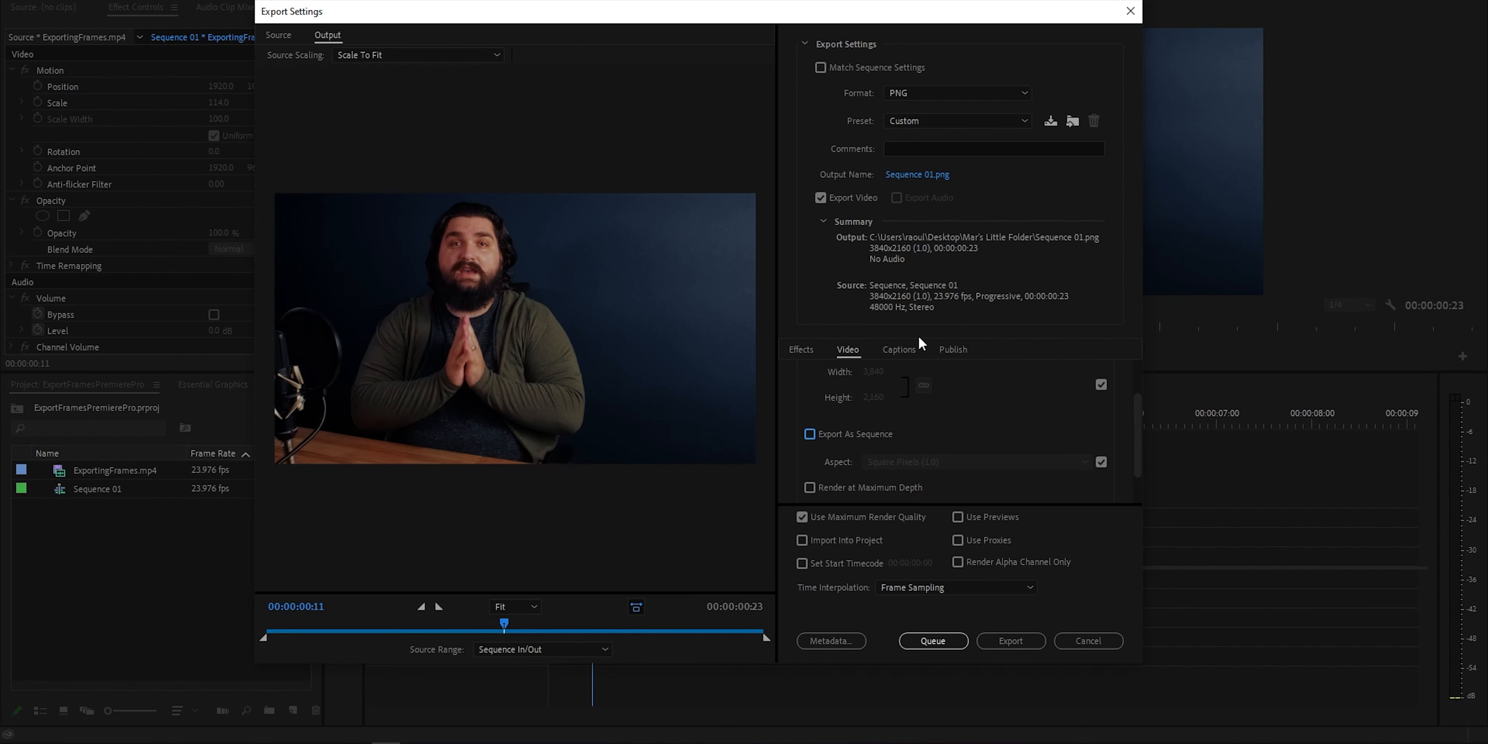
click(956, 92)
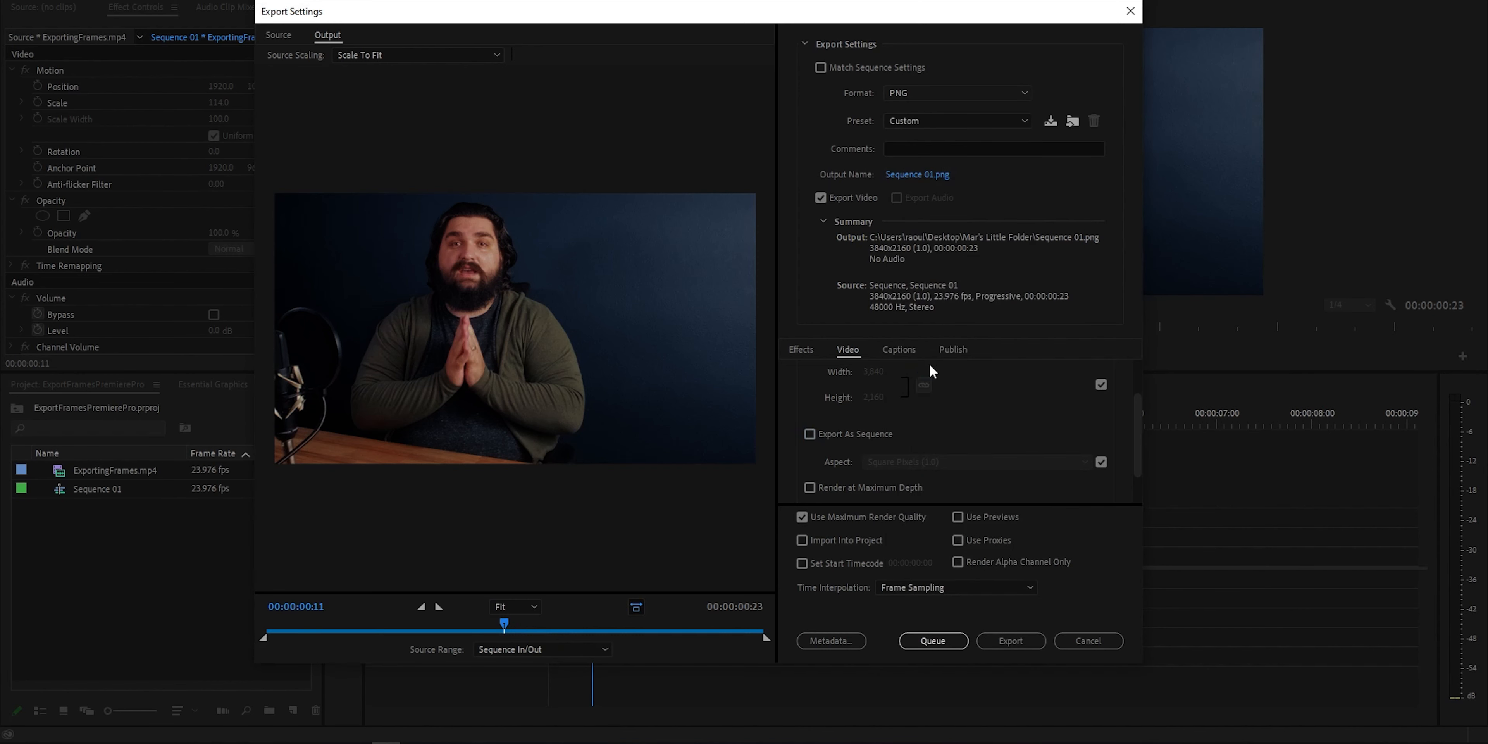
Switch the format to JPEG and settle the Quality slider at the maximum 100
click(956, 92)
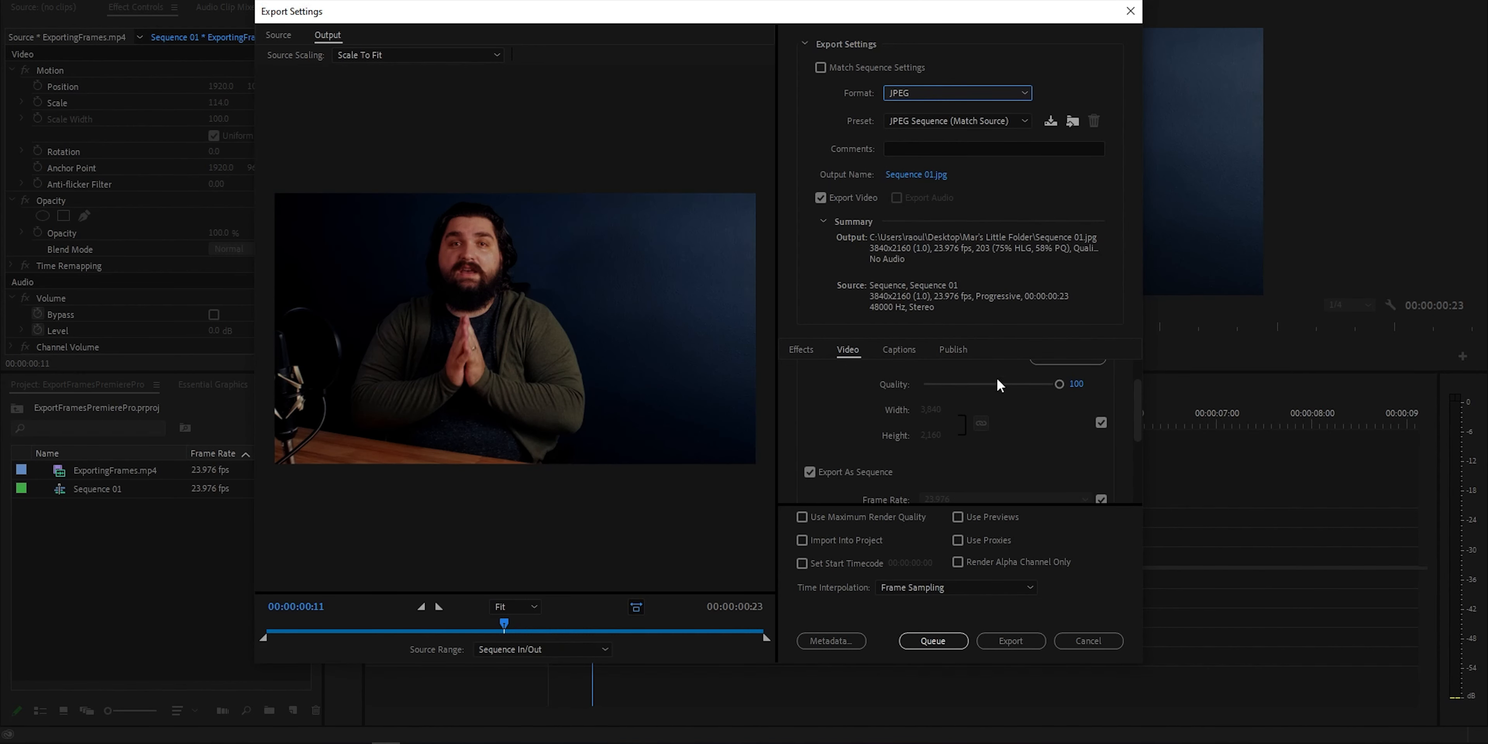
drag(1060, 384, 947, 383)
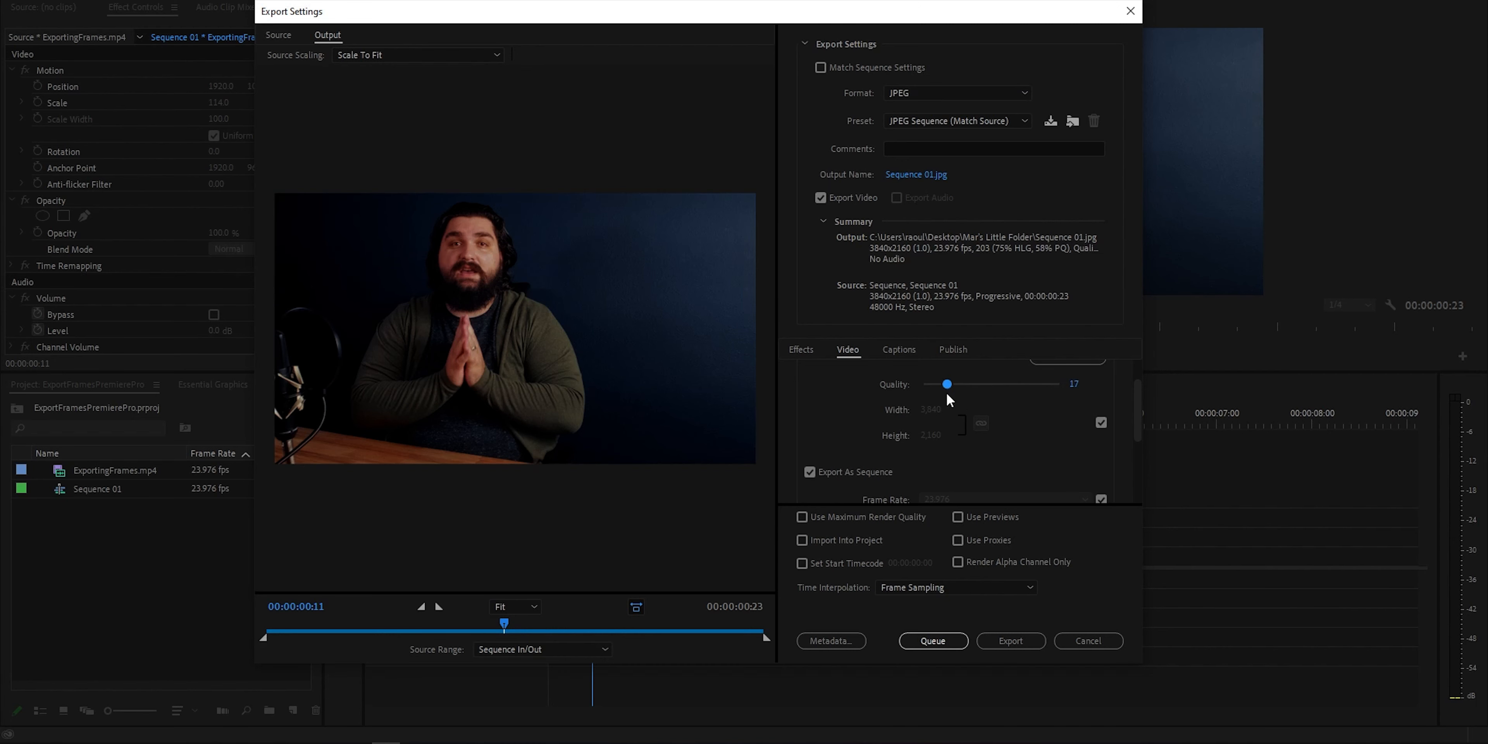
drag(947, 385, 981, 384)
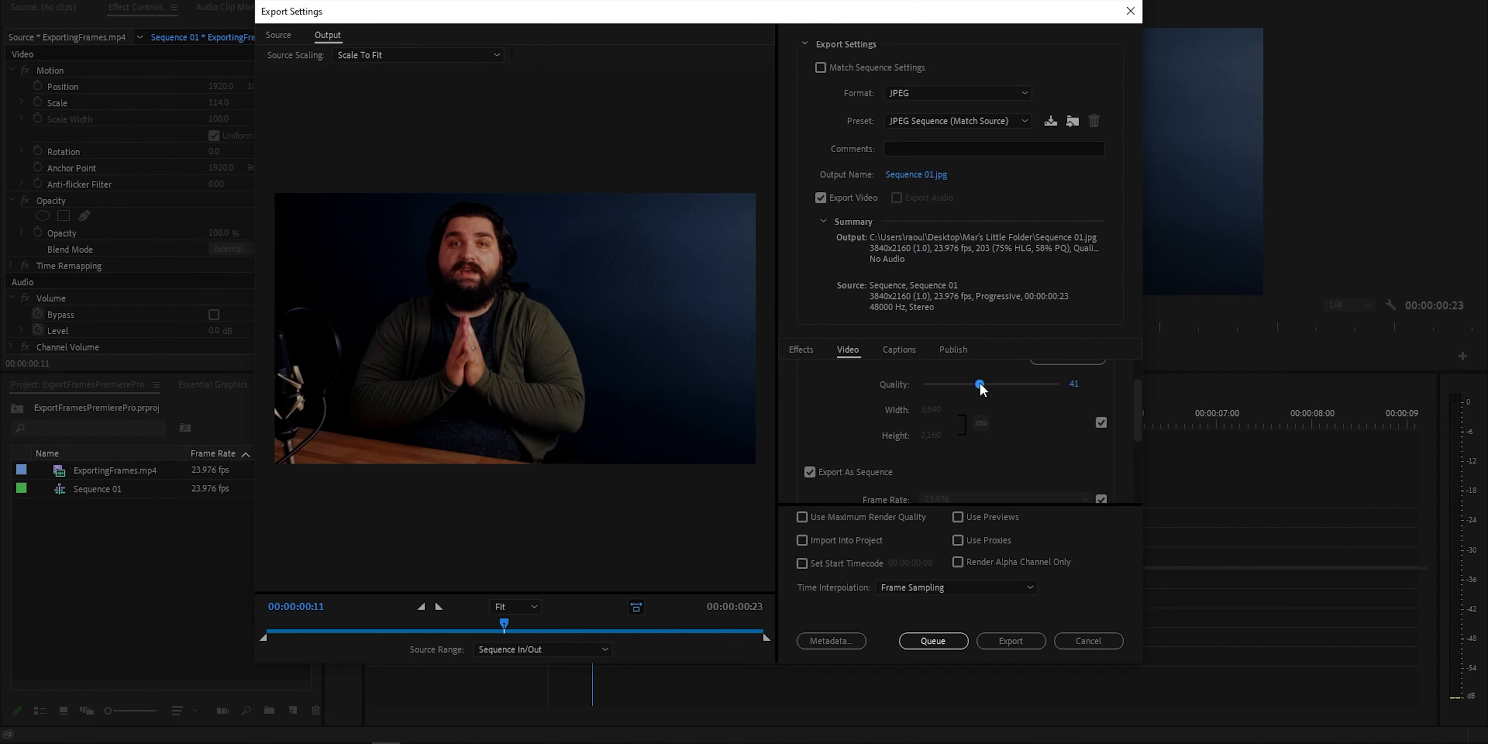
drag(981, 383, 1048, 384)
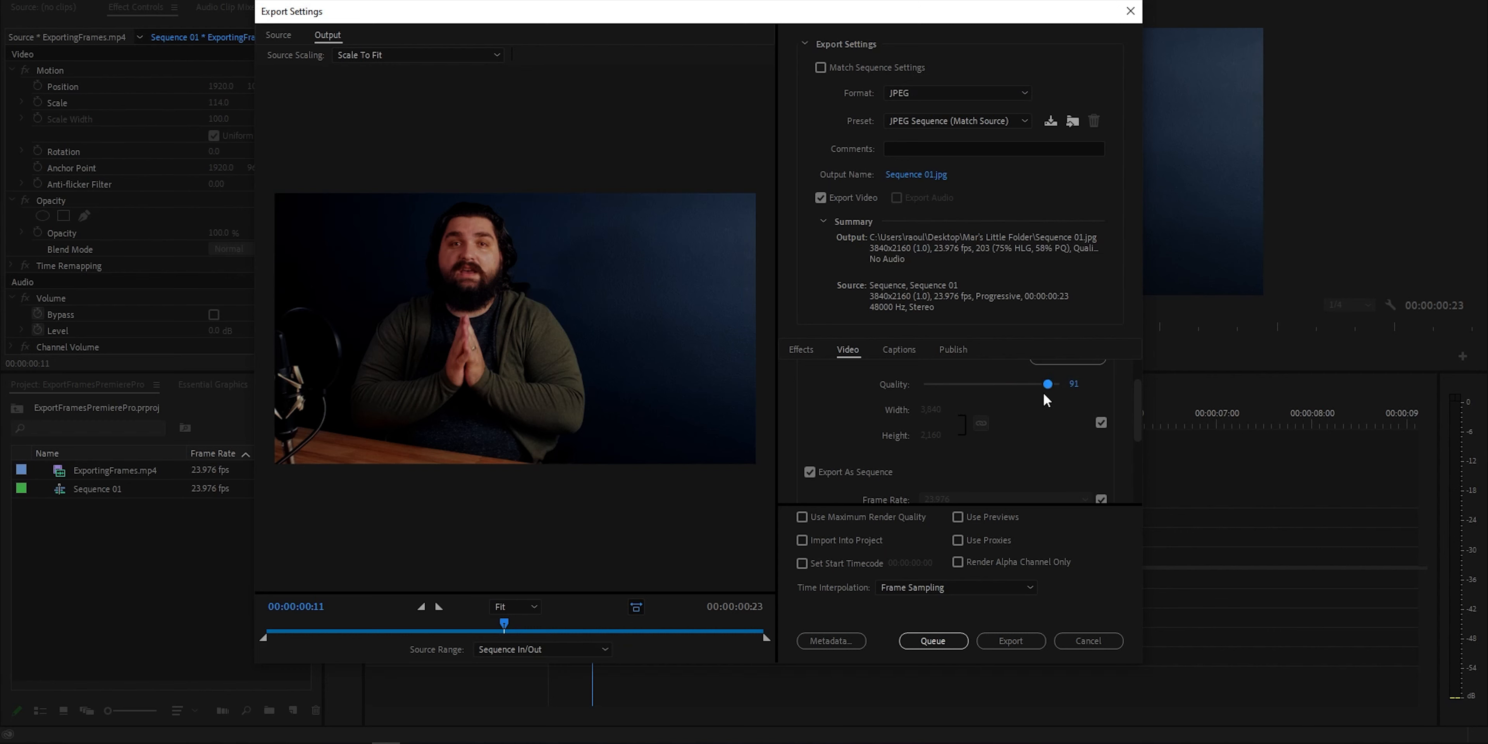
drag(1047, 384, 1061, 384)
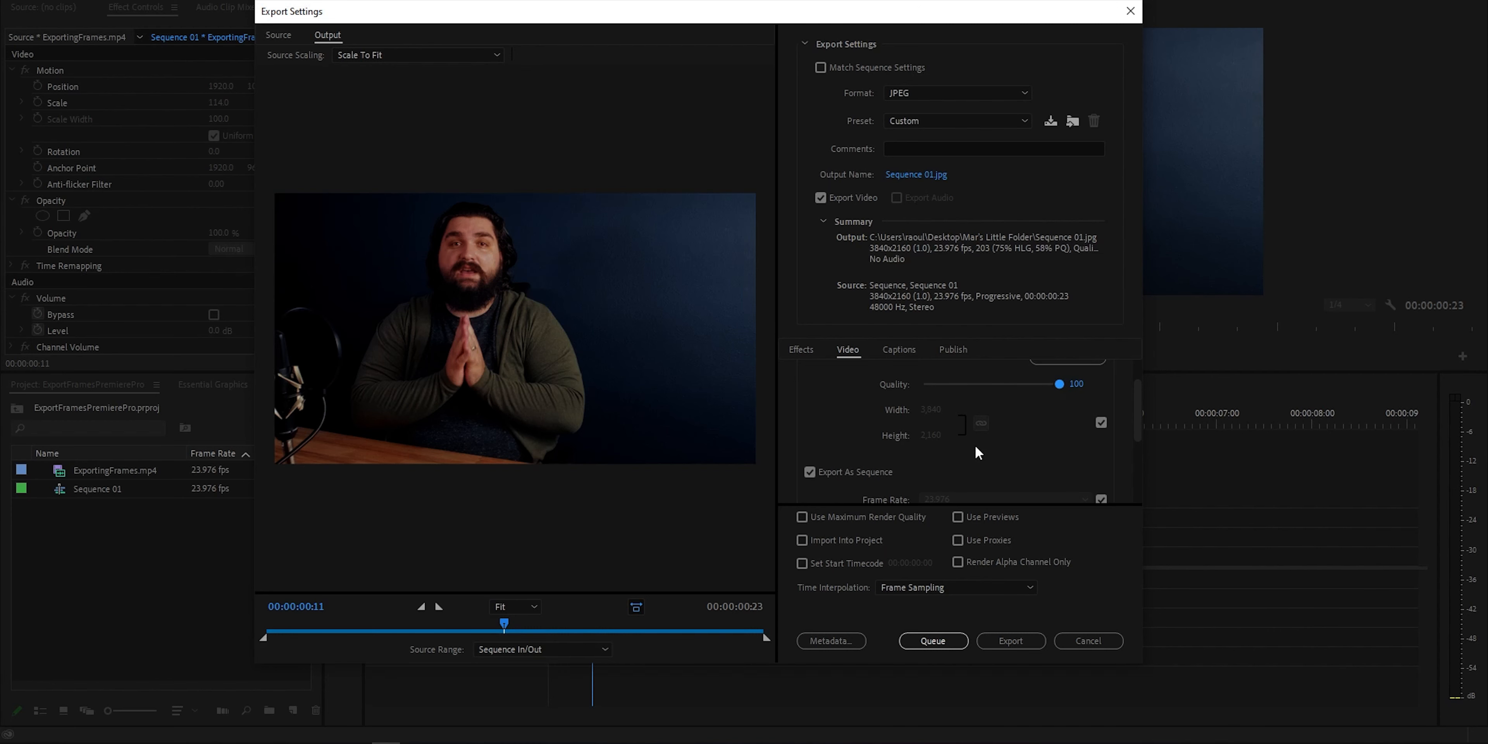
mouse_move(1046, 401)
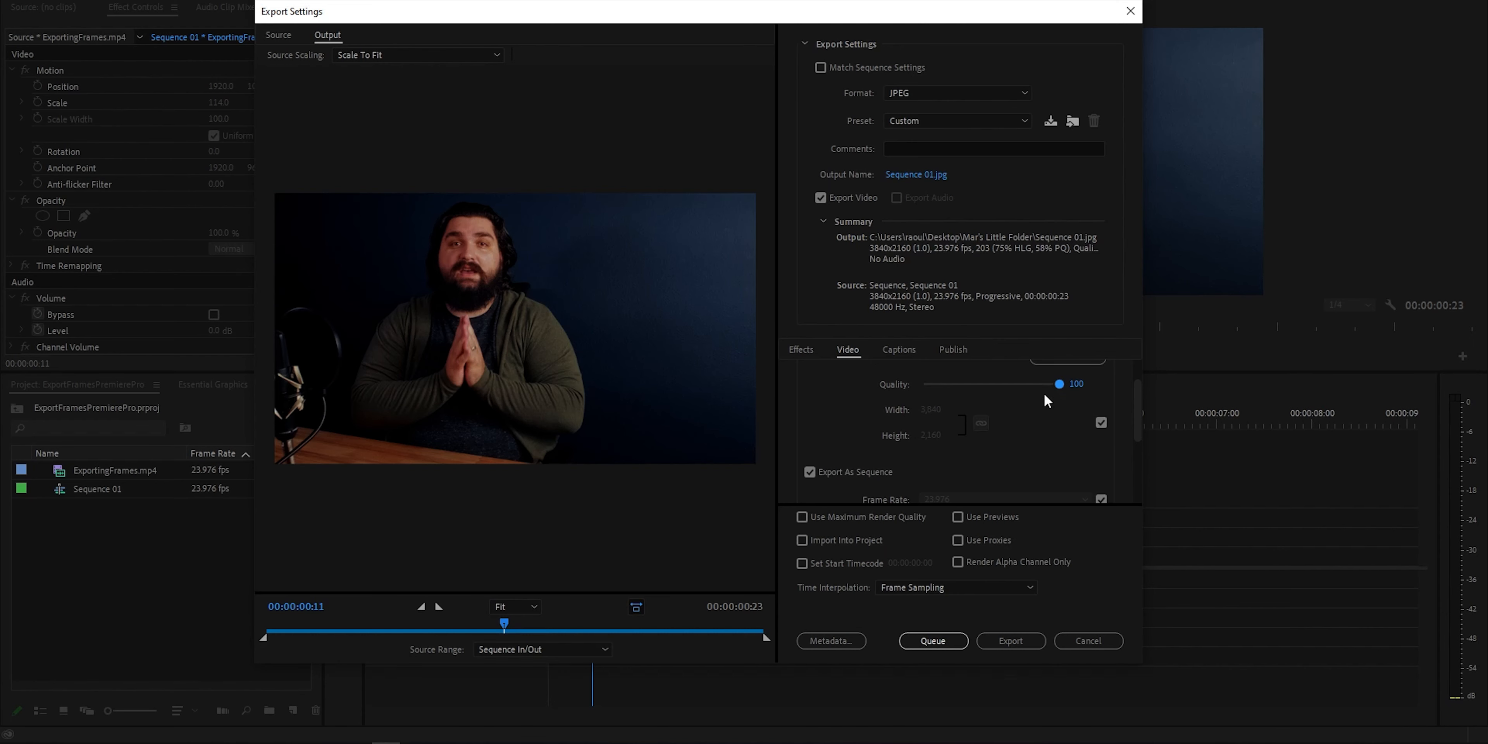
mouse_move(957, 448)
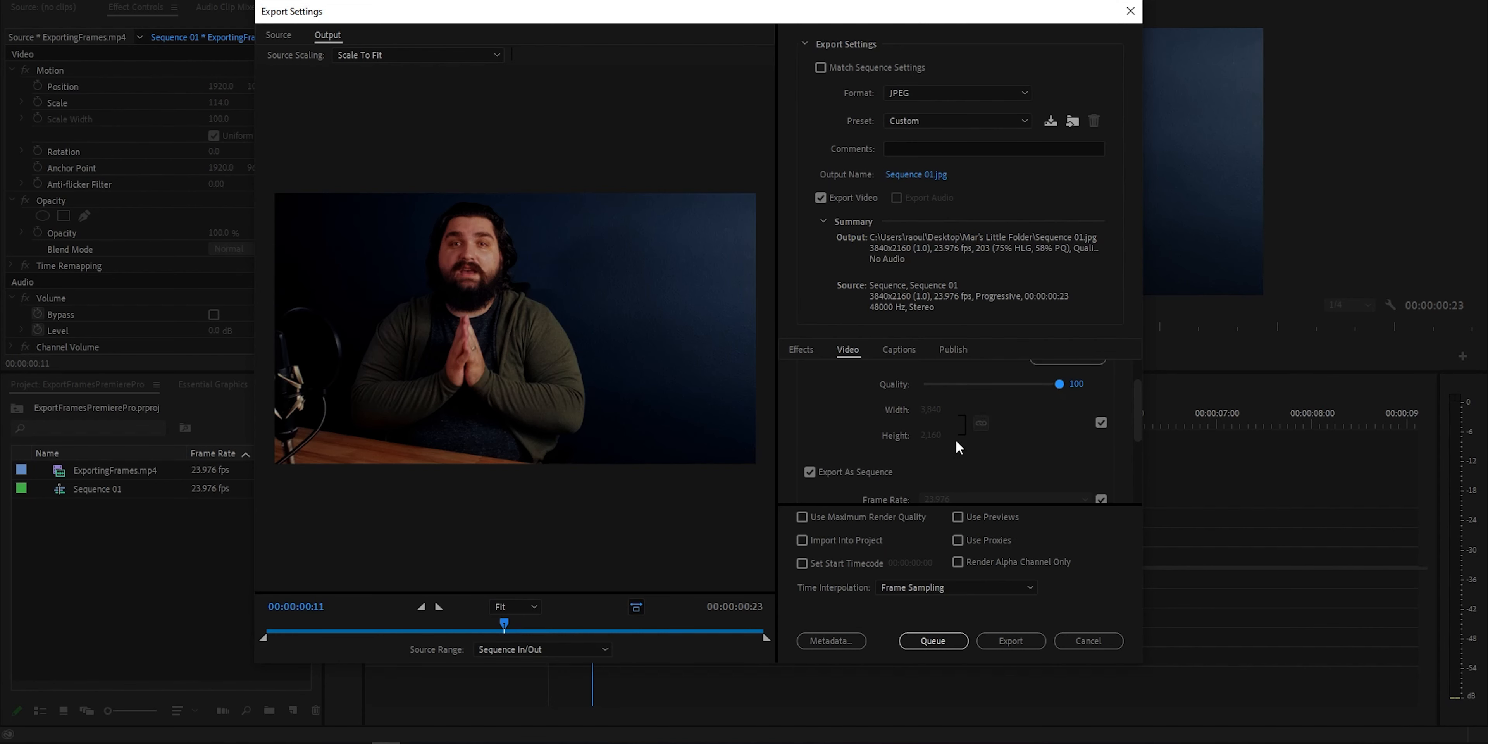
Make the JPEG a single still and keep sRGB after trying Rec. 709 colour space
scroll(down, 3)
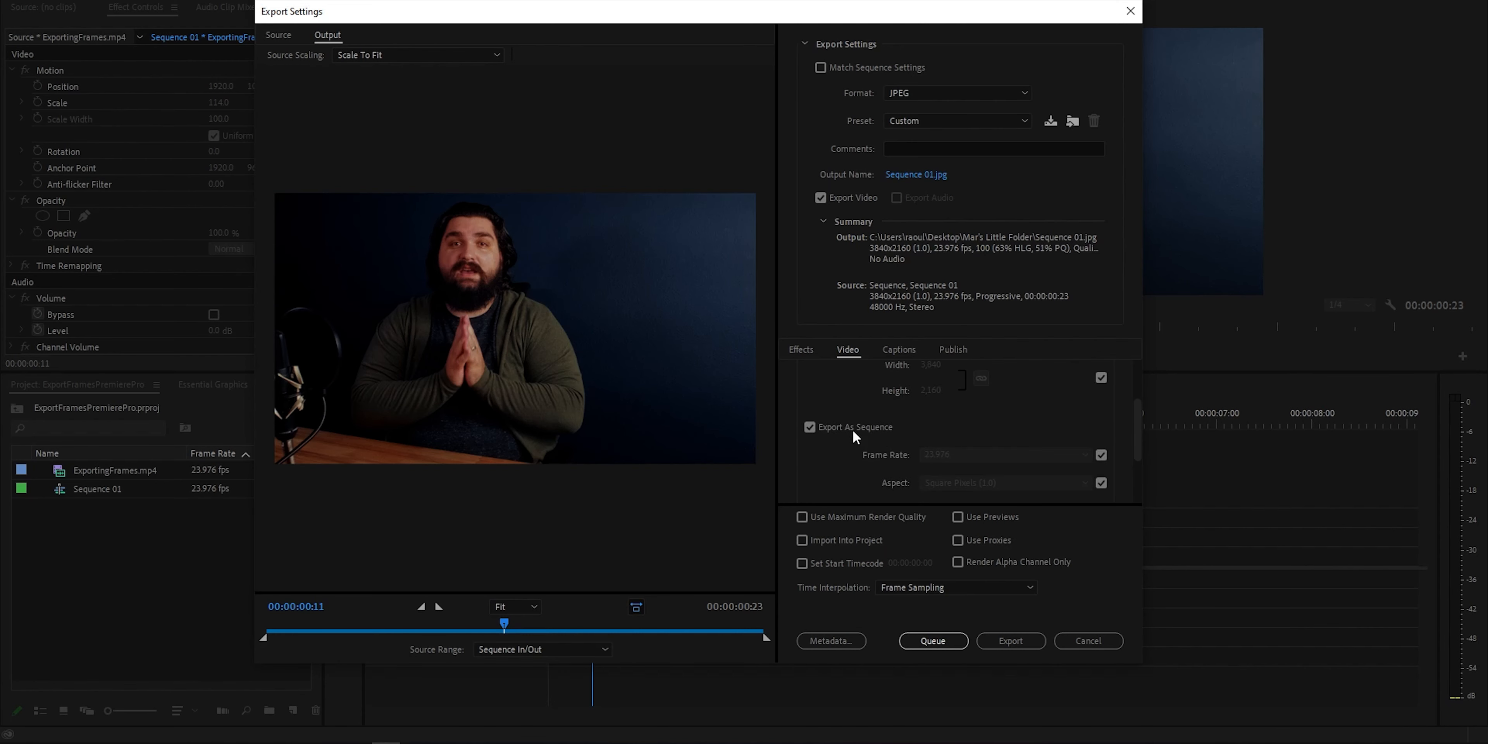
scroll(down, 3)
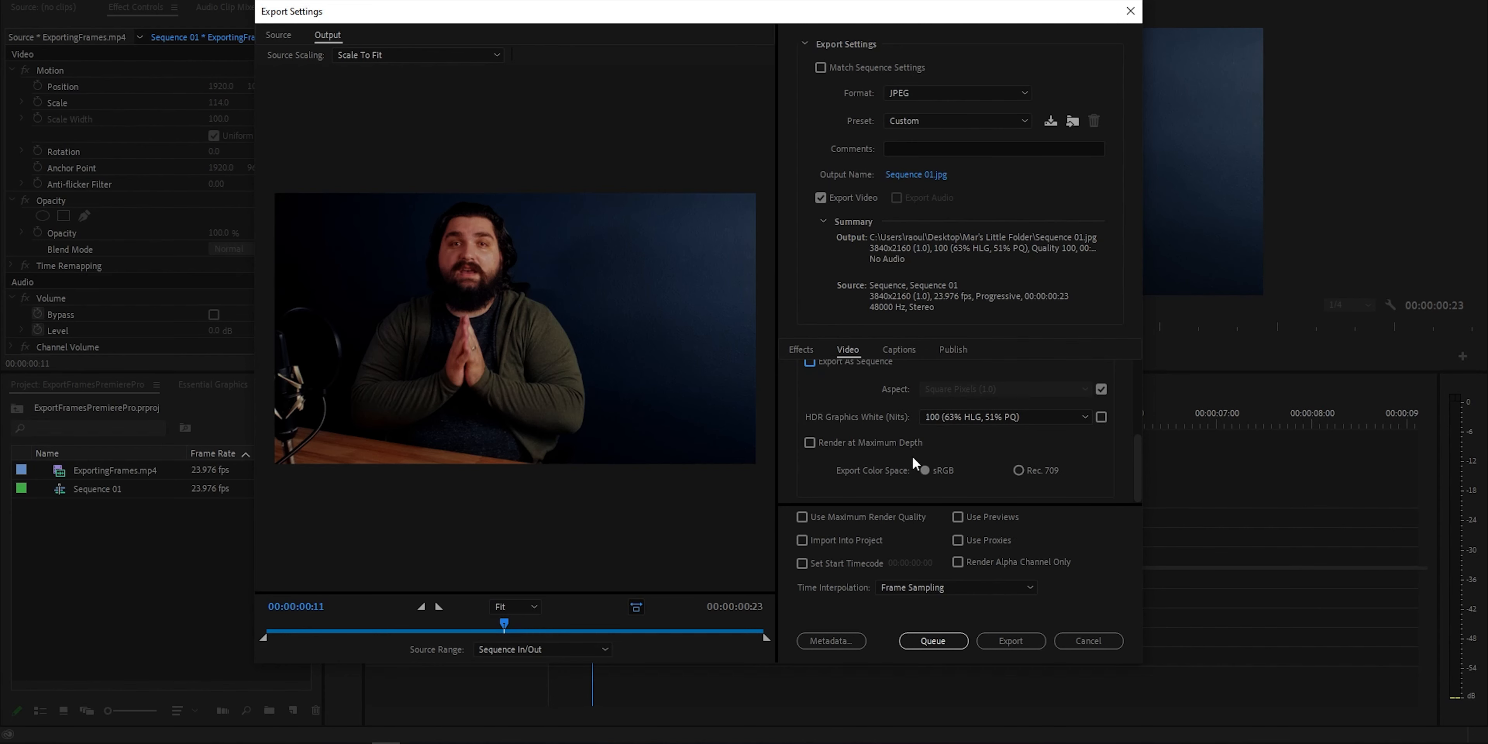
mouse_move(909, 483)
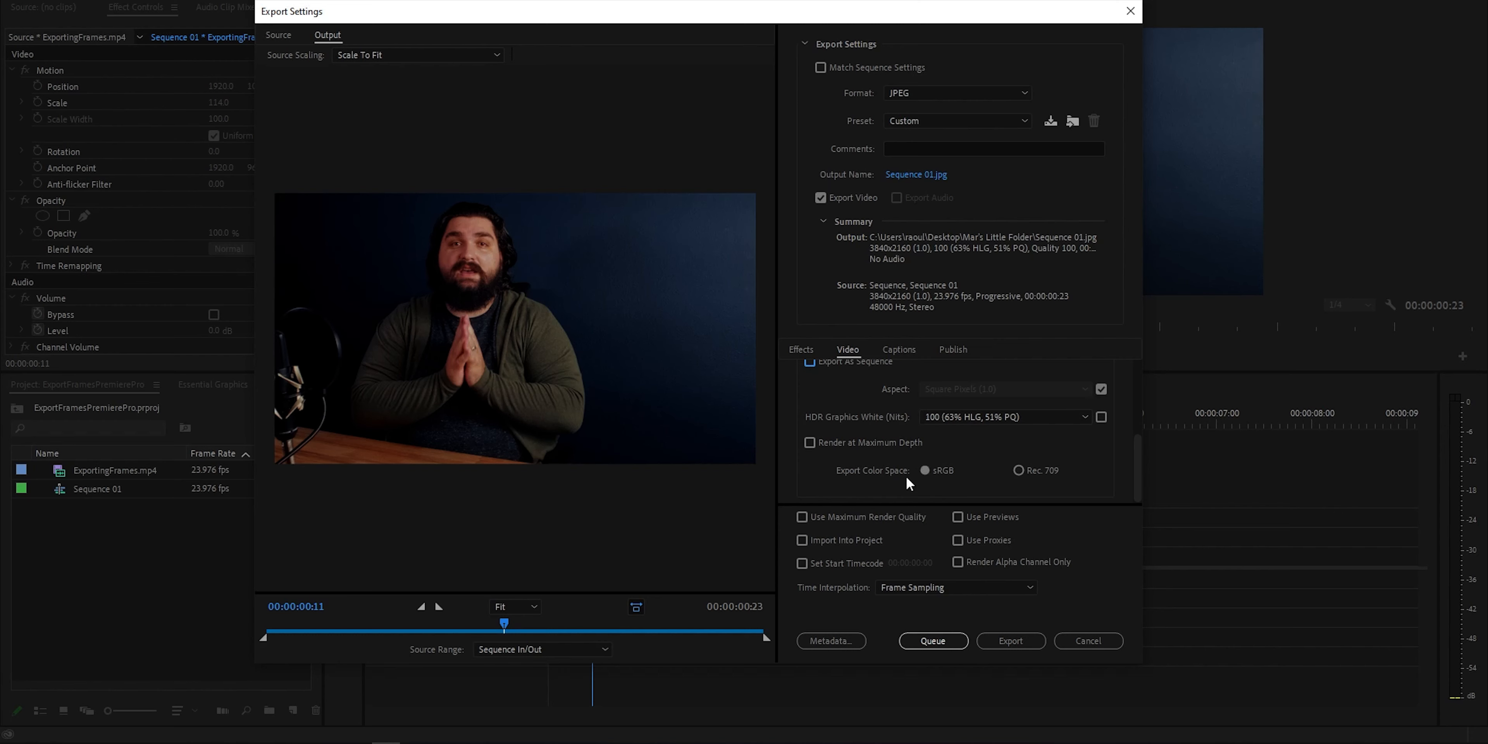
click(1019, 470)
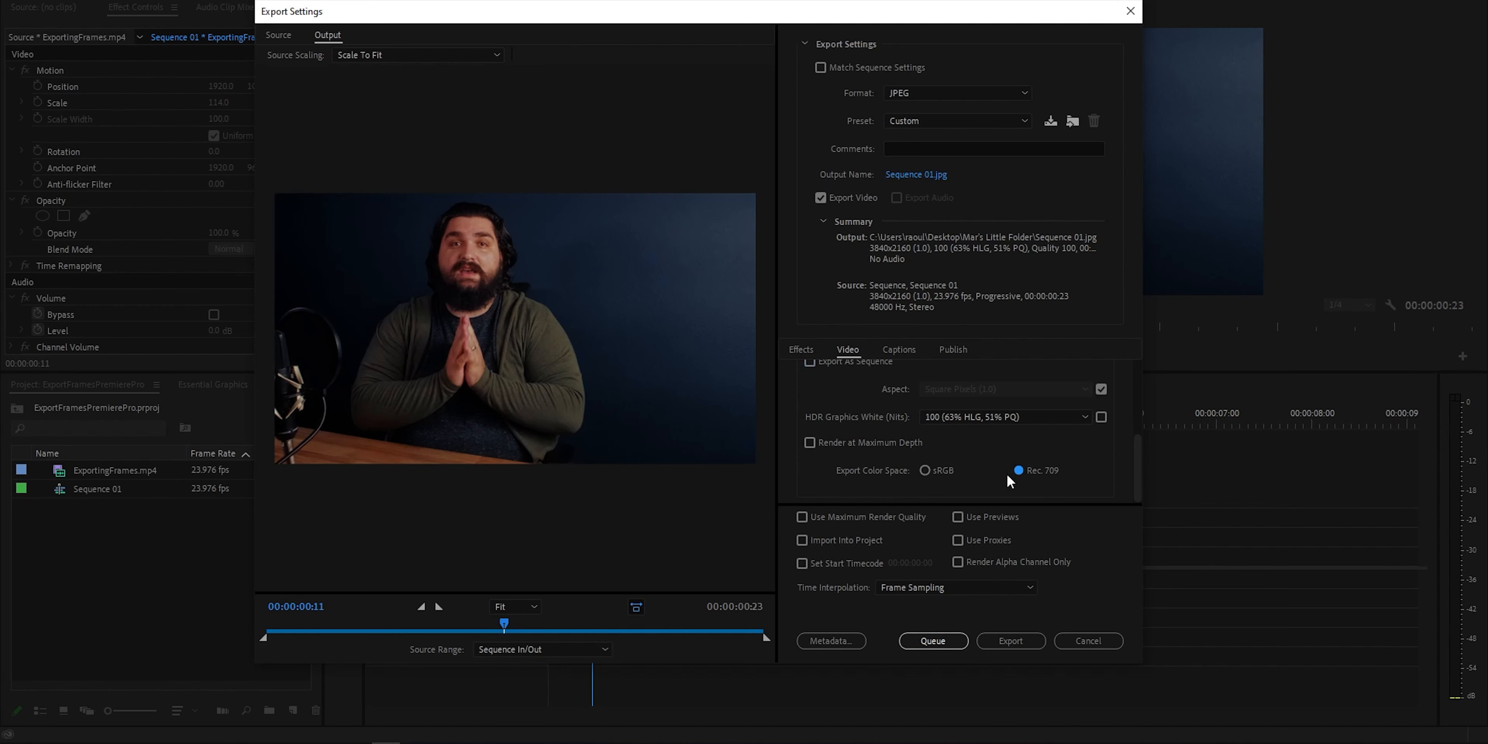
click(925, 469)
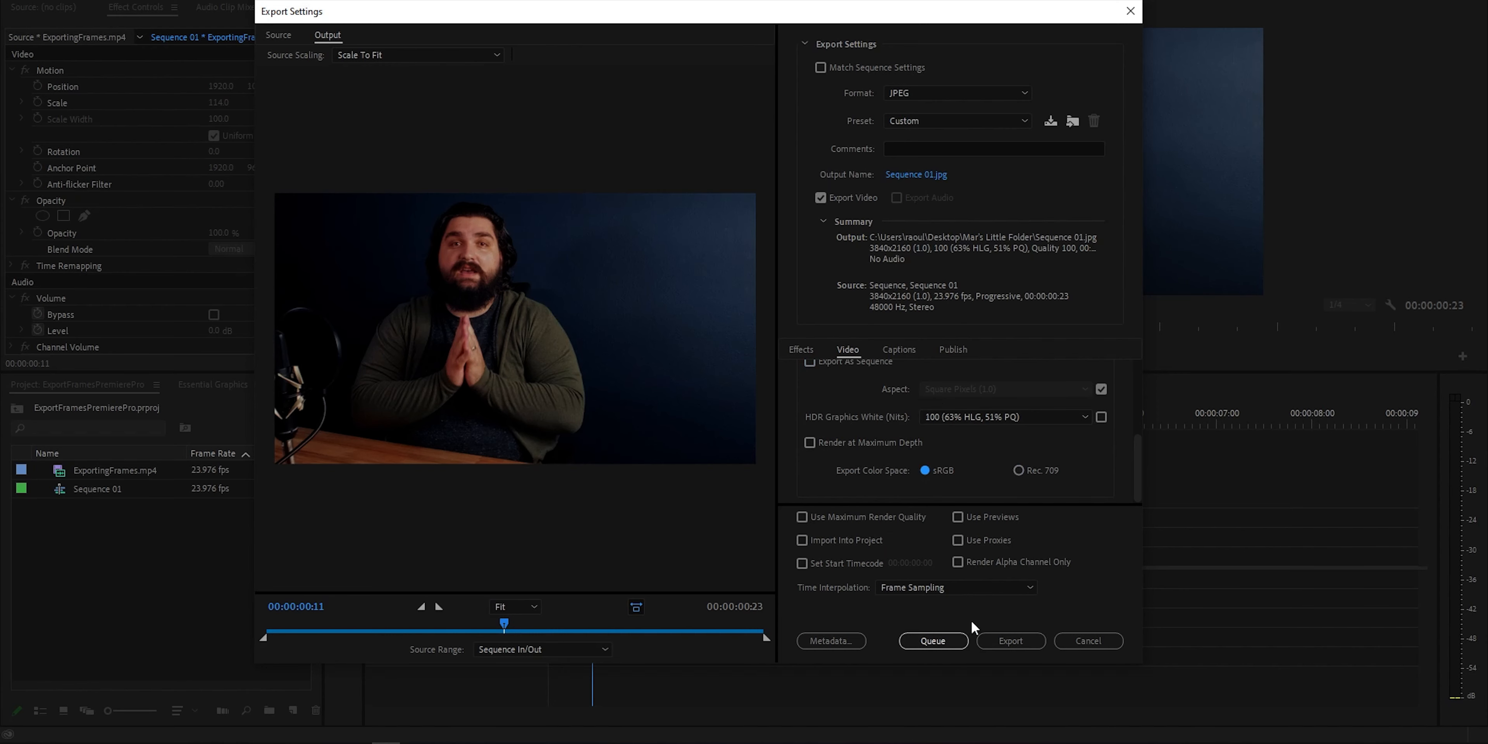
mouse_move(634, 364)
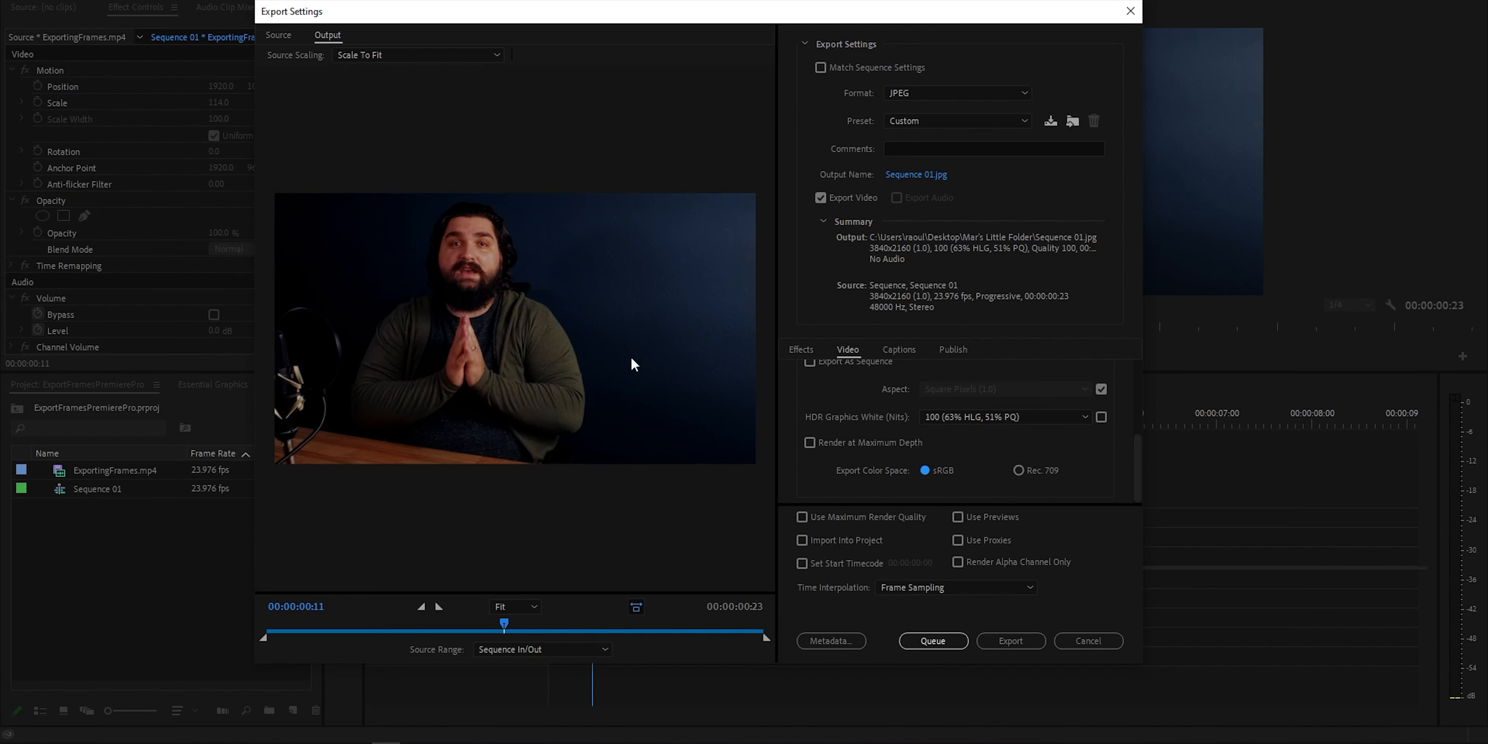